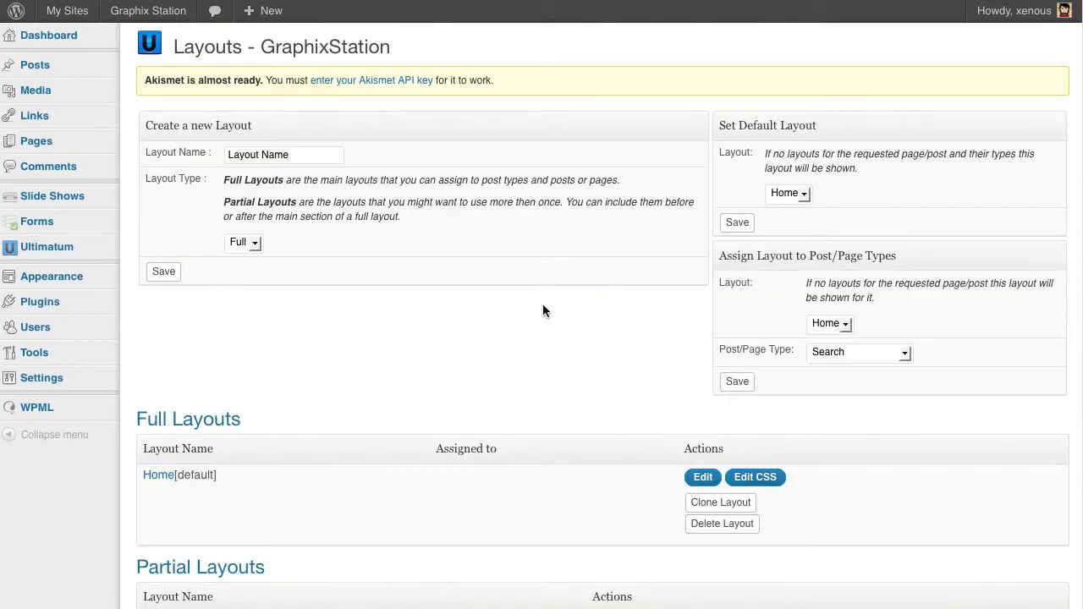
# Step: Edit the Footer layout and bring up wrapper styling for the middle row #col-10-1
pyautogui.scroll(-3)
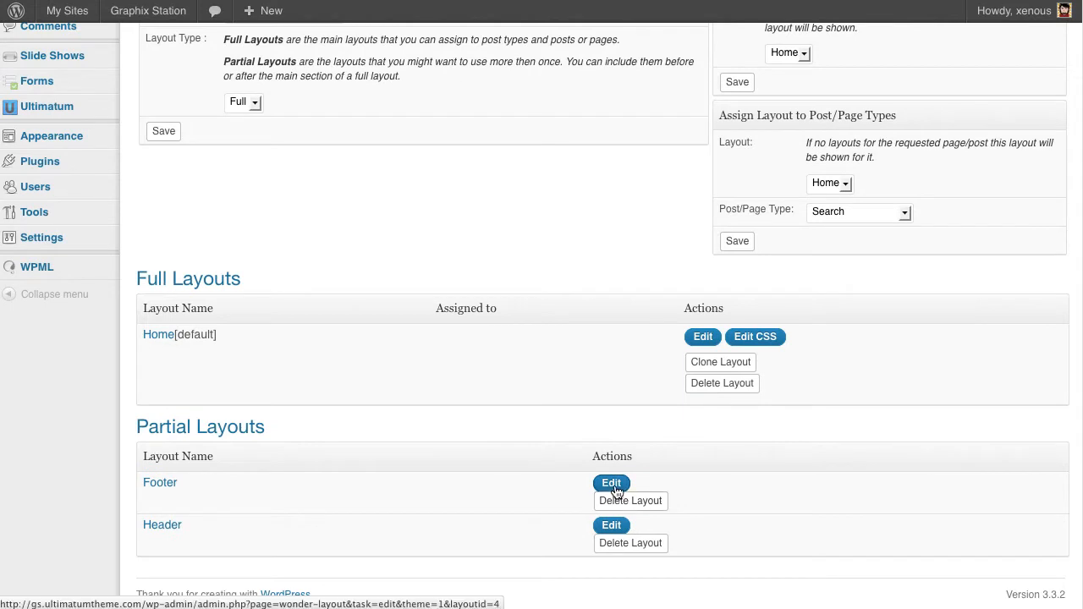
pyautogui.click(611, 484)
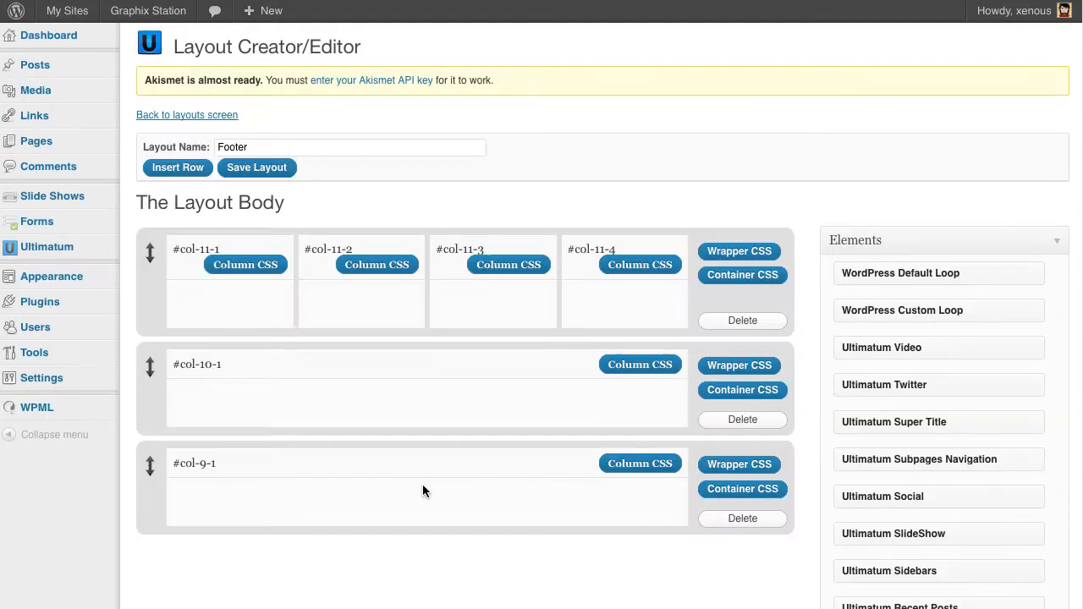
pyautogui.moveTo(737, 366)
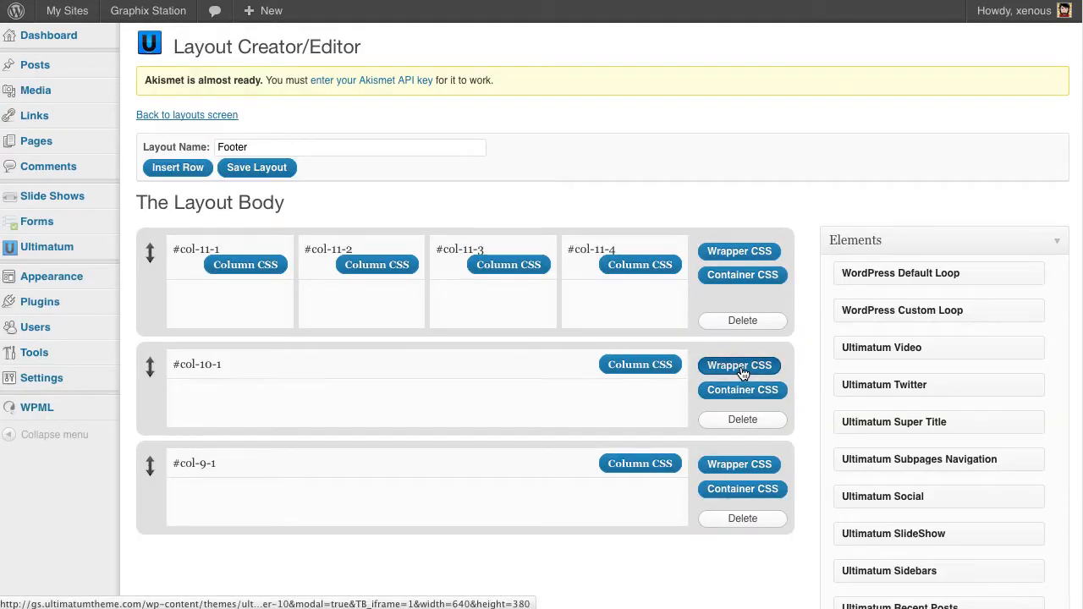
pyautogui.click(738, 365)
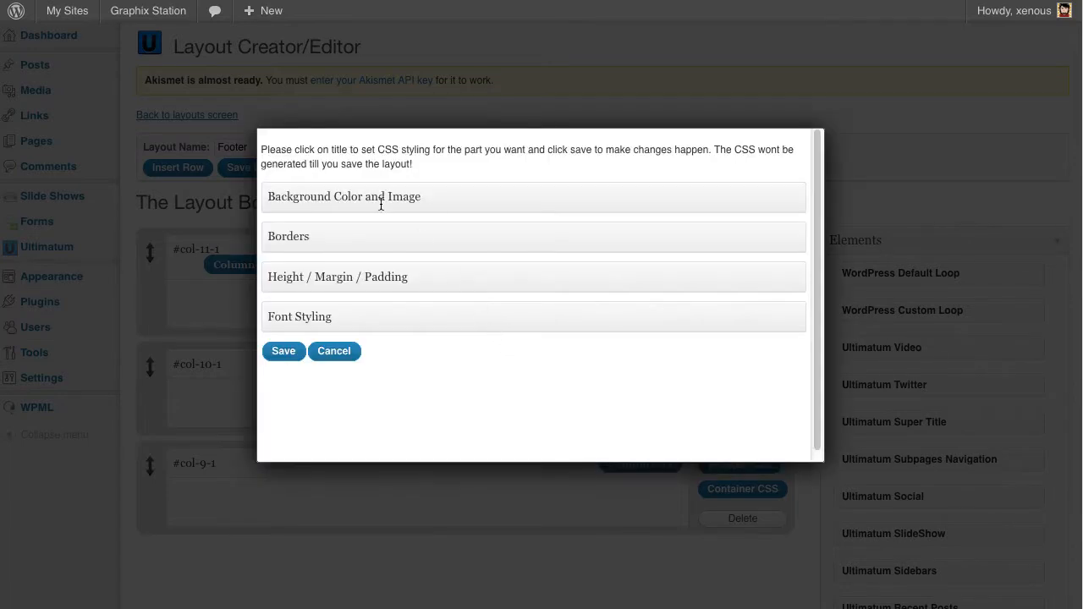
pyautogui.click(344, 197)
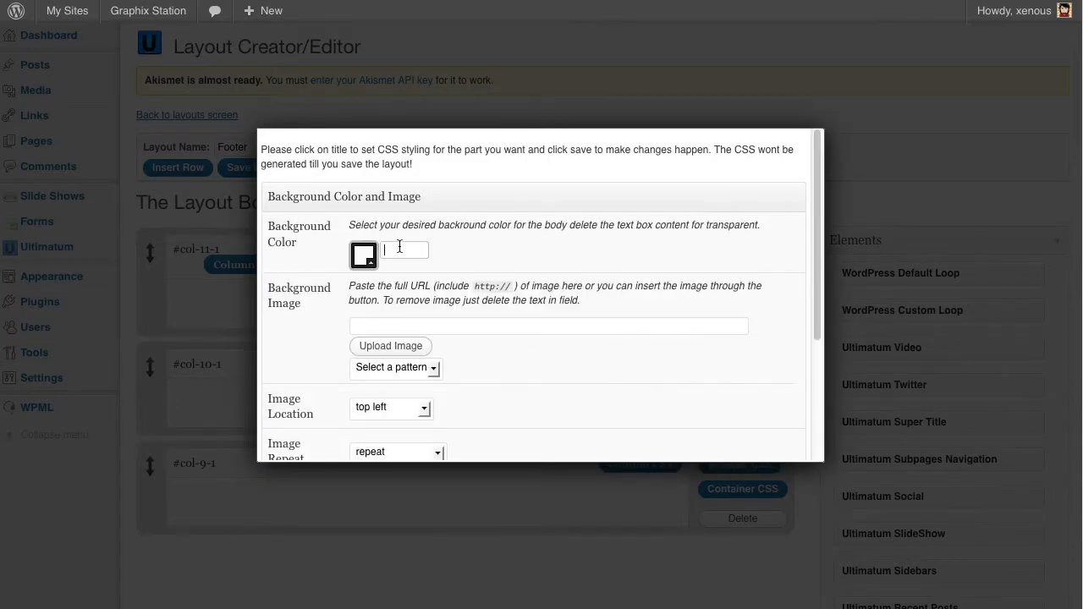
# Step: Set the row wrapper background colour to 232323 and save the styling
pyautogui.write('232323')
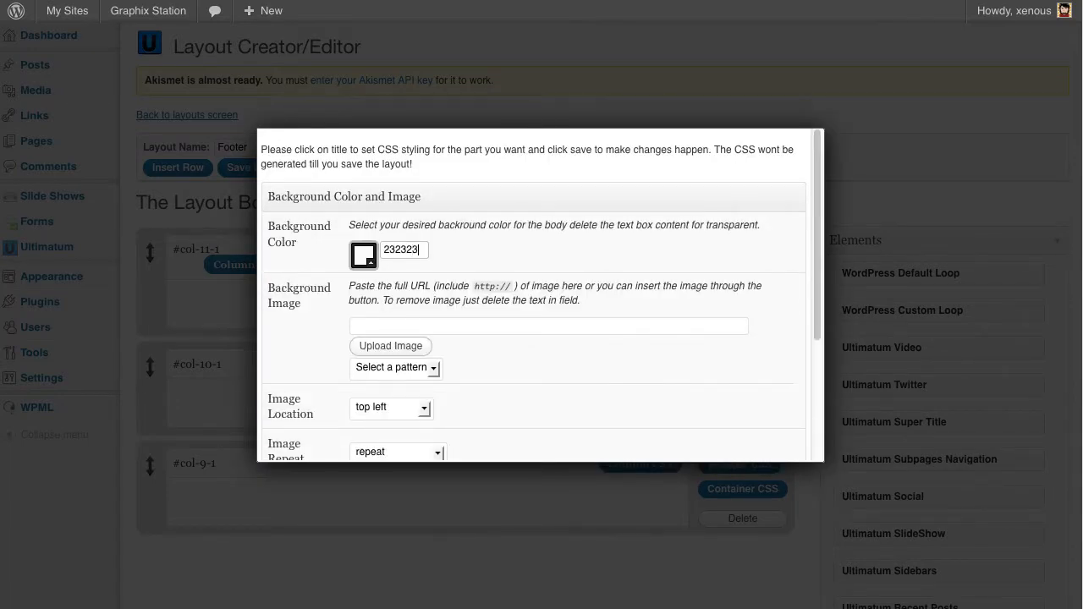
pyautogui.moveTo(652, 304)
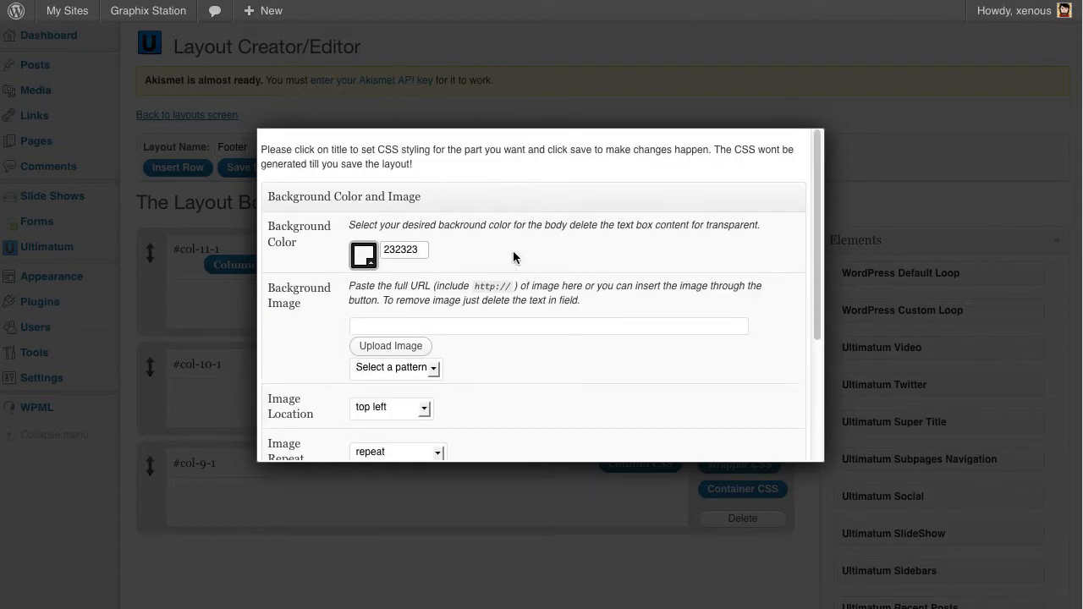
pyautogui.scroll(-3)
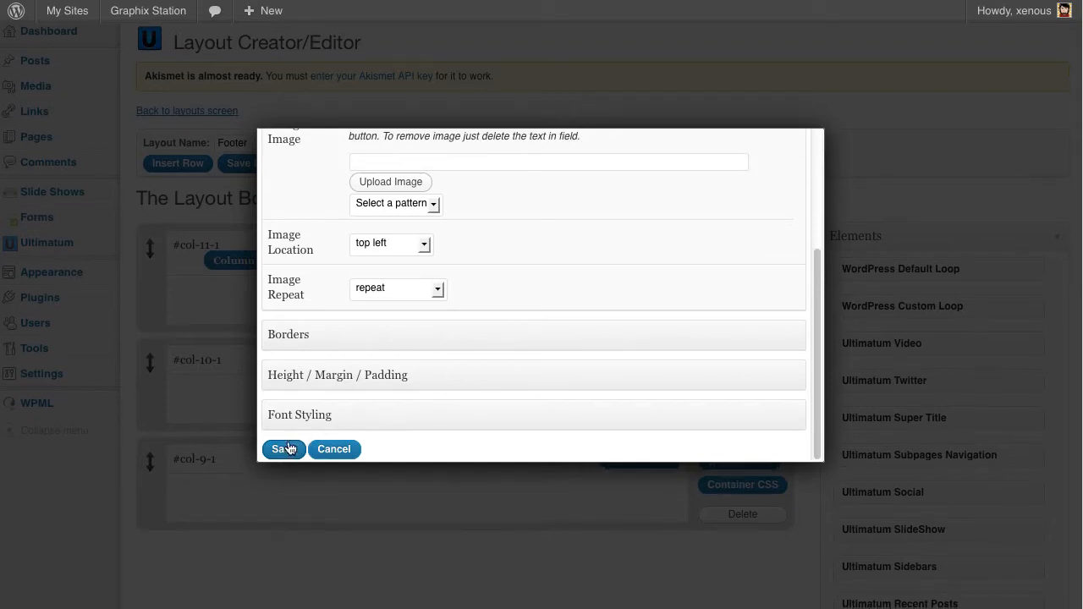
pyautogui.click(284, 450)
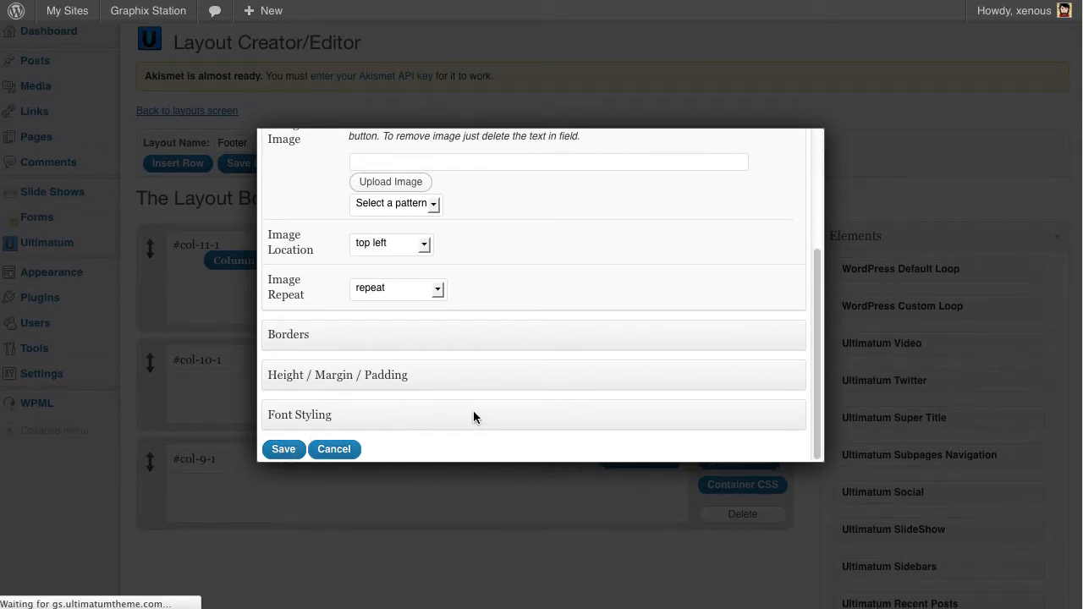
pyautogui.click(335, 450)
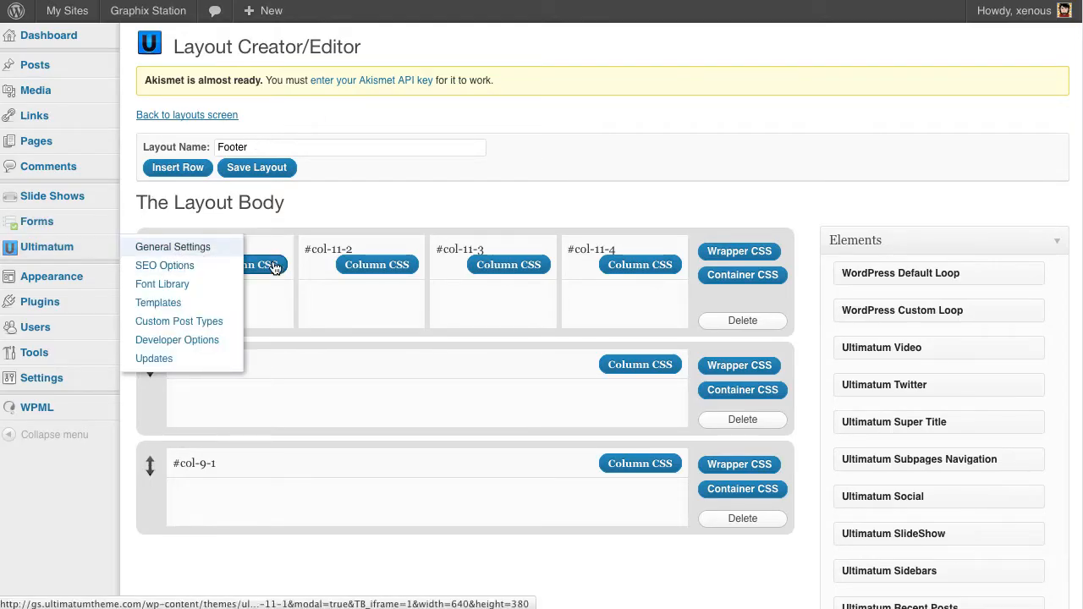
# Step: In General Settings turn Title as Logo off, upload Logo.png as the logo and save changes
pyautogui.click(173, 248)
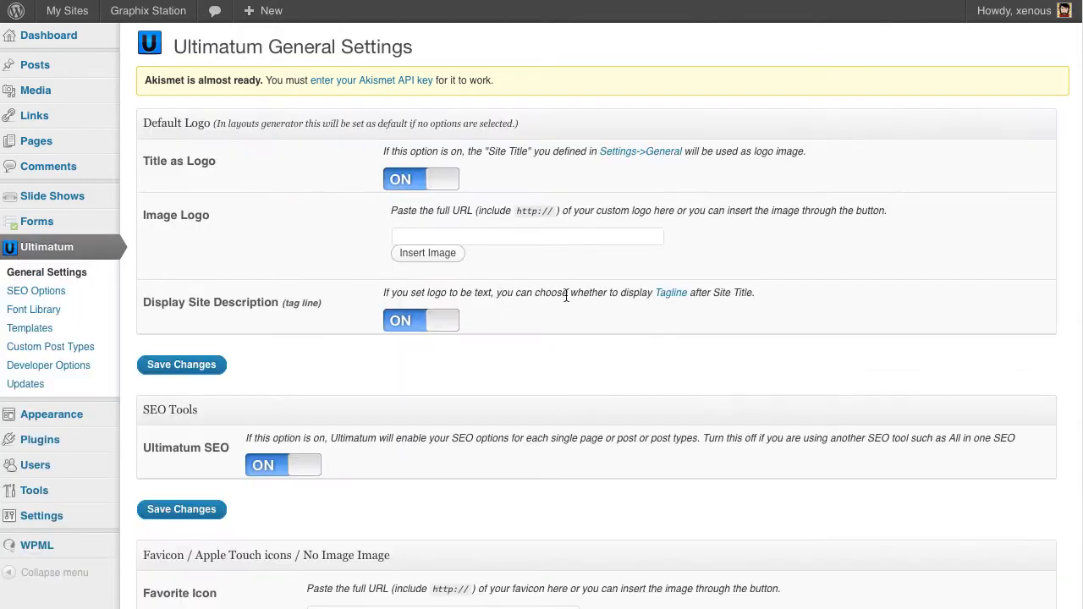
pyautogui.moveTo(366, 169)
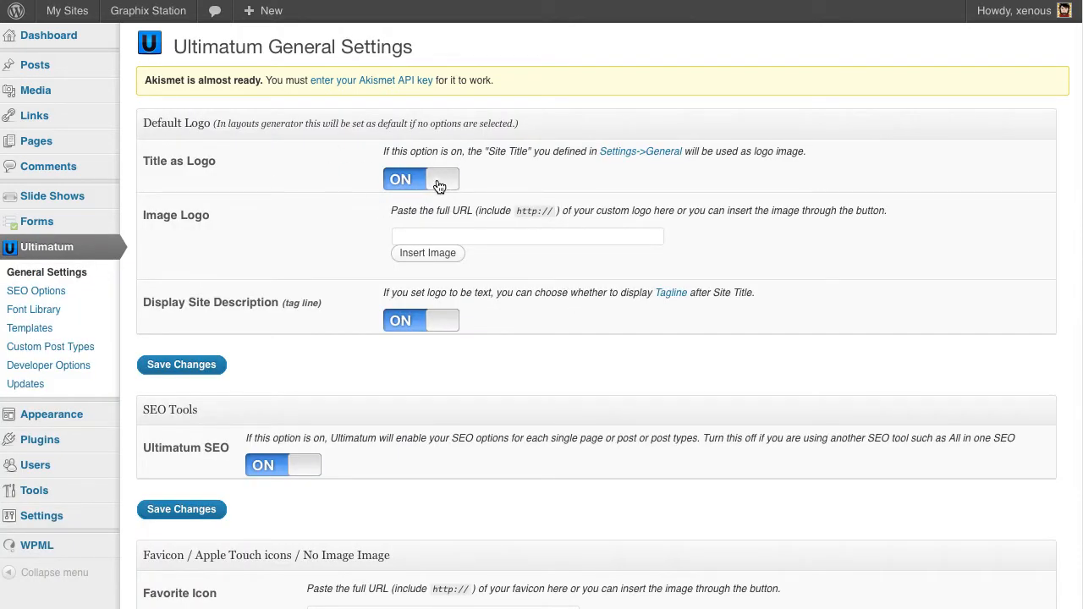
pyautogui.click(420, 179)
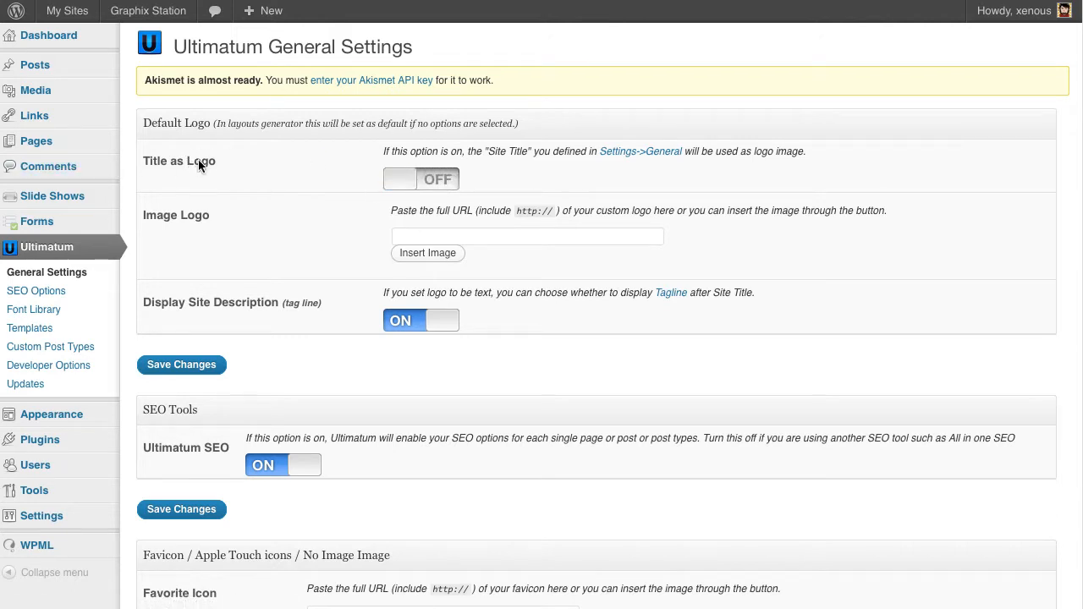
pyautogui.moveTo(427, 254)
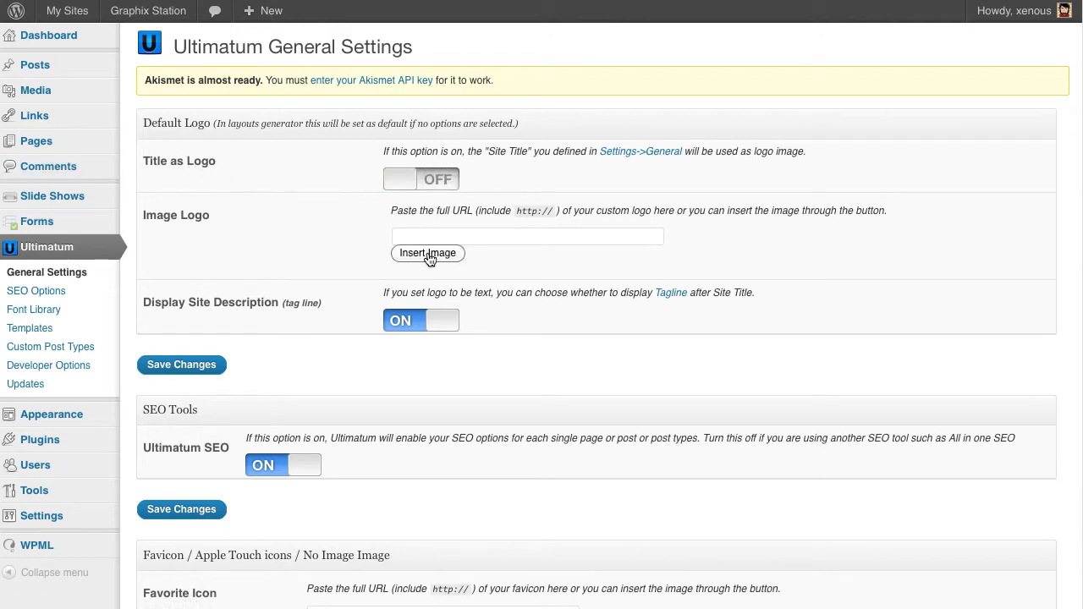
pyautogui.click(427, 254)
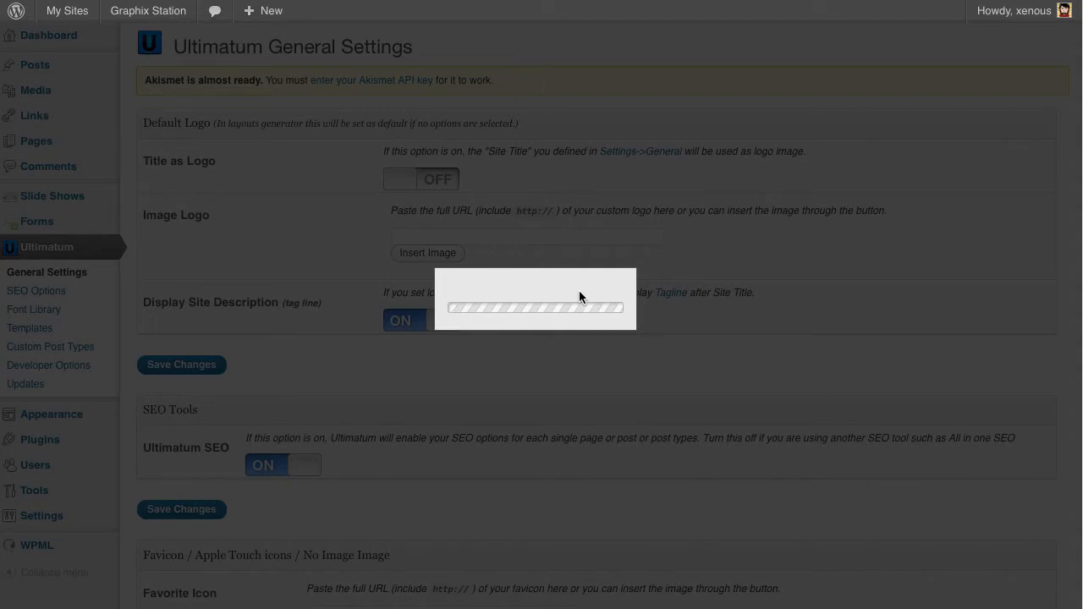
pyautogui.click(426, 252)
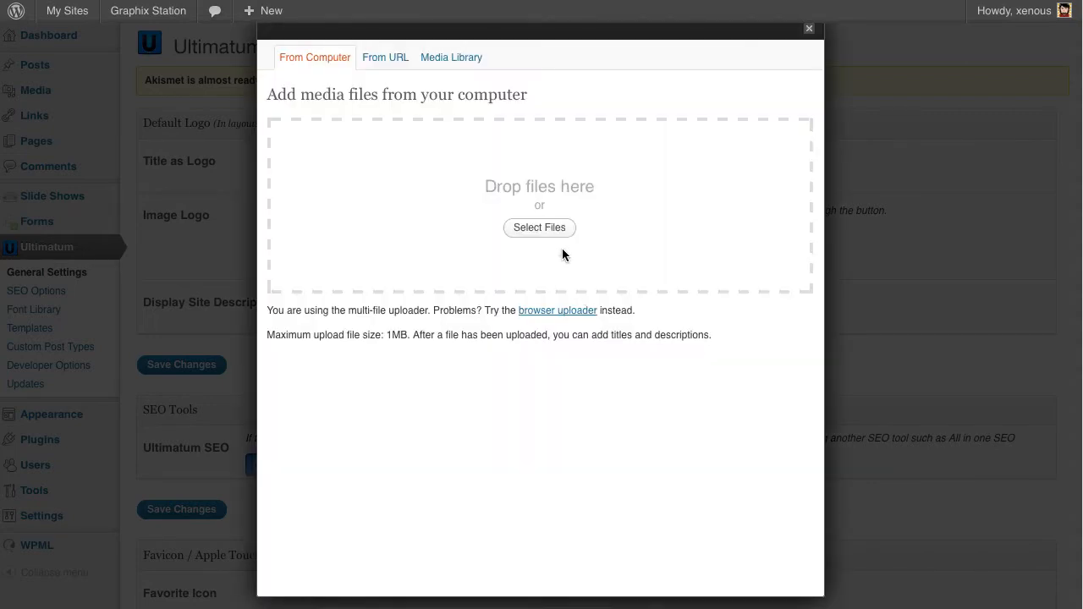
pyautogui.moveTo(446, 208)
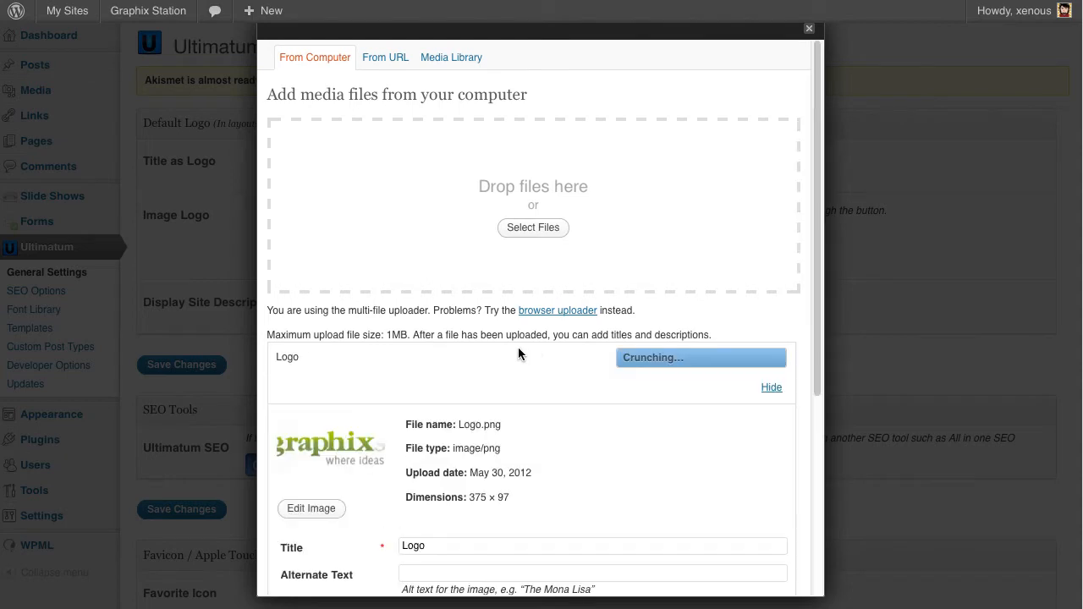
pyautogui.scroll(-3)
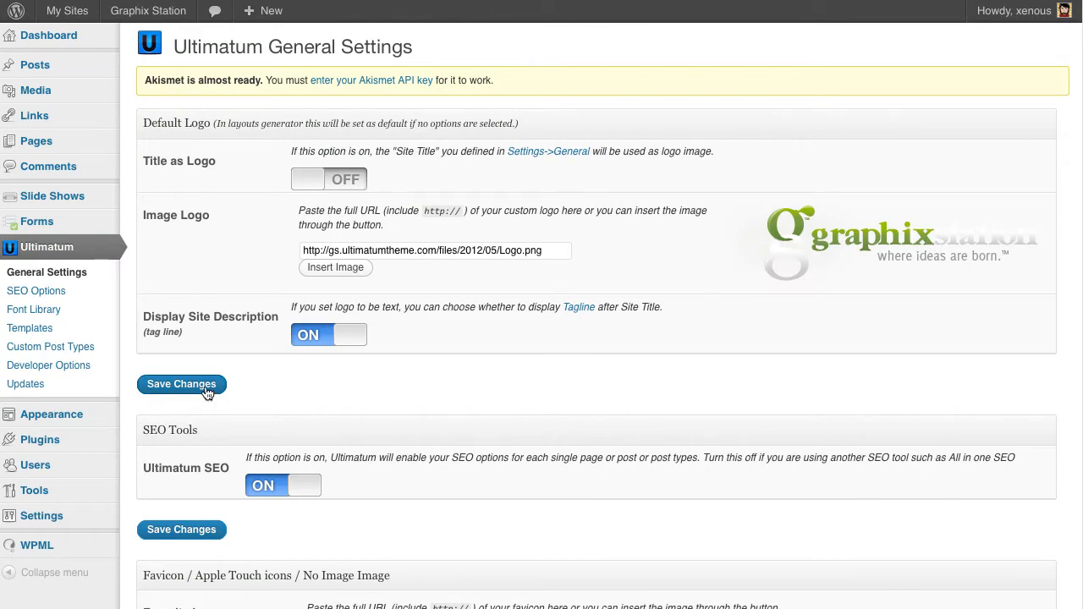
pyautogui.click(181, 382)
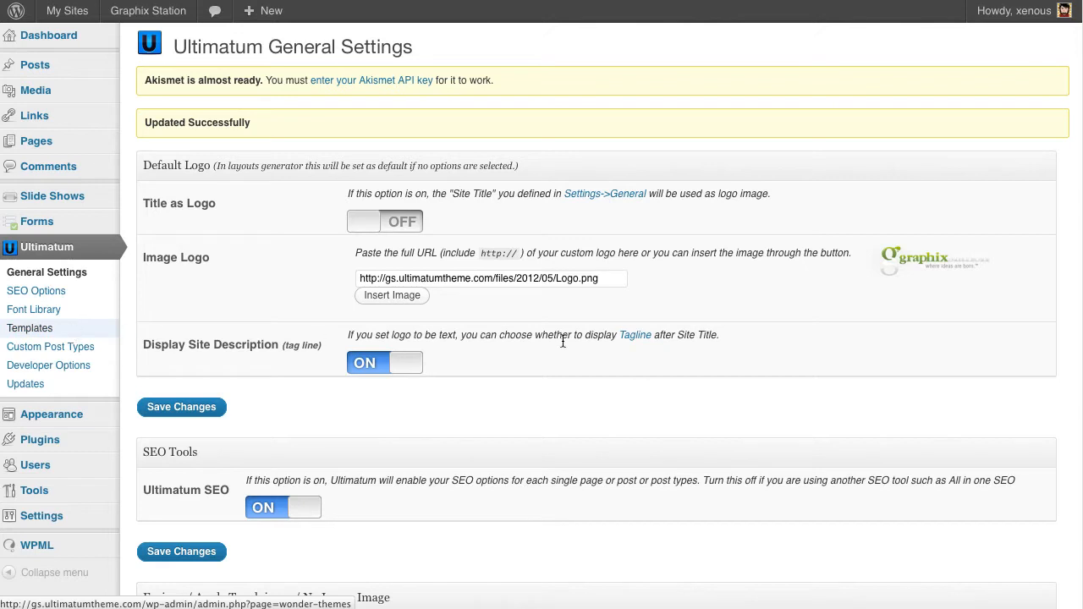
# Step: Edit the GraphixStation Header layout and drop an Ultimatum Logo element into column #col-6-1
pyautogui.click(31, 328)
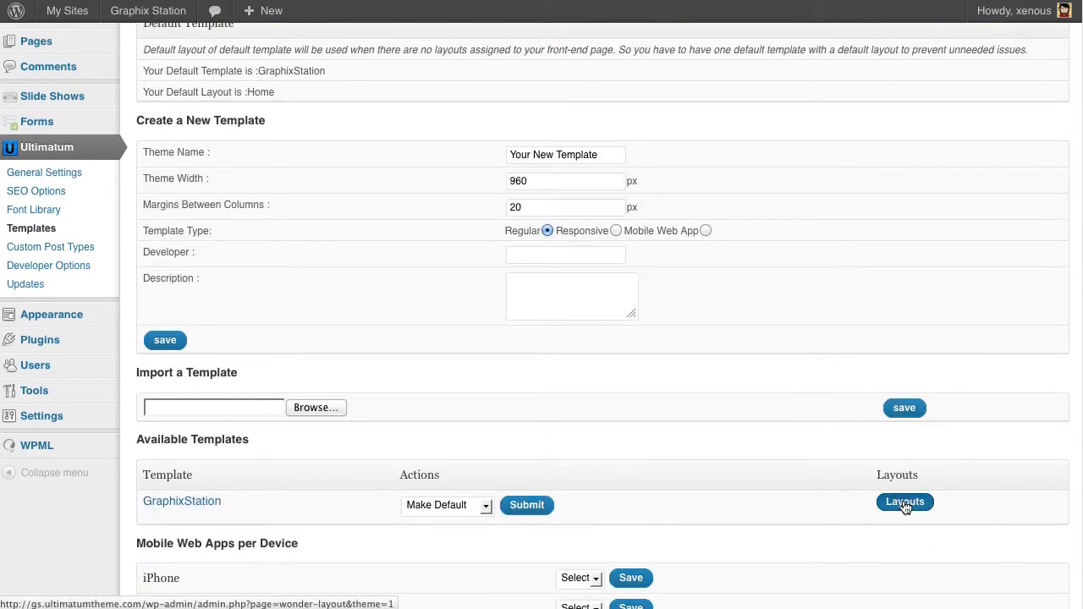
pyautogui.click(903, 501)
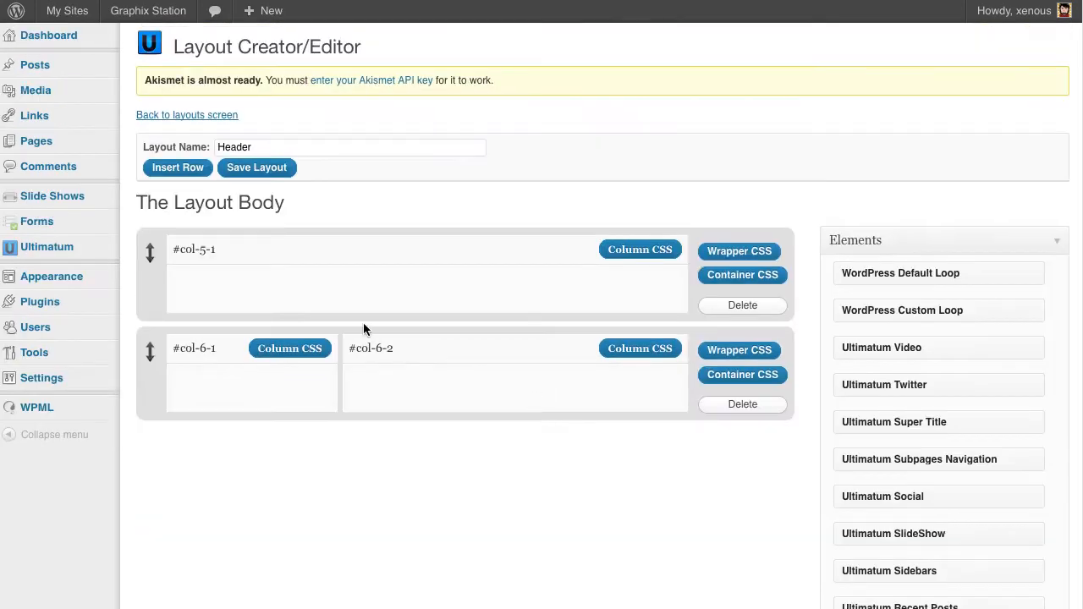
pyautogui.moveTo(253, 386)
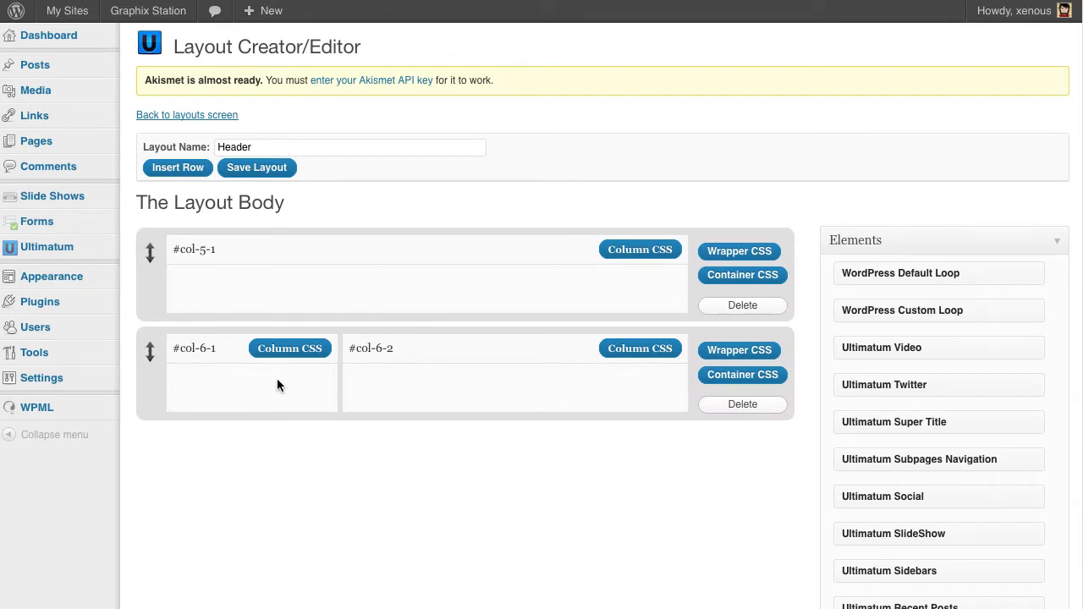
pyautogui.moveTo(250, 377)
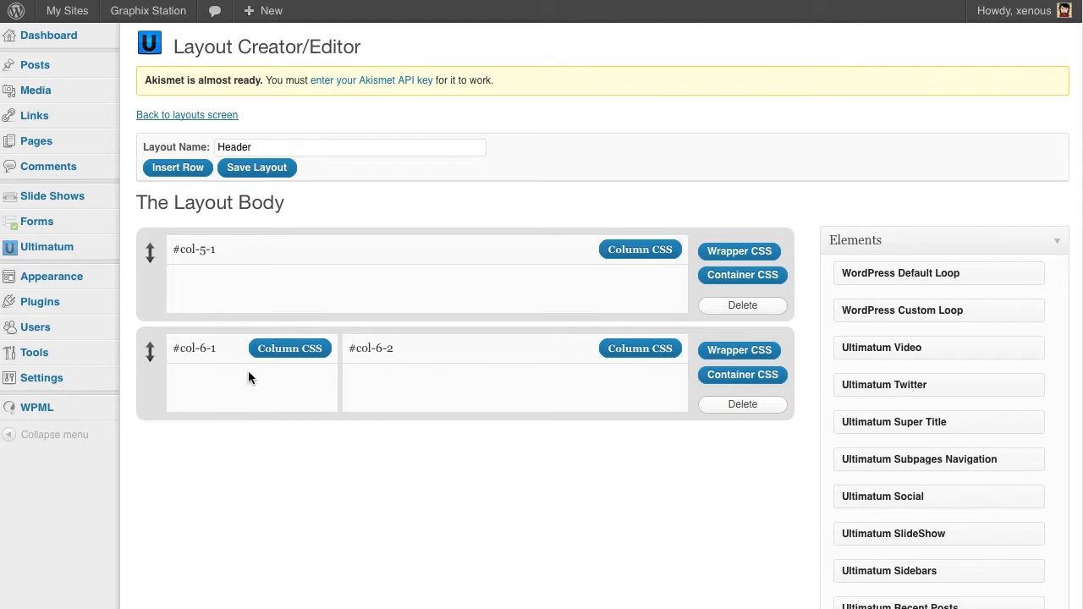
pyautogui.scroll(-3)
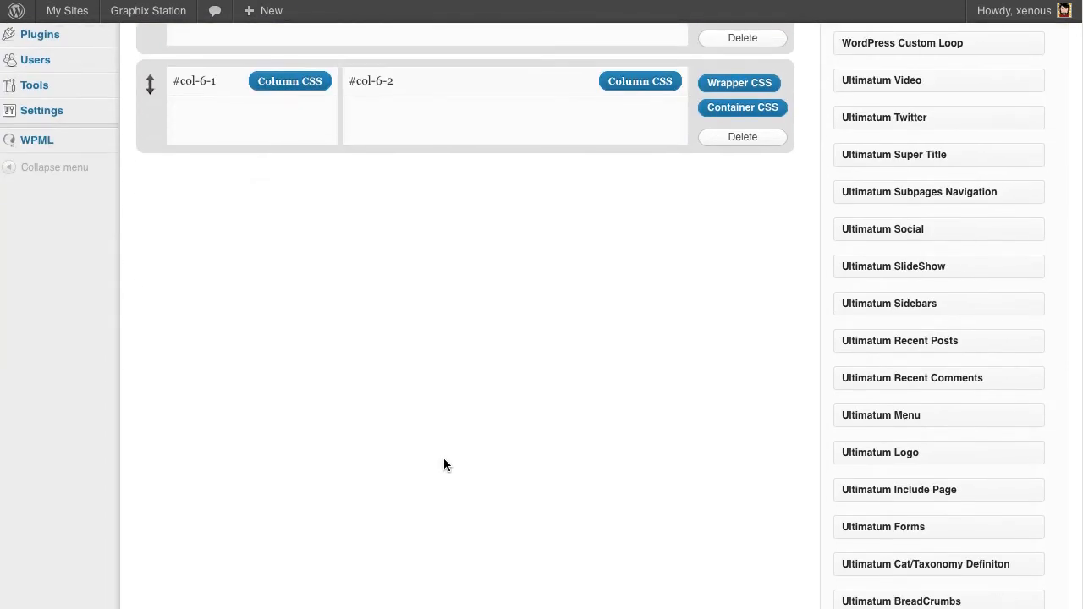
pyautogui.moveTo(879, 451); pyautogui.dragTo(247, 115)
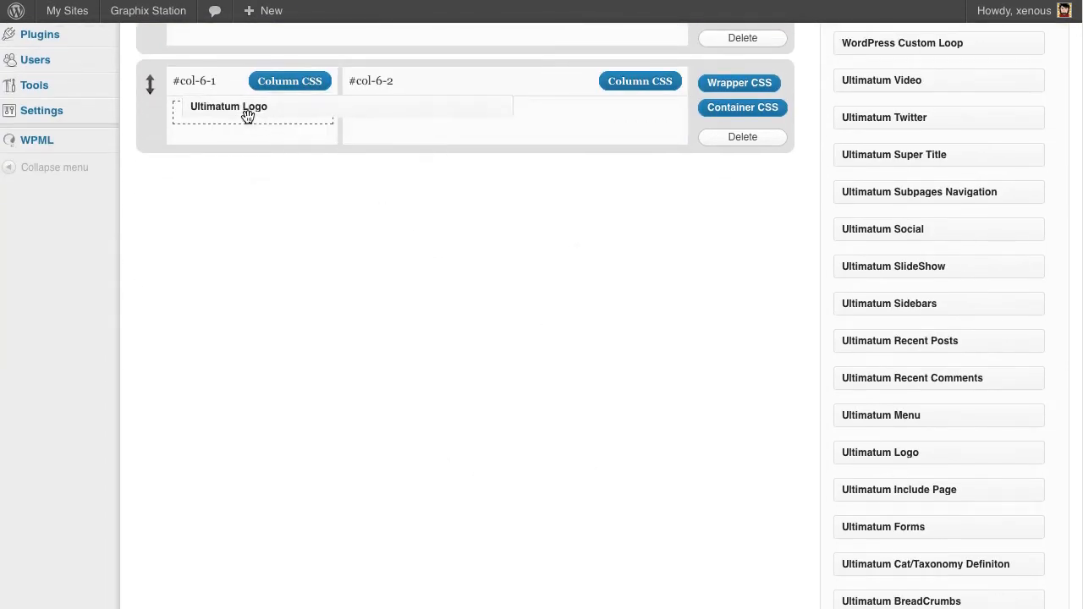
pyautogui.click(228, 105)
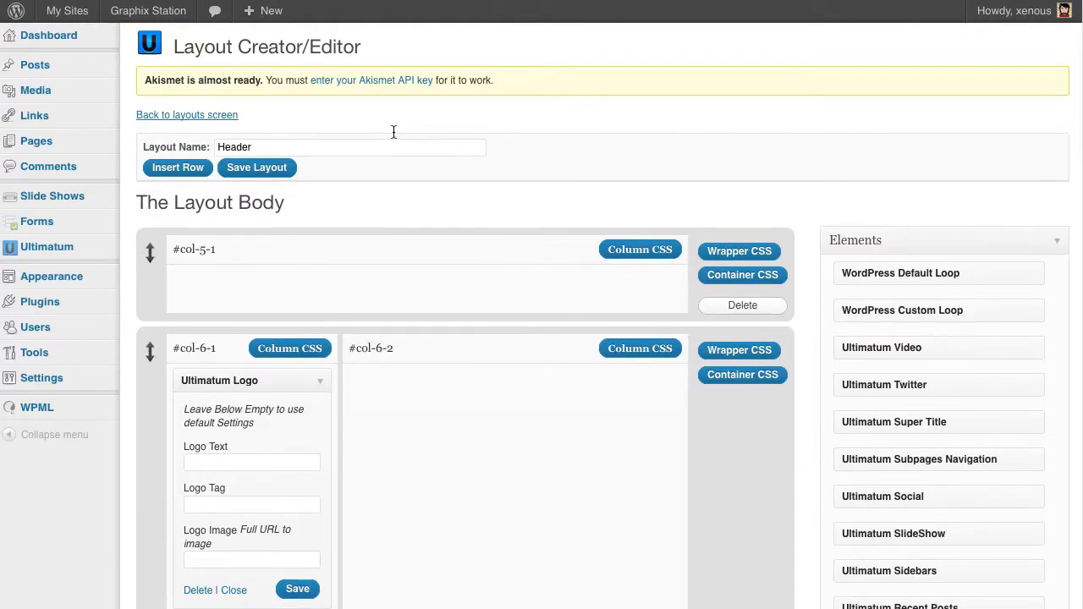
pyautogui.moveTo(196, 115)
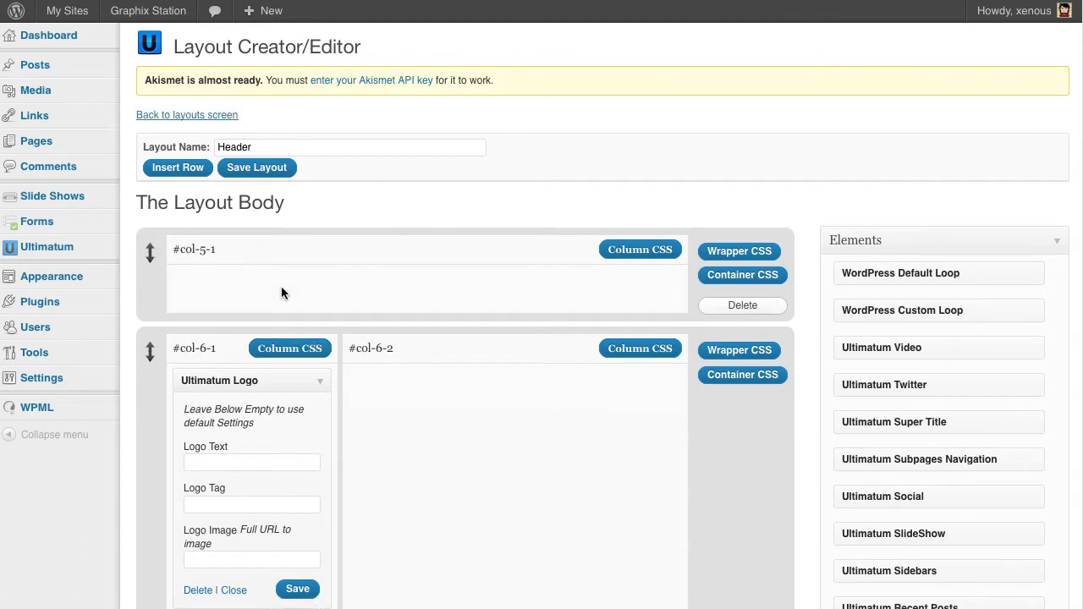
pyautogui.moveTo(465, 214)
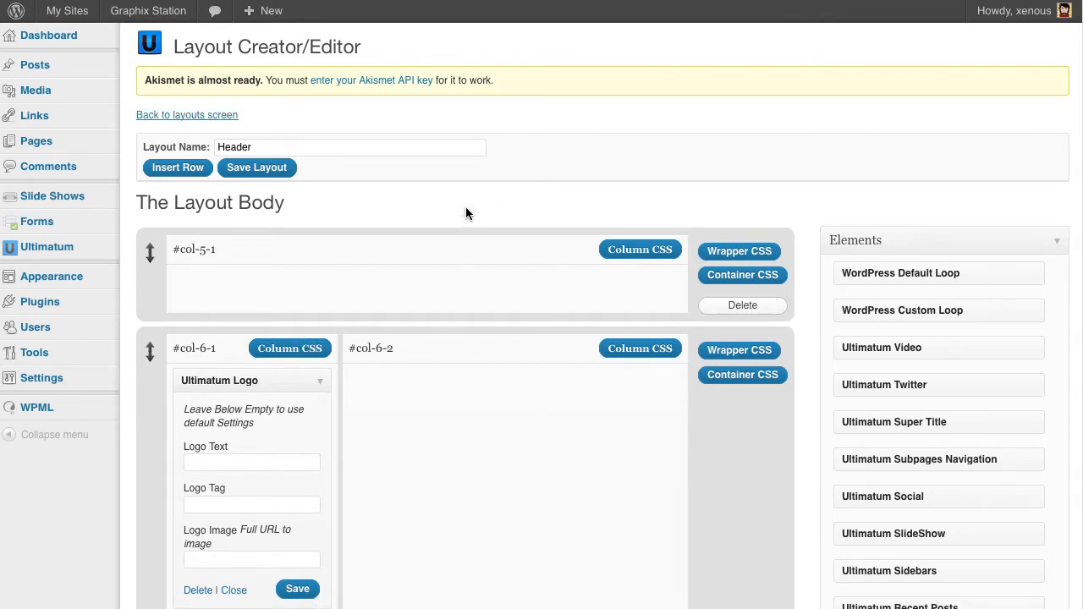
# Step: Maximize the Firefox window showing the graphixstation.com homepage
pyautogui.scroll(-3)
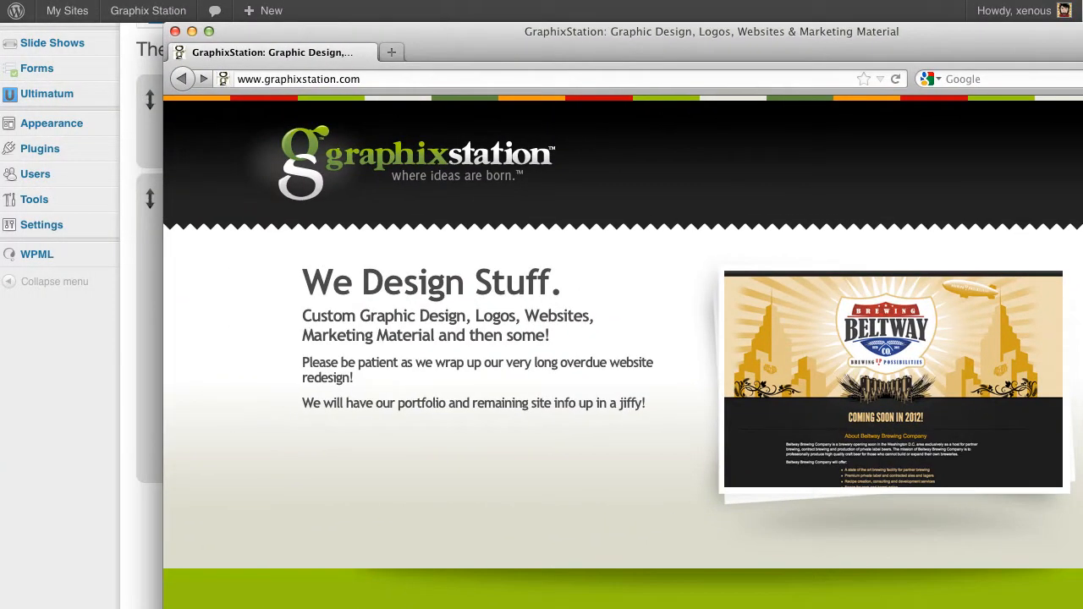
pyautogui.click(522, 79)
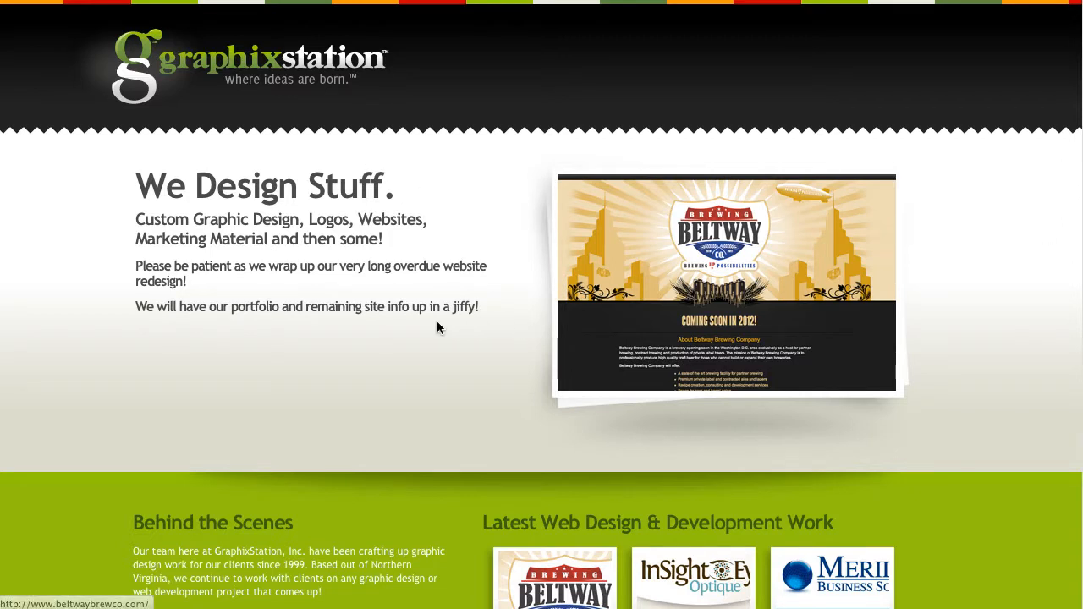
pyautogui.moveTo(173, 184)
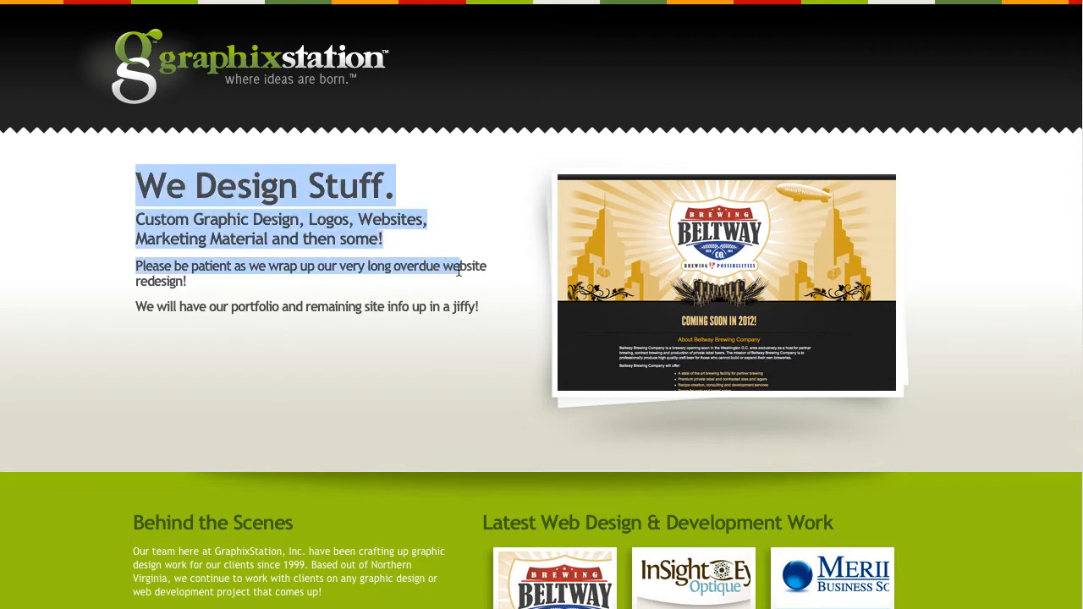
# Step: View the Beltway showcase image alone and save it to the Desktop as home_showcase_bwbc.png
pyautogui.rightClick(673, 291)
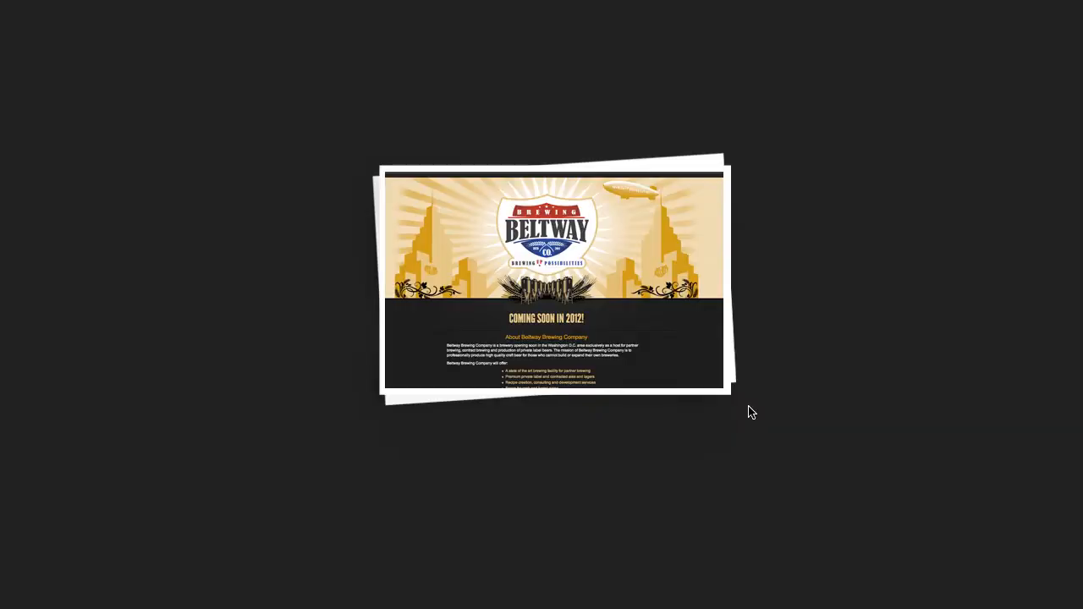
pyautogui.rightClick(748, 413)
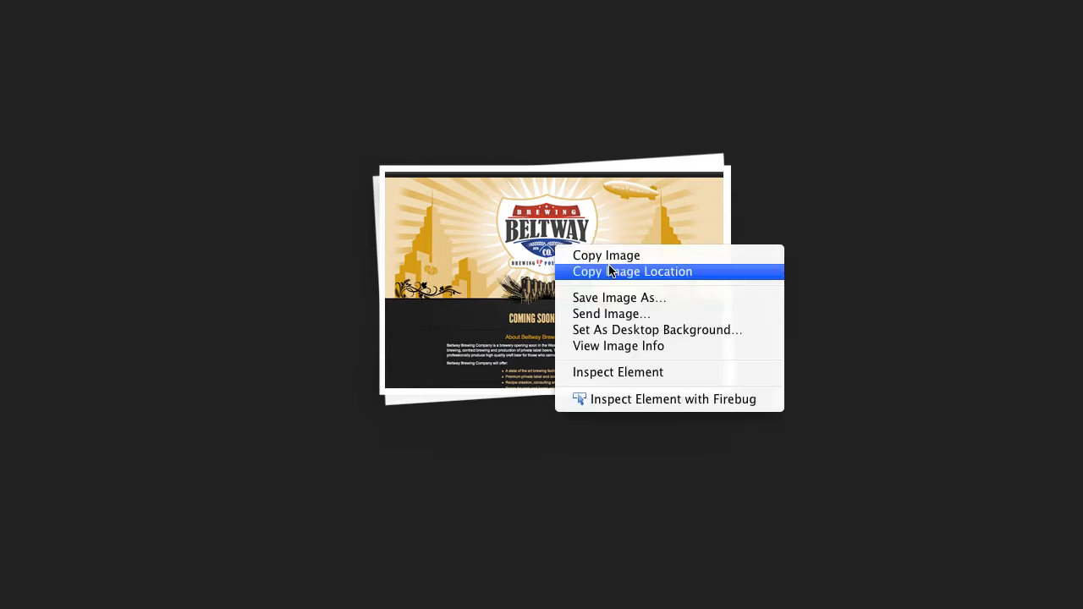
pyautogui.click(619, 297)
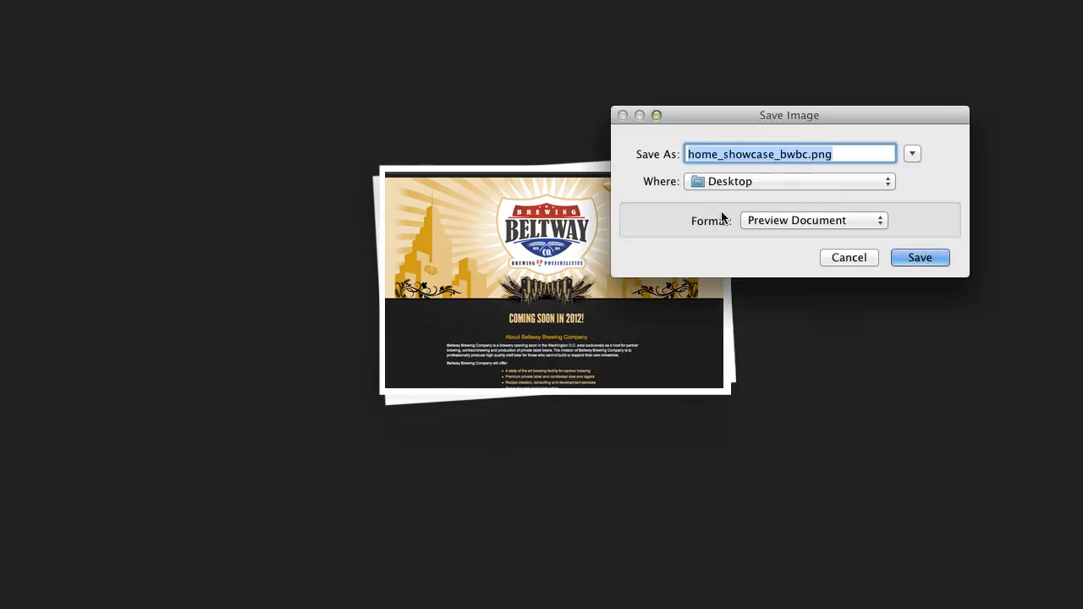
pyautogui.click(919, 258)
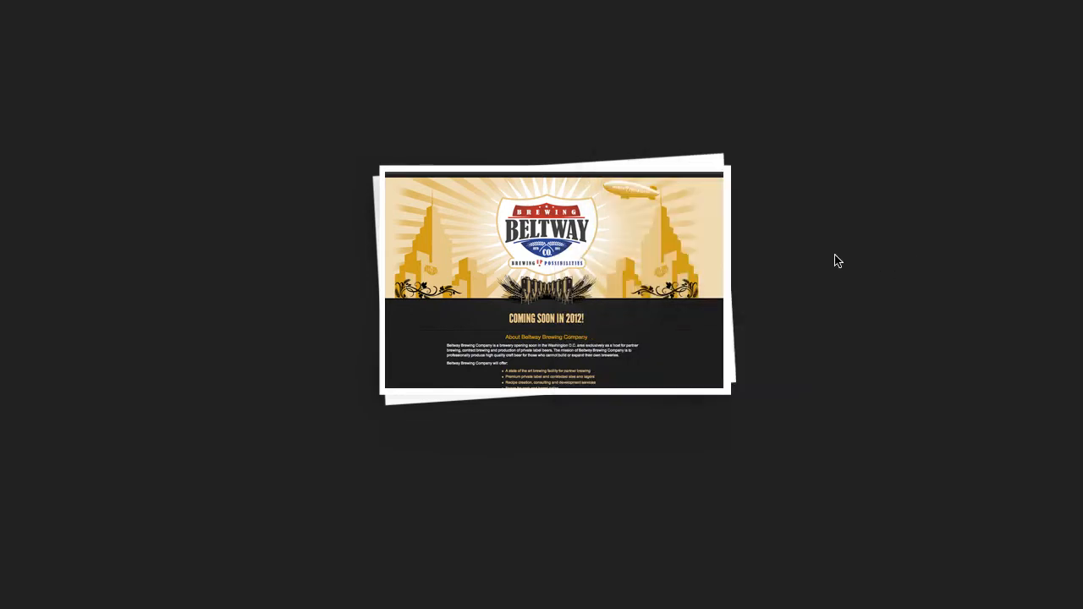
pyautogui.moveTo(325, 182)
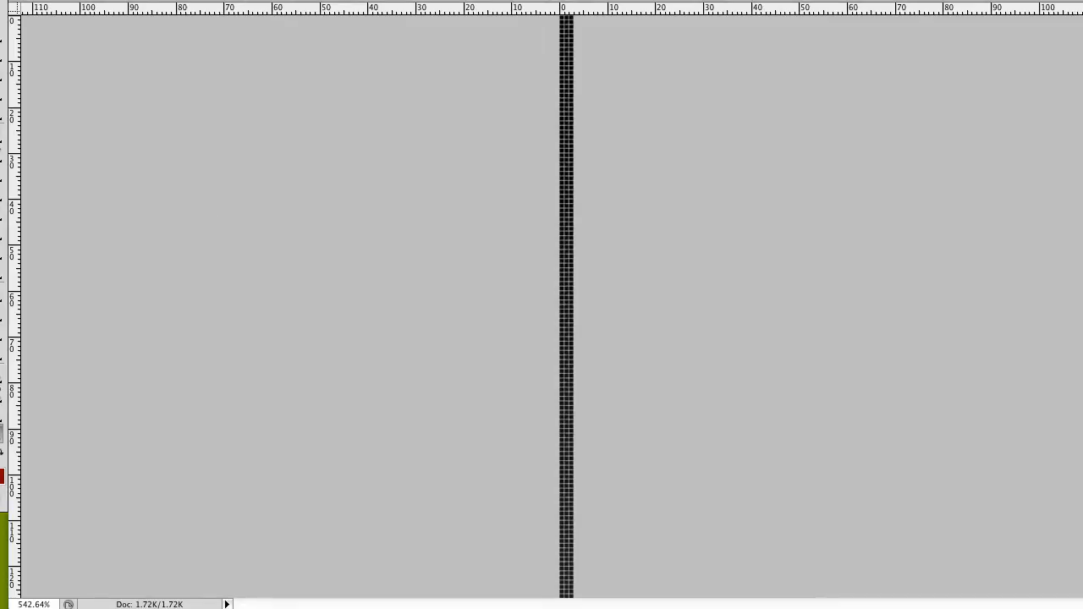
pyautogui.moveTo(559, 213)
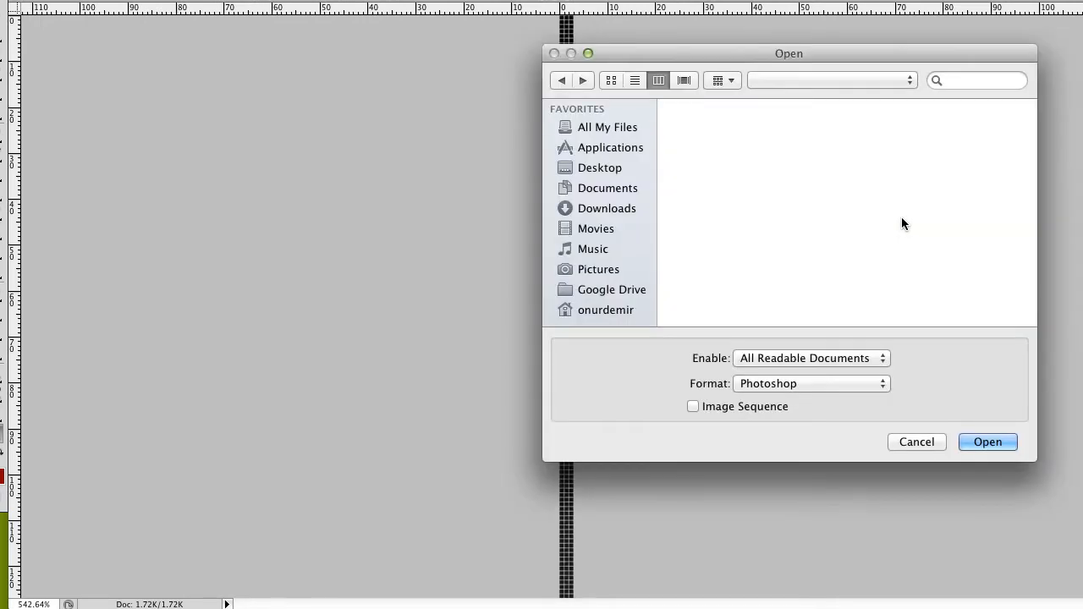
# Step: Open home_showcase_bwbc.png from the Desktop as a new Photoshop document
pyautogui.click(599, 168)
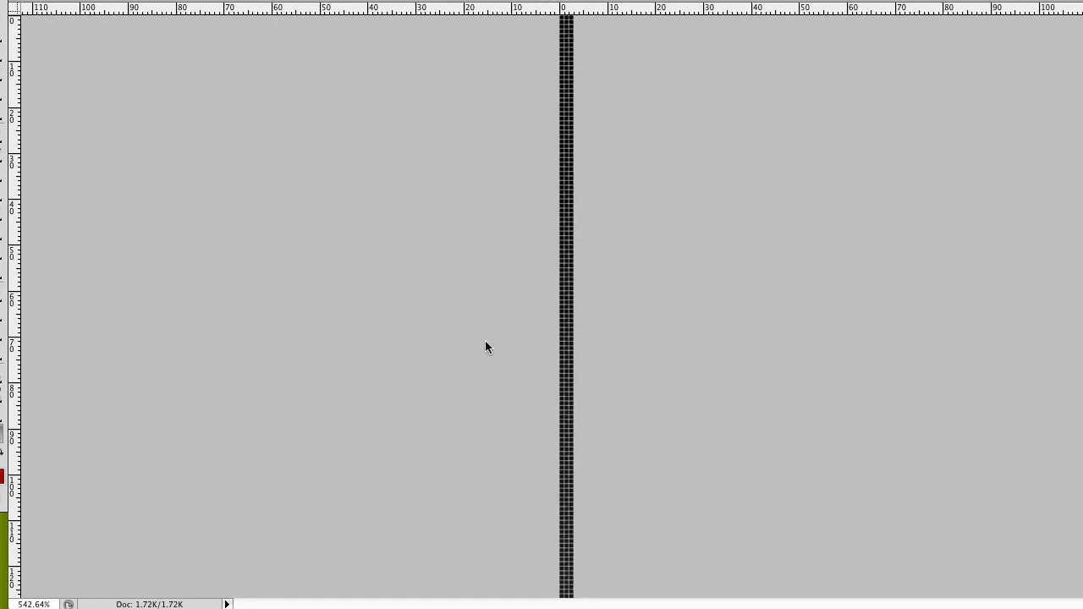
pyautogui.click(301, 10)
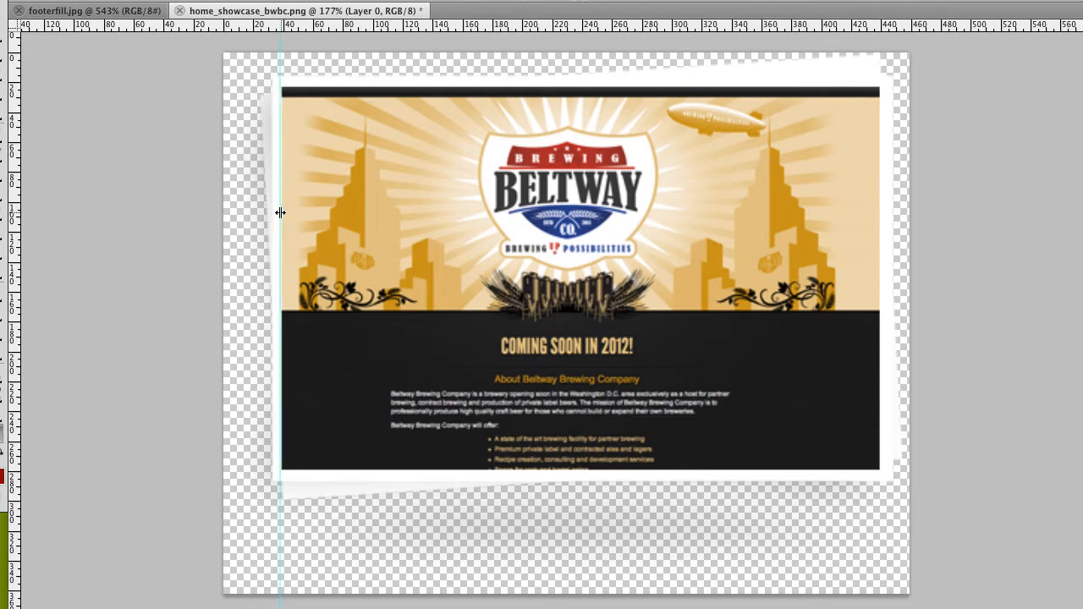
pyautogui.moveTo(281, 115)
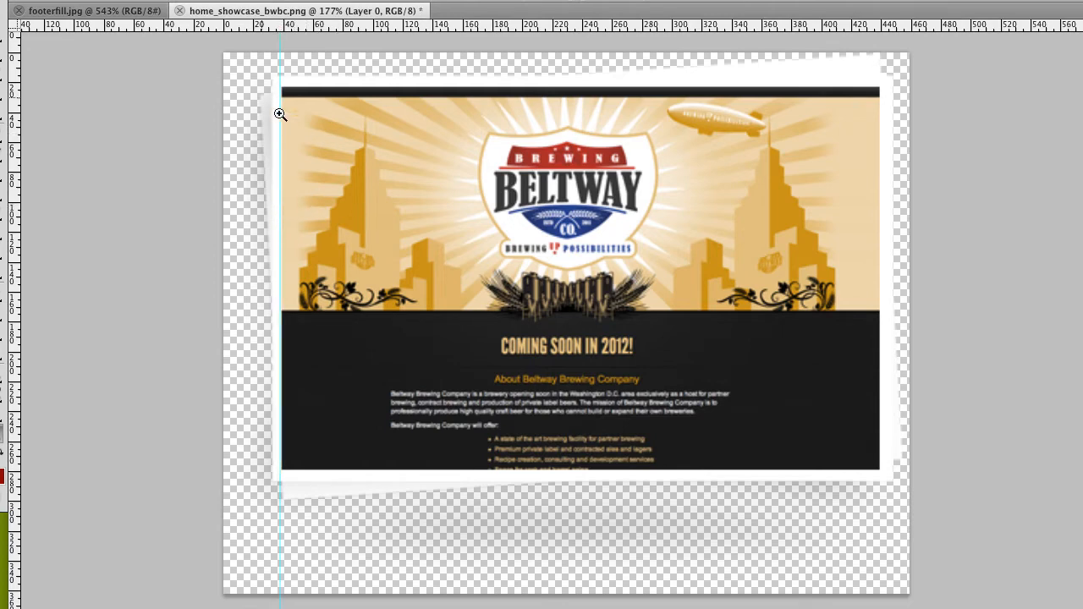
# Step: Zoom into the showcase image and drag ruler guides to the screenshot's edges
pyautogui.click(281, 115)
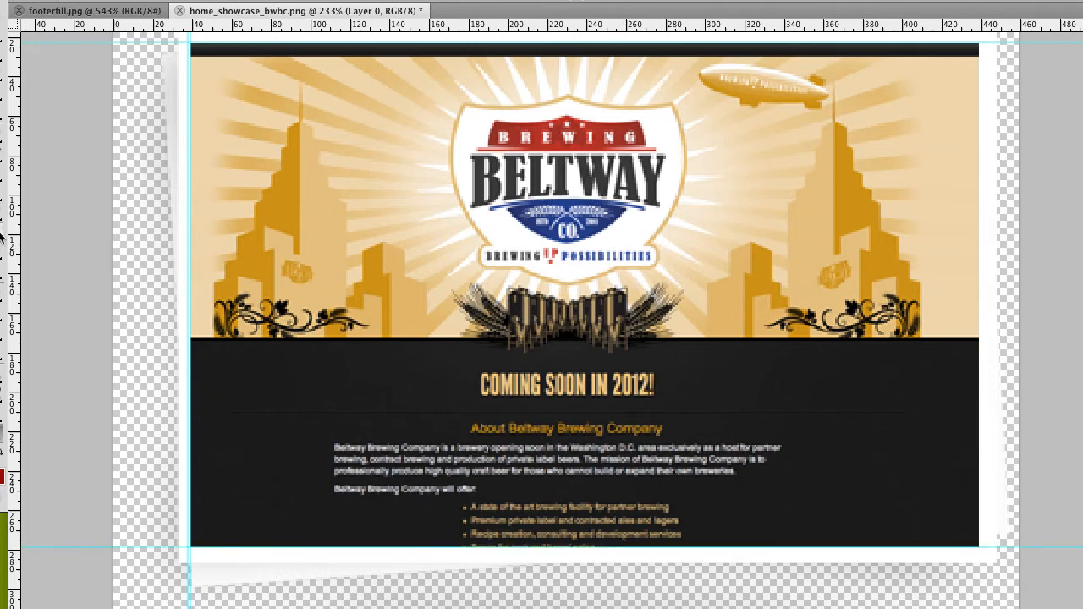
pyautogui.moveTo(999, 283)
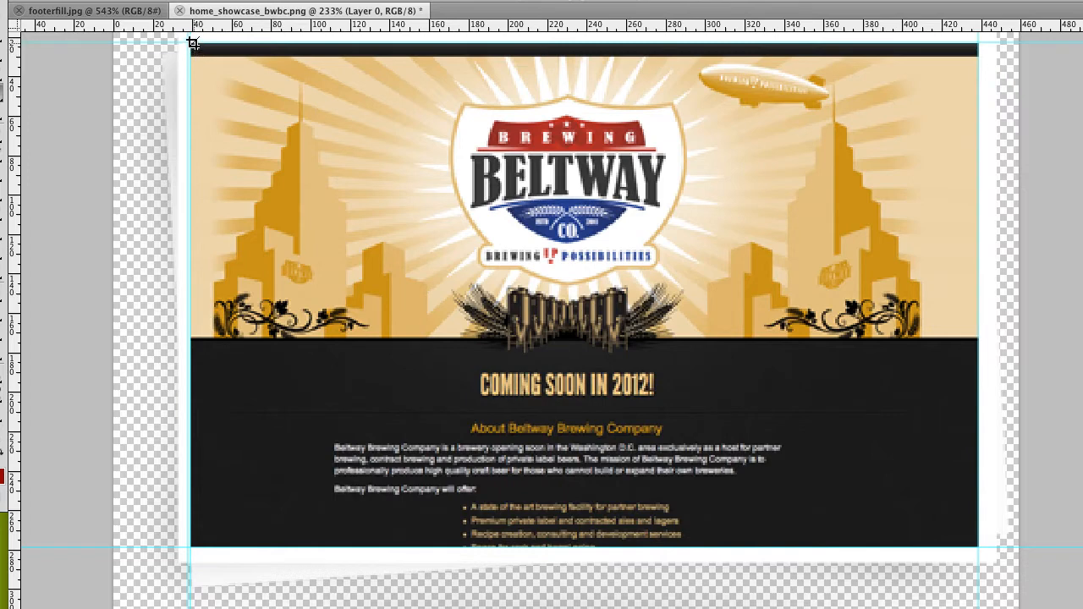
pyautogui.moveTo(192, 44); pyautogui.dragTo(865, 474)
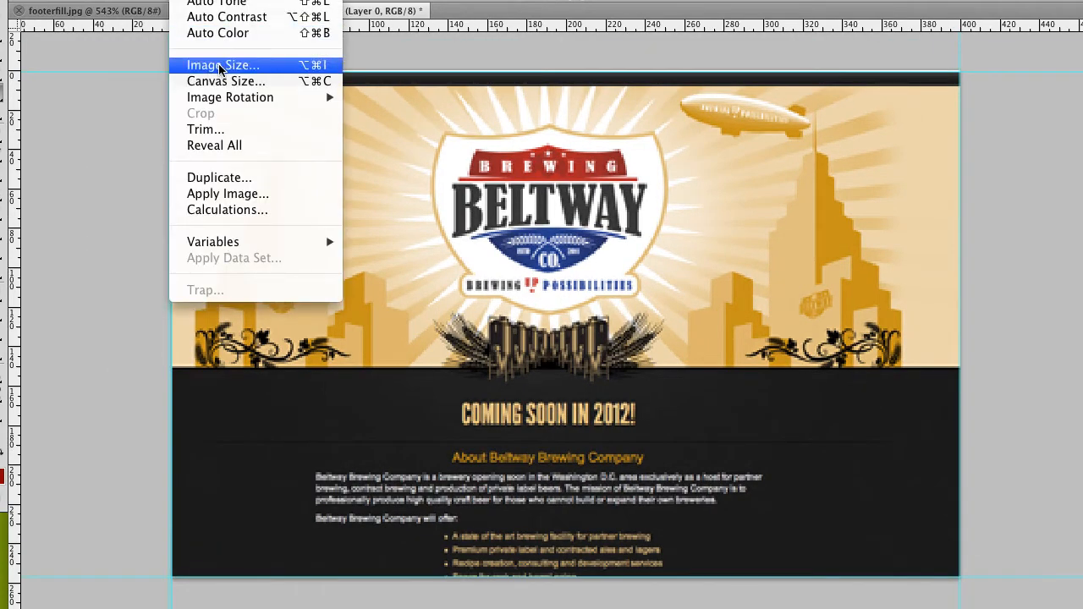
pyautogui.click(222, 64)
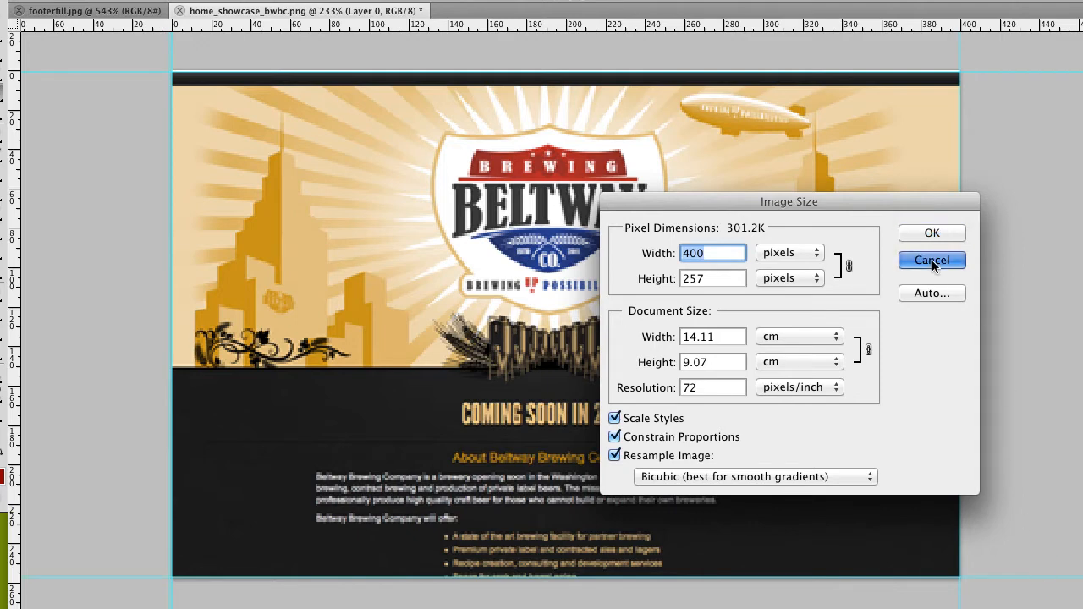
pyautogui.click(931, 261)
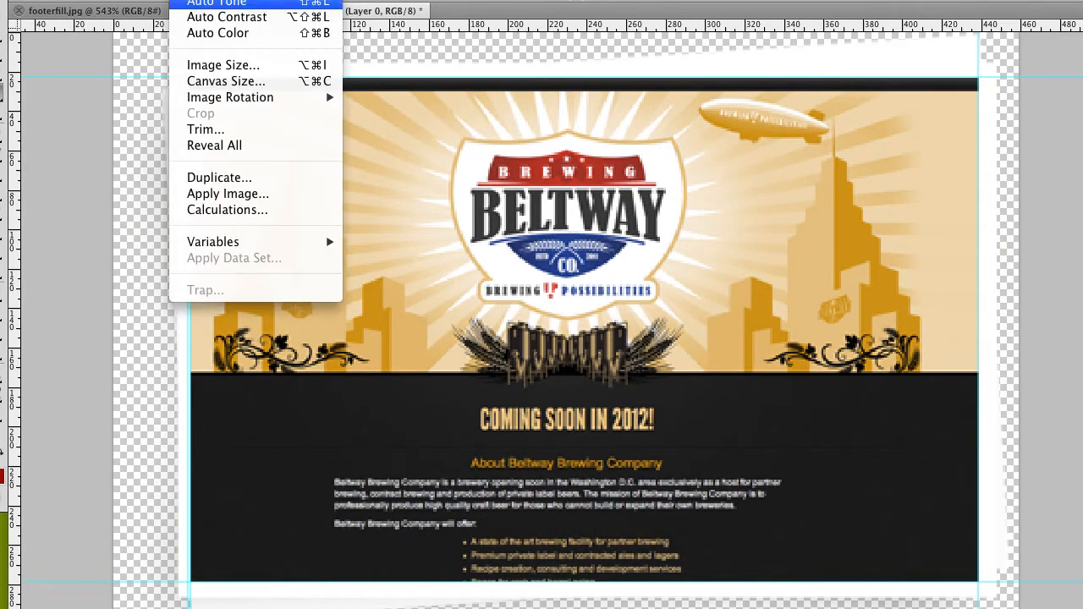
pyautogui.click(223, 65)
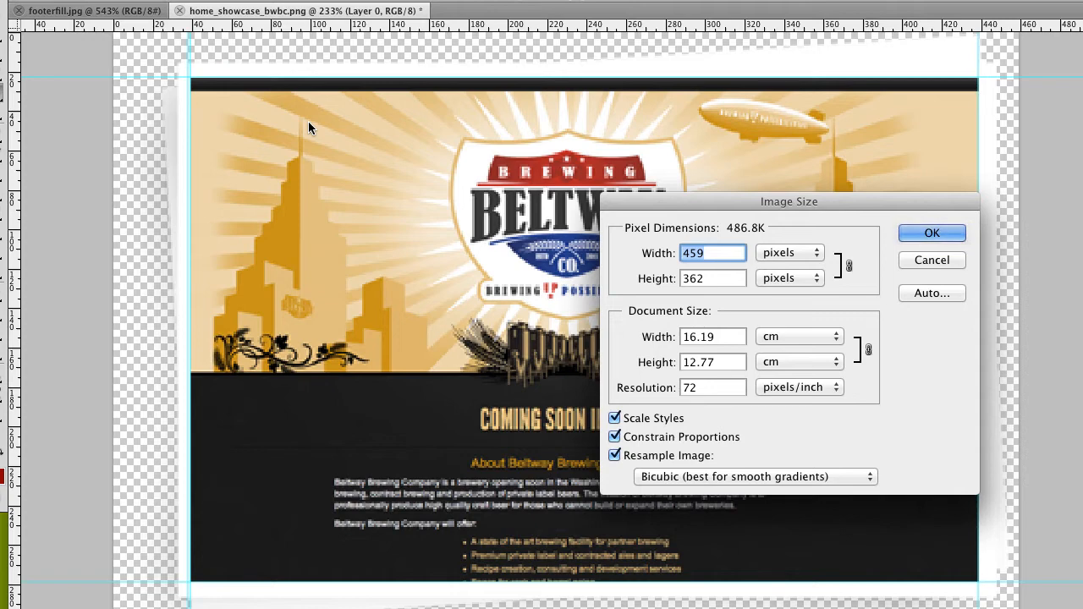
pyautogui.click(931, 234)
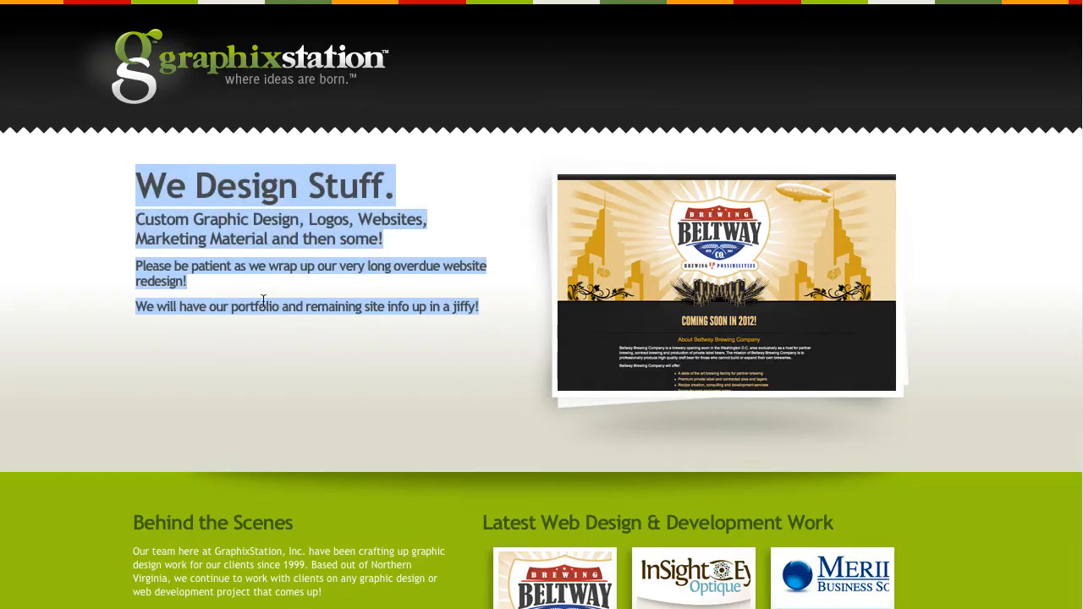
pyautogui.moveTo(901, 368)
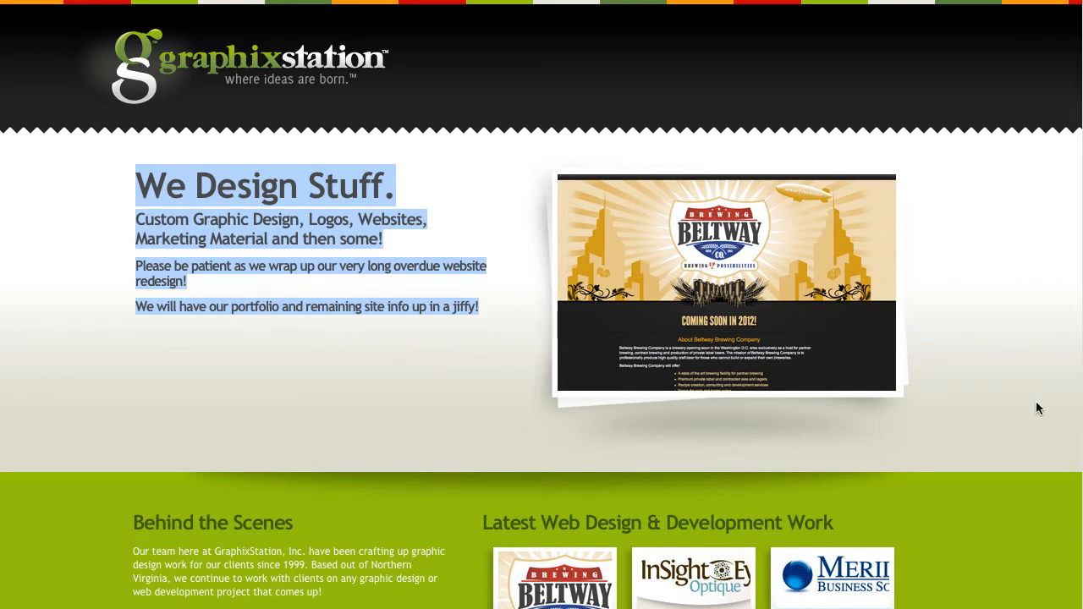
# Step: Inspect the #main element with Firebug and view its bodyfill.jpg background image alone
pyautogui.rightClick(1039, 407)
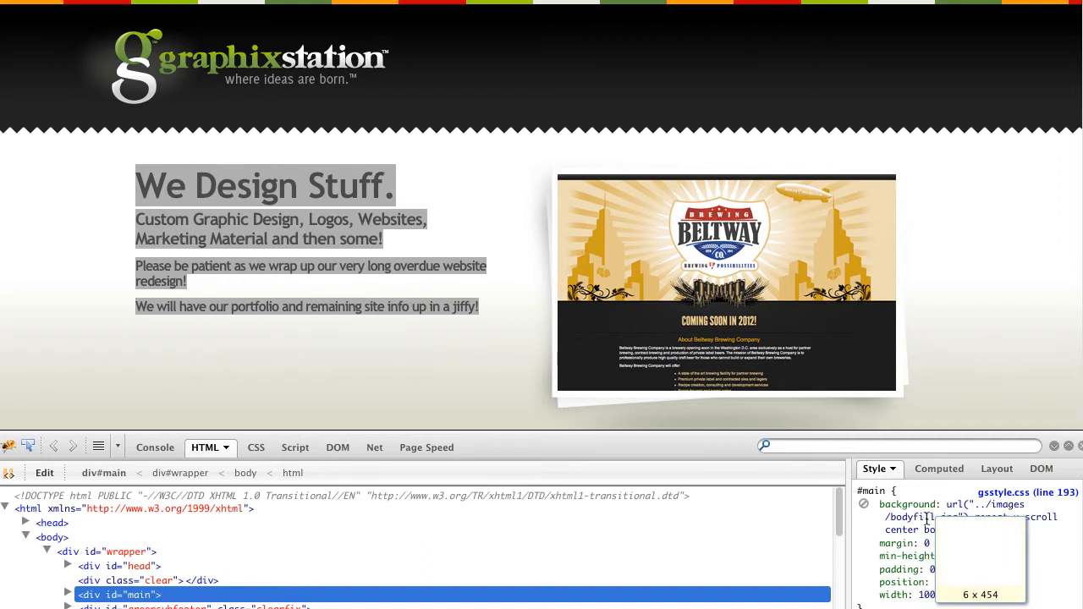
pyautogui.click(973, 518)
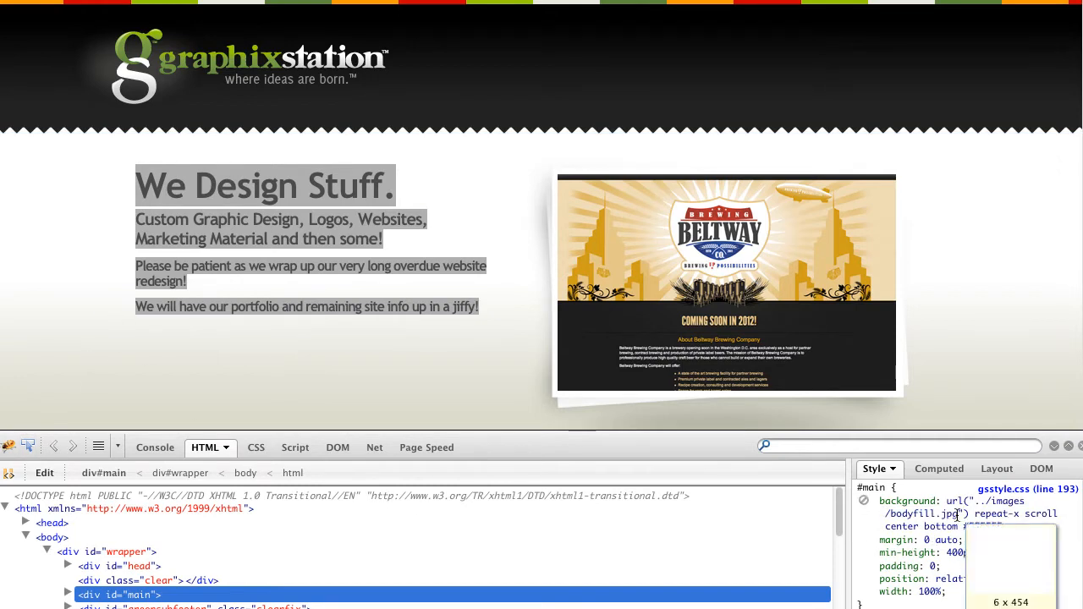
pyautogui.rightClick(956, 514)
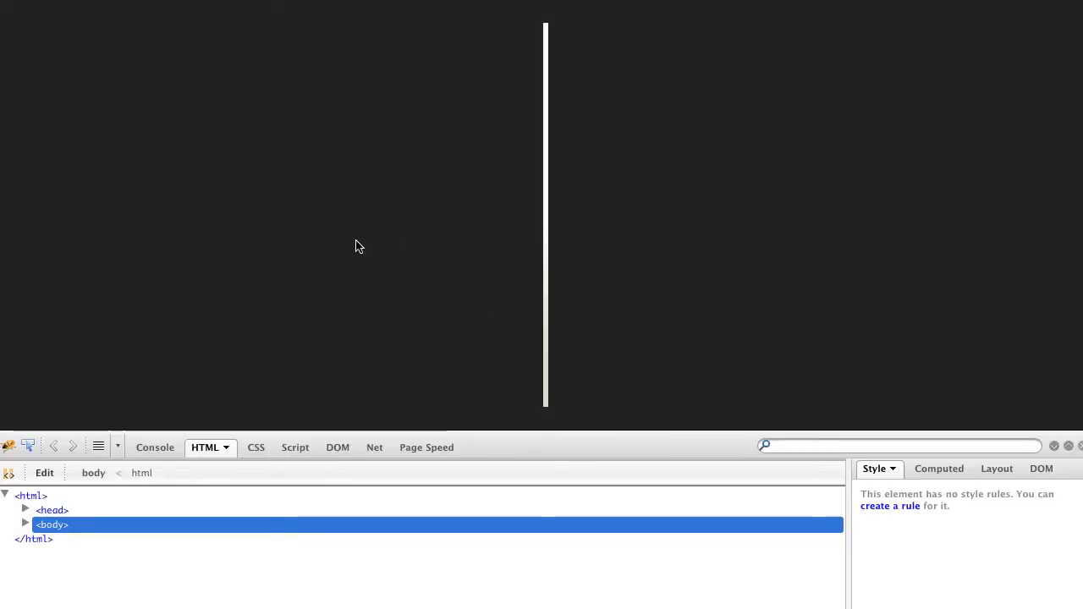
# Step: Save bodyfill.jpg to the Desktop via Save Image As
pyautogui.rightClick(545, 173)
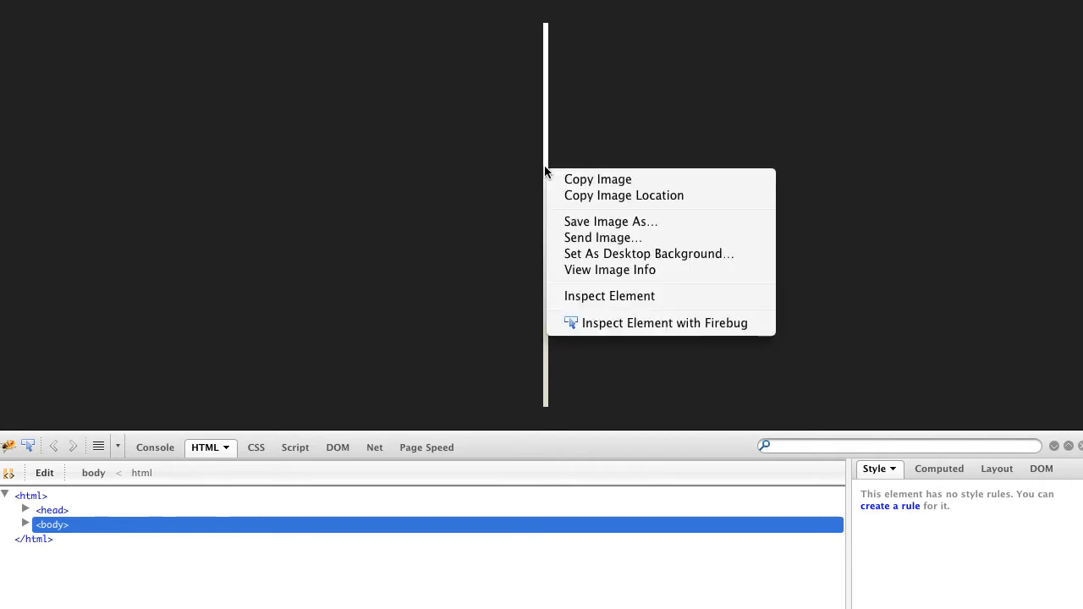
pyautogui.moveTo(592, 222)
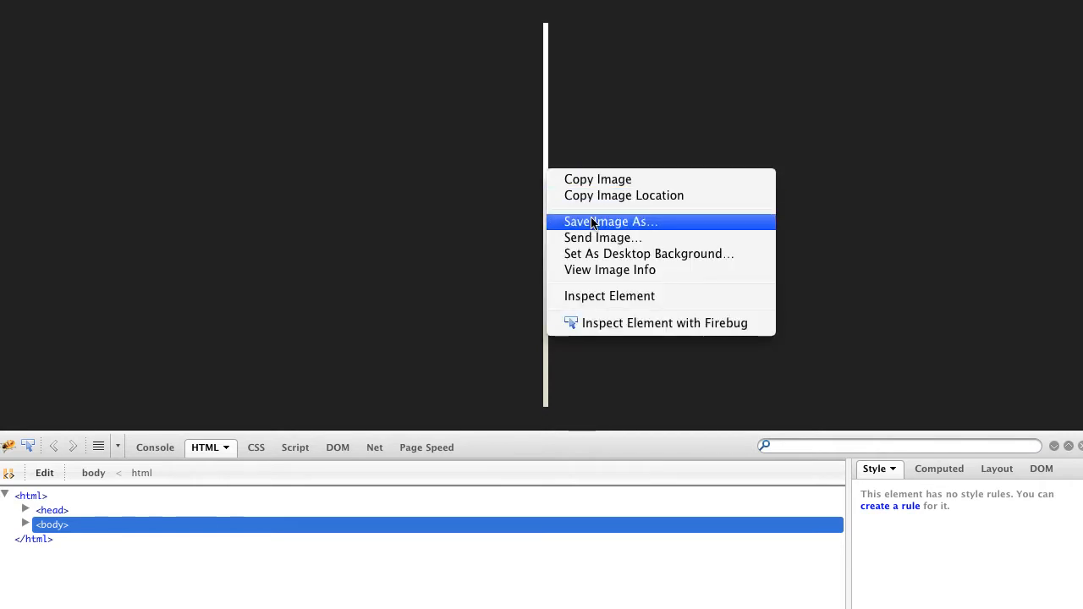
pyautogui.click(609, 220)
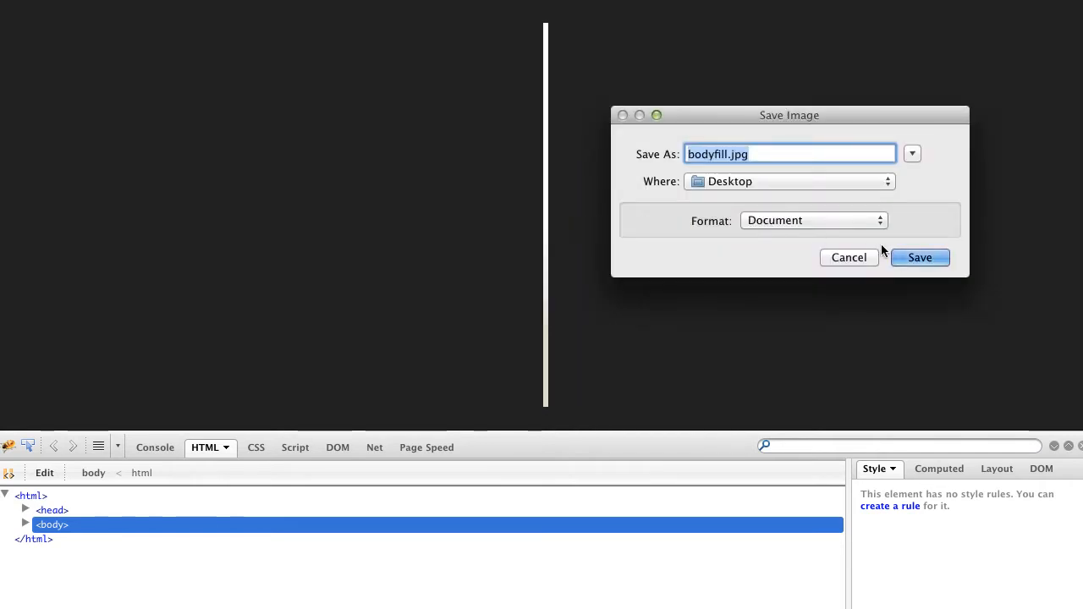
pyautogui.click(921, 257)
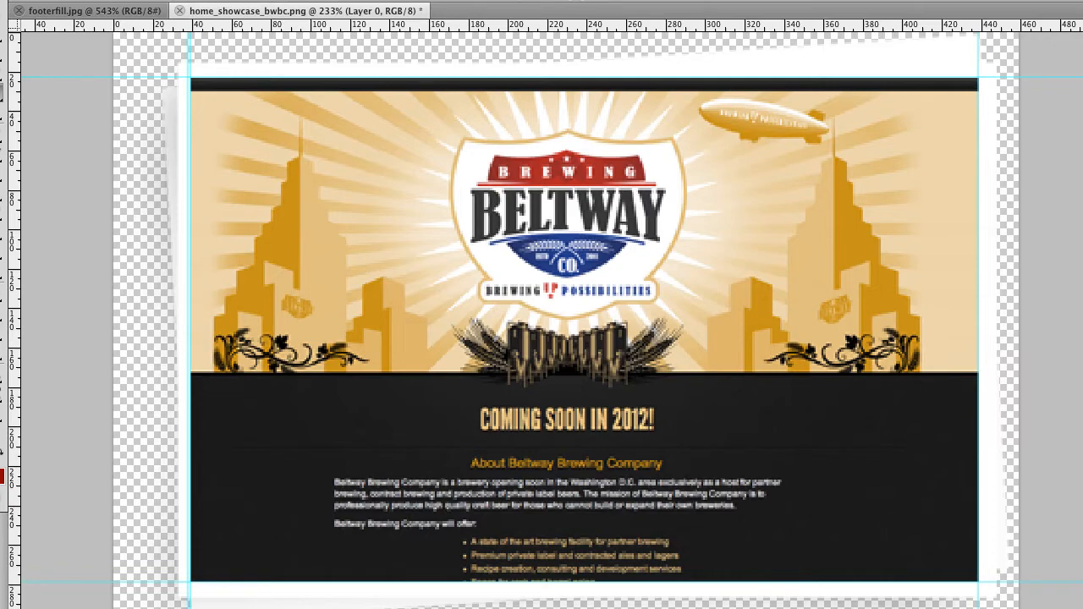
pyautogui.click(34, 3)
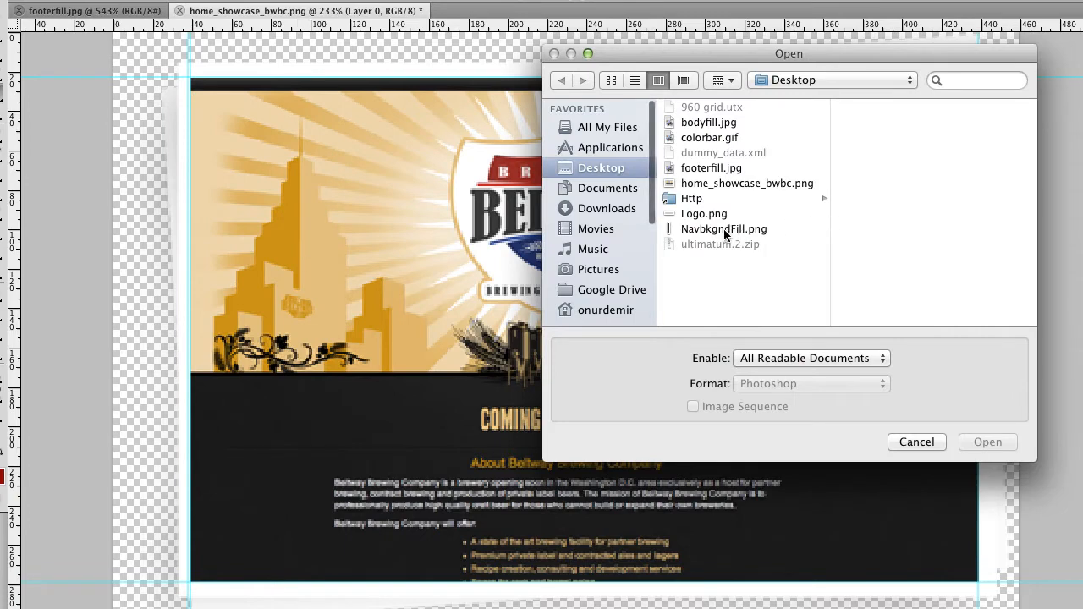
pyautogui.click(707, 122)
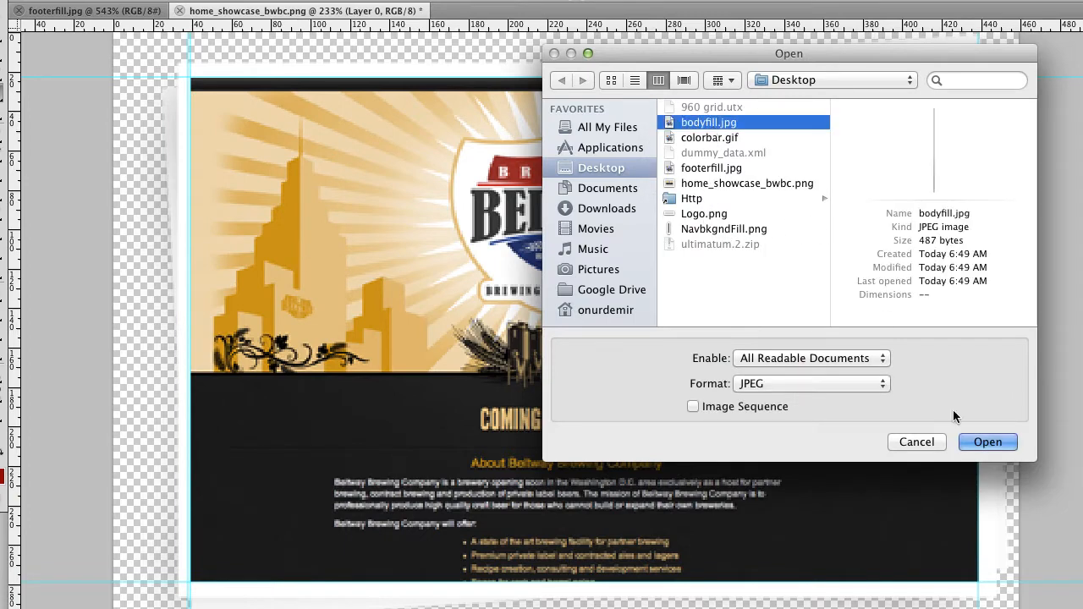
pyautogui.click(987, 442)
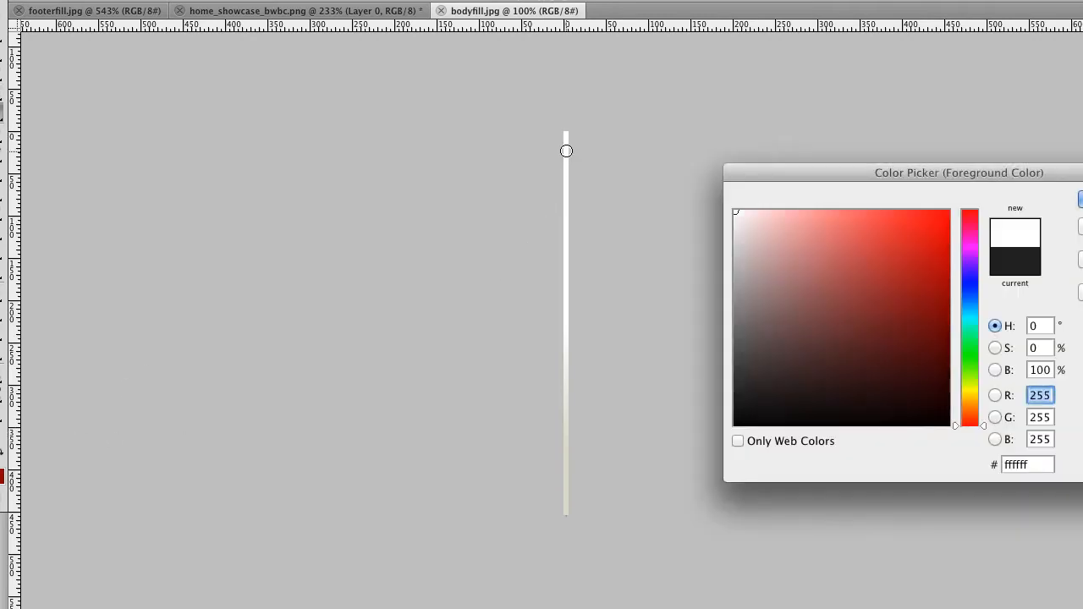
pyautogui.click(748, 238)
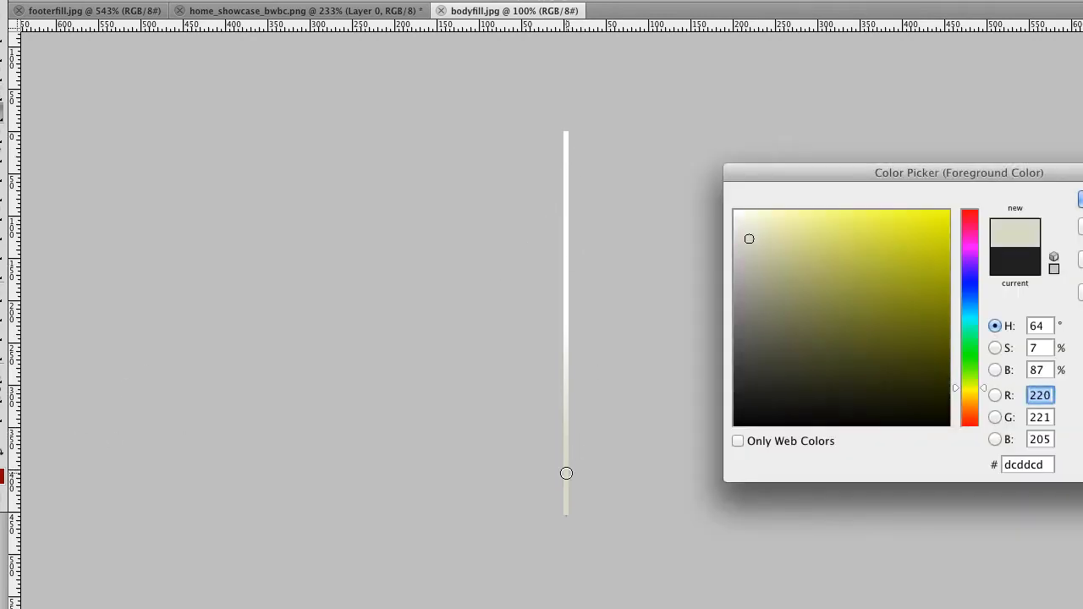
pyautogui.moveTo(572, 499)
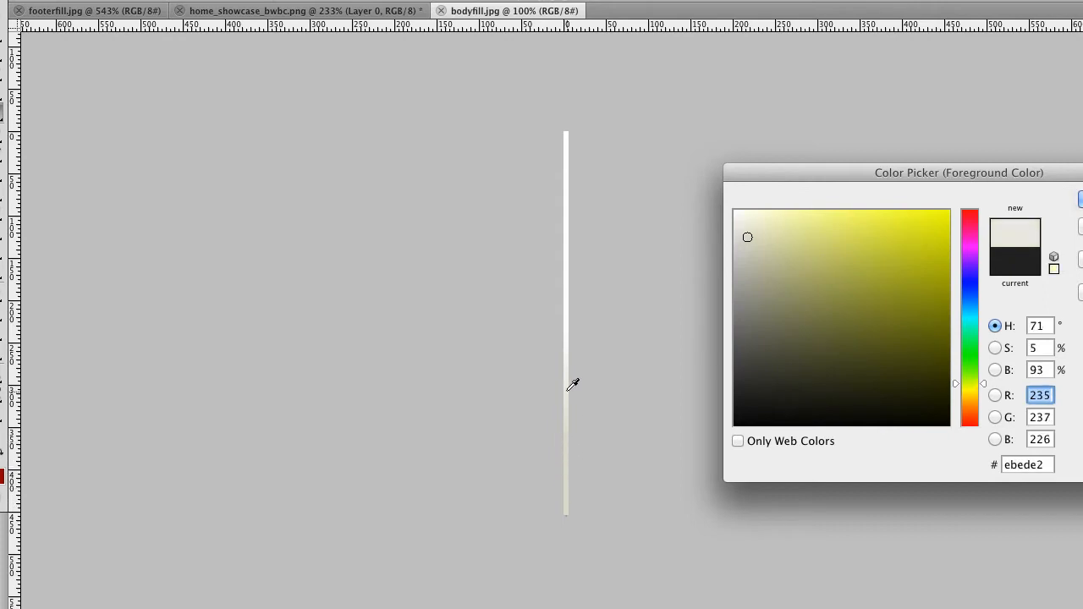
pyautogui.click(742, 223)
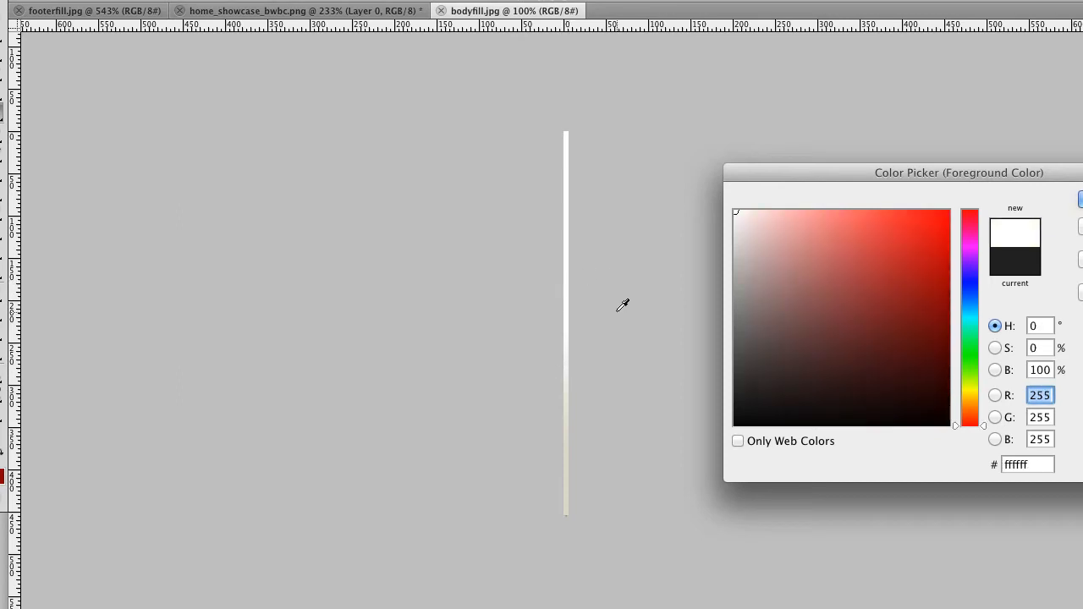
pyautogui.moveTo(629, 304)
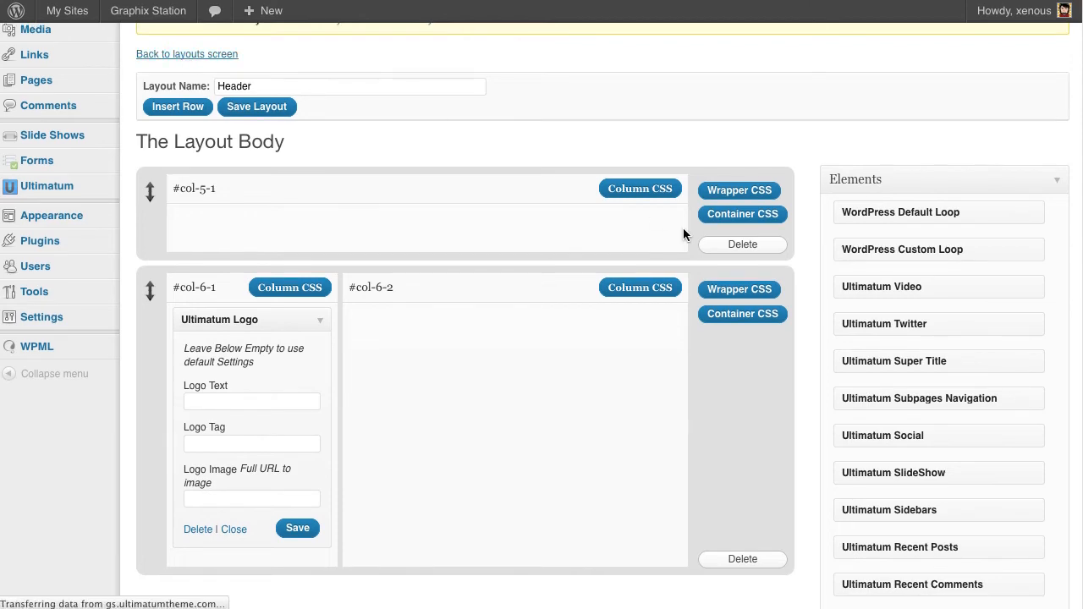
# Step: Edit the Home layout and upload bodyfill.jpg as the first row wrapper's background image
pyautogui.click(186, 52)
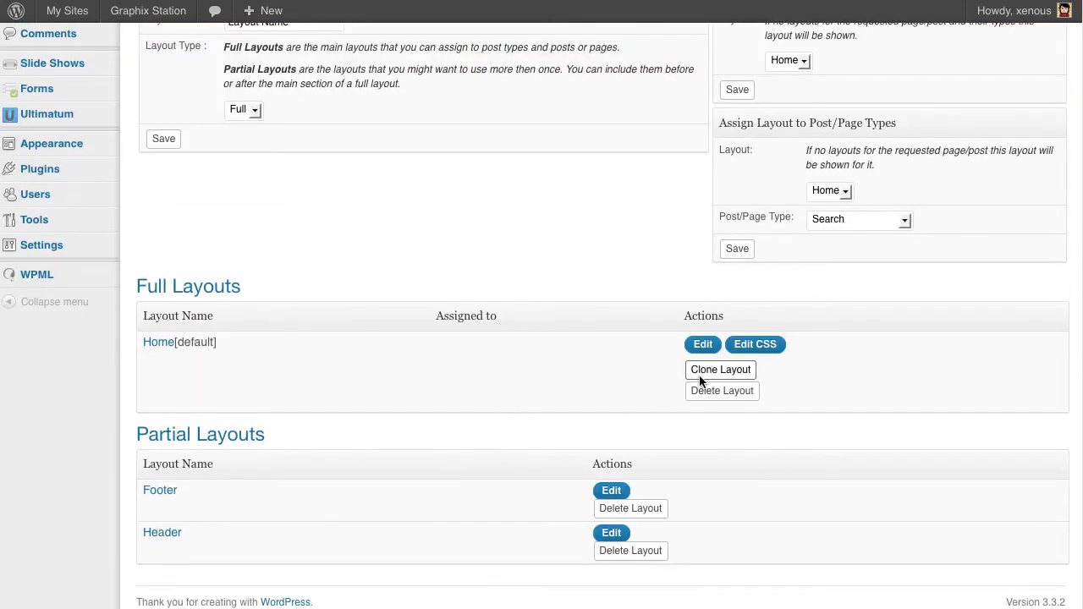
pyautogui.click(721, 369)
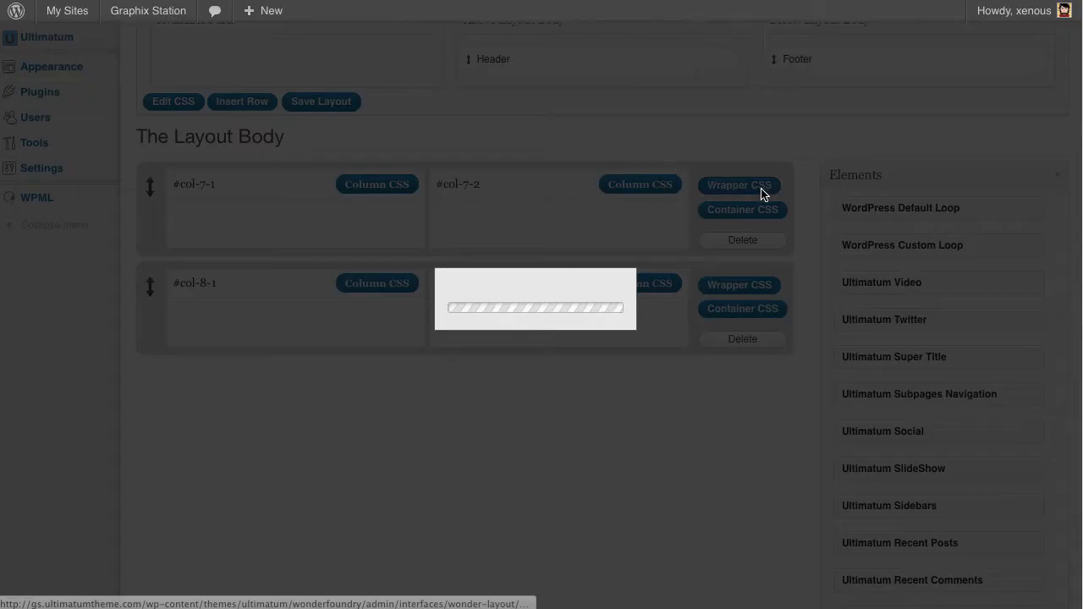
pyautogui.click(738, 185)
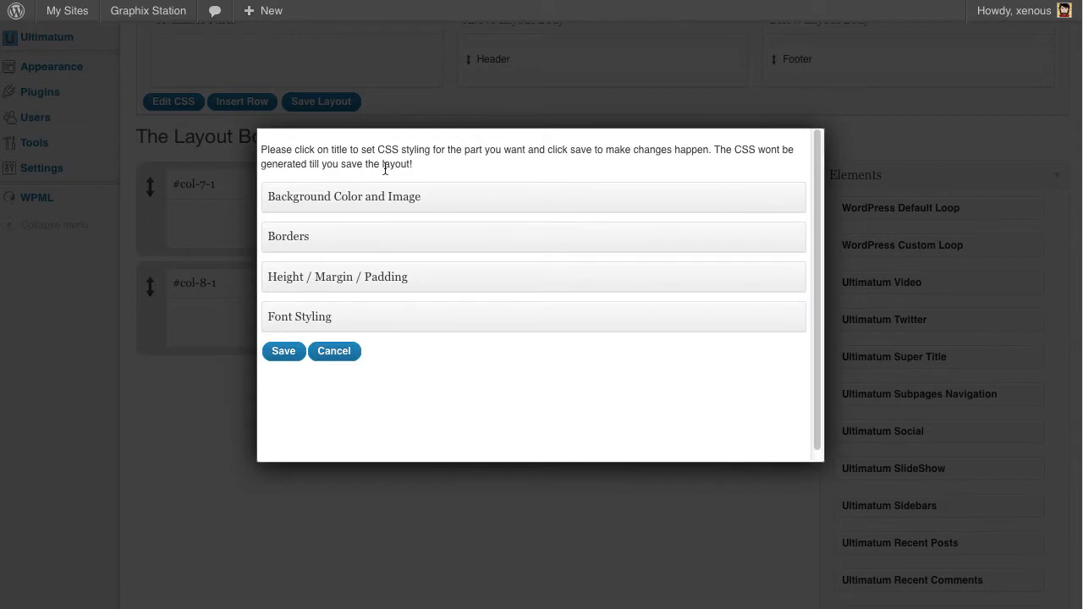
pyautogui.click(343, 196)
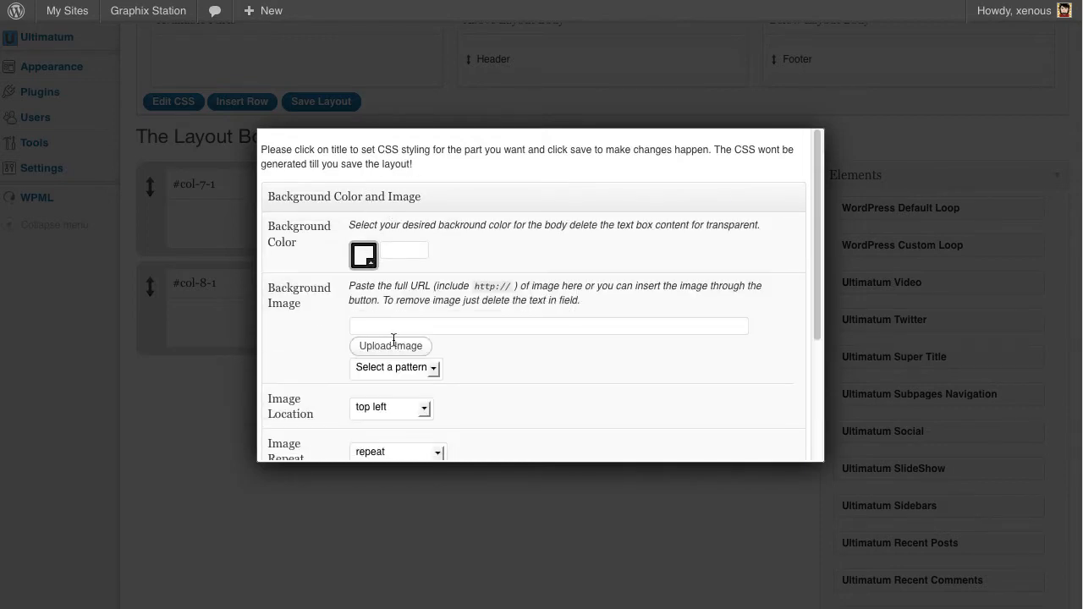
pyautogui.click(389, 345)
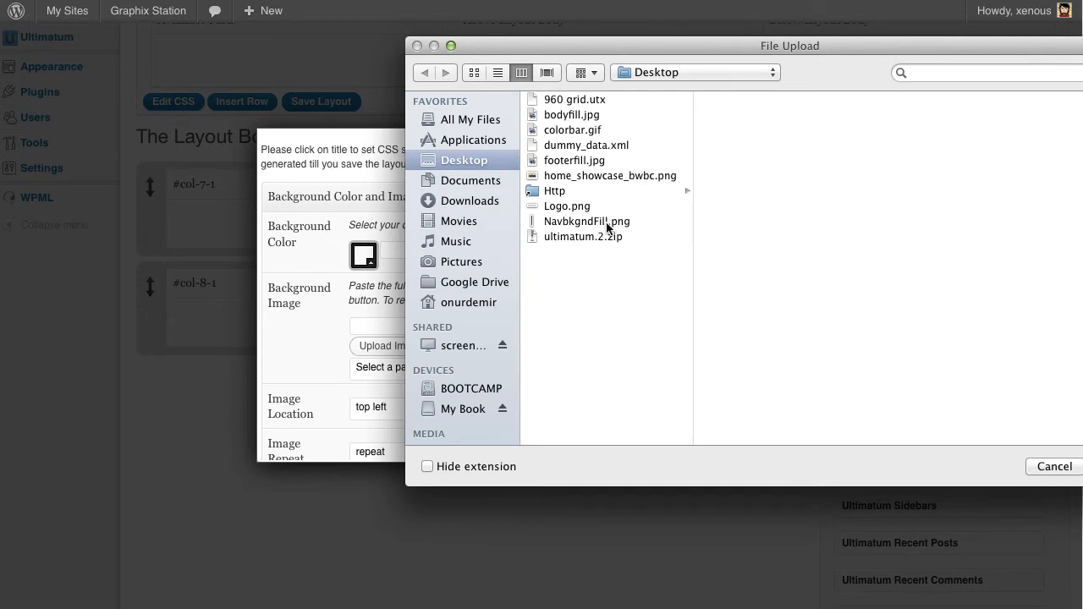
pyautogui.click(572, 115)
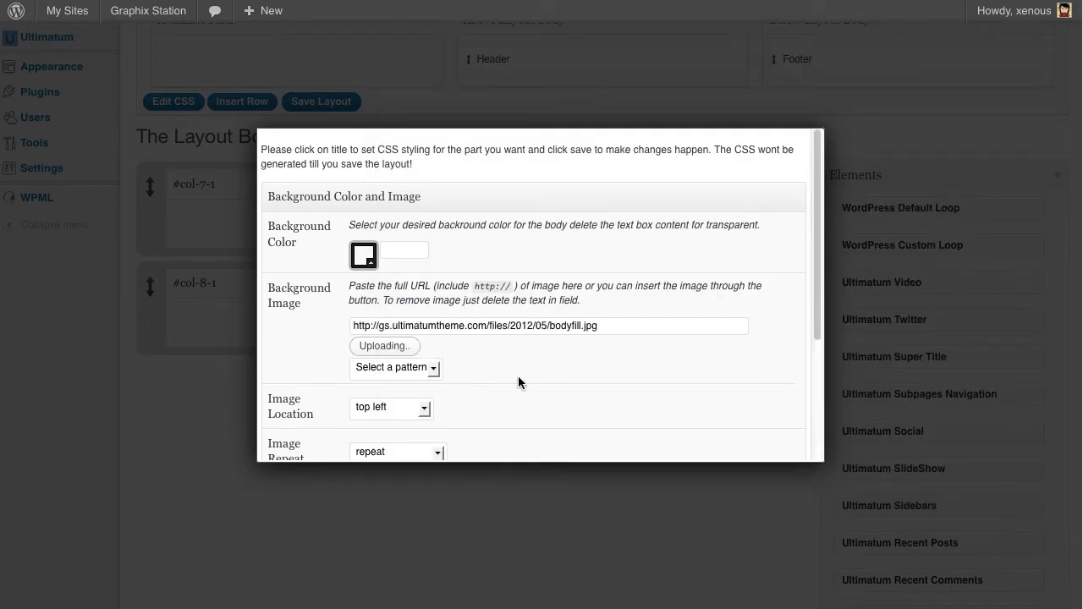
# Step: Set the background to repeat horizontally, height 454 px, and save the wrapper styling
pyautogui.scroll(-3)
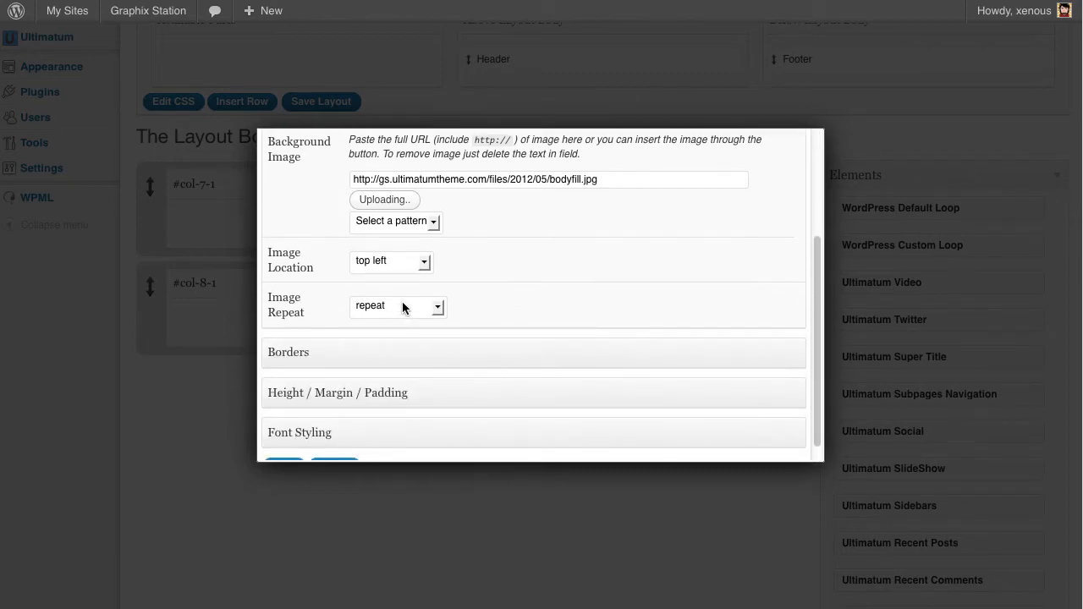
pyautogui.click(396, 305)
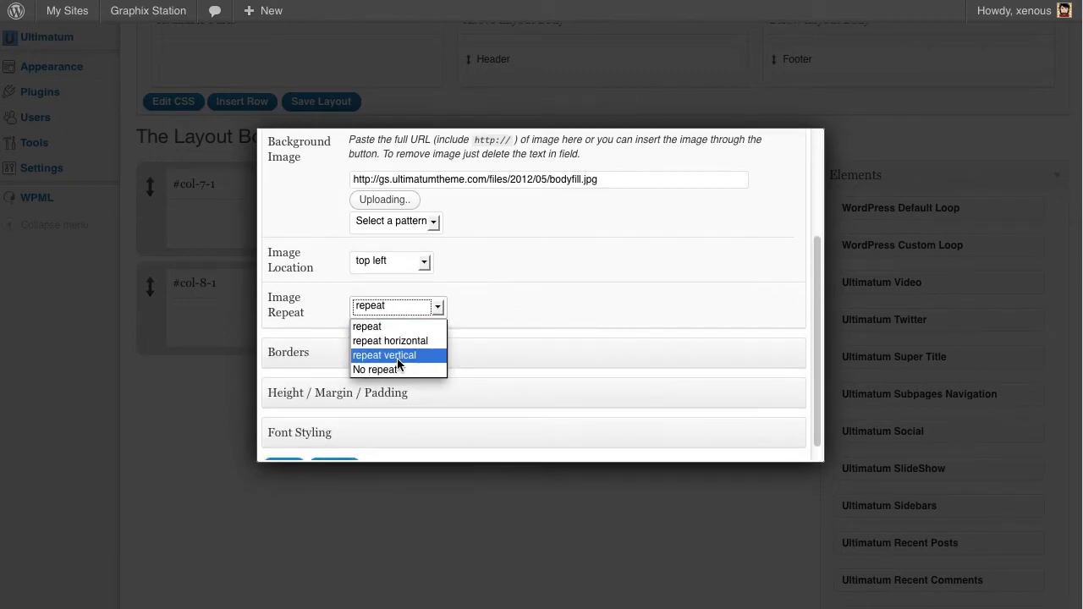
pyautogui.click(389, 340)
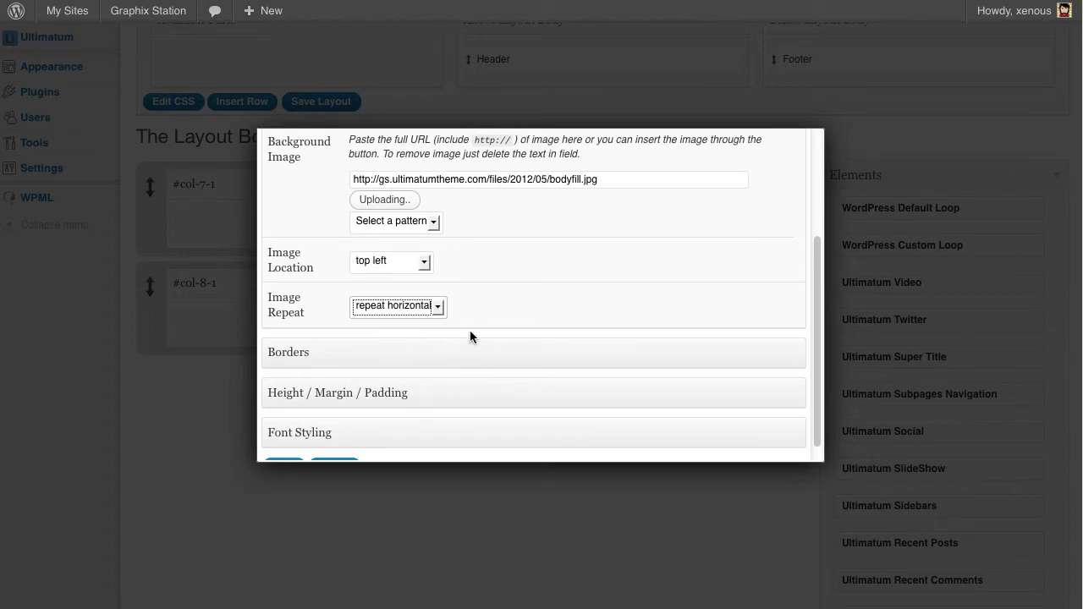
pyautogui.click(336, 393)
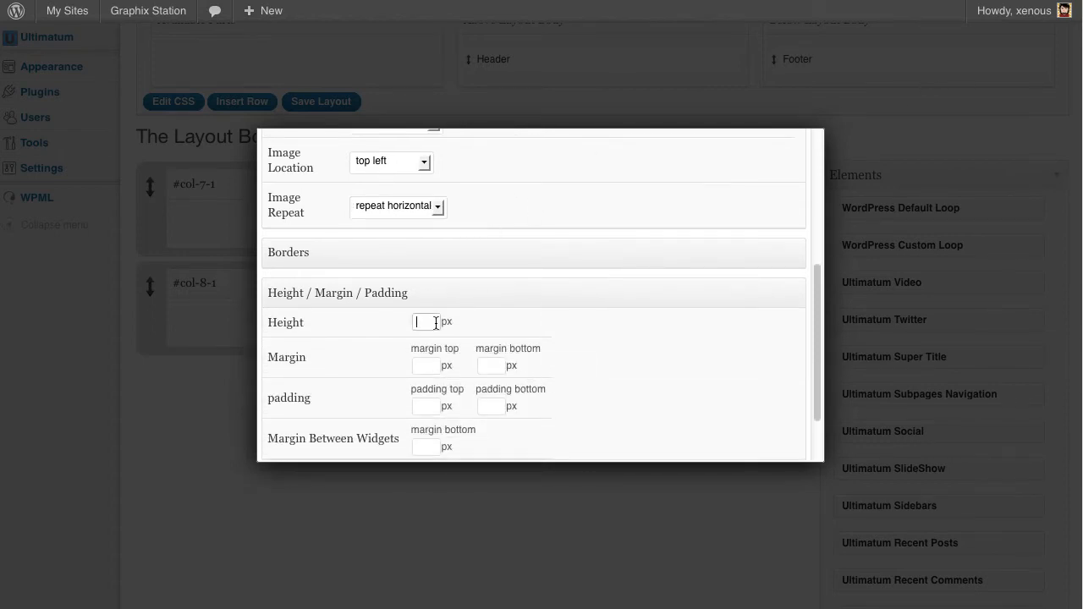
pyautogui.write('454')
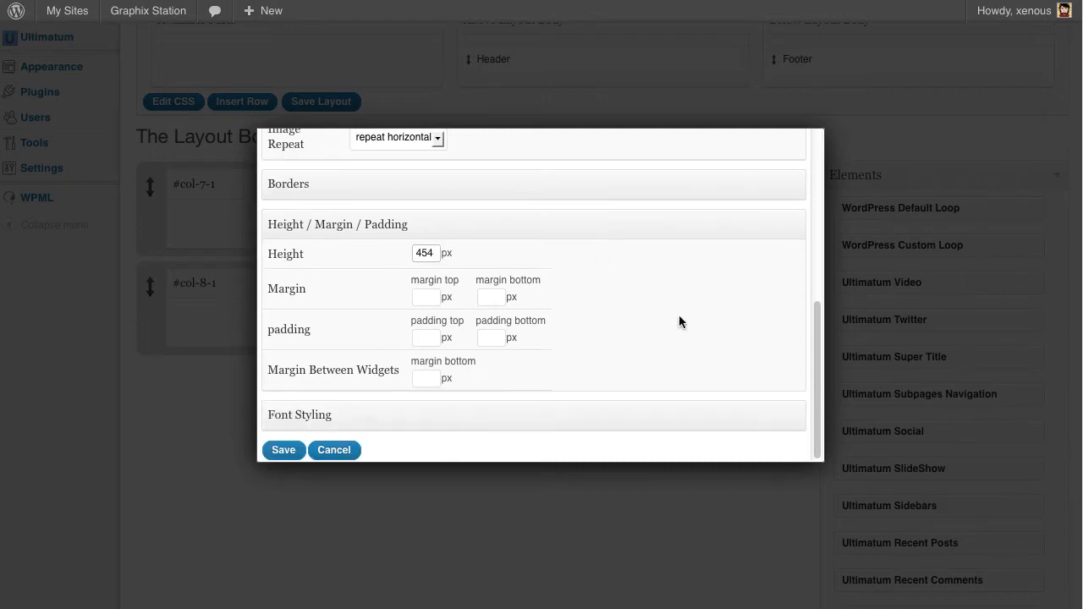
pyautogui.click(284, 450)
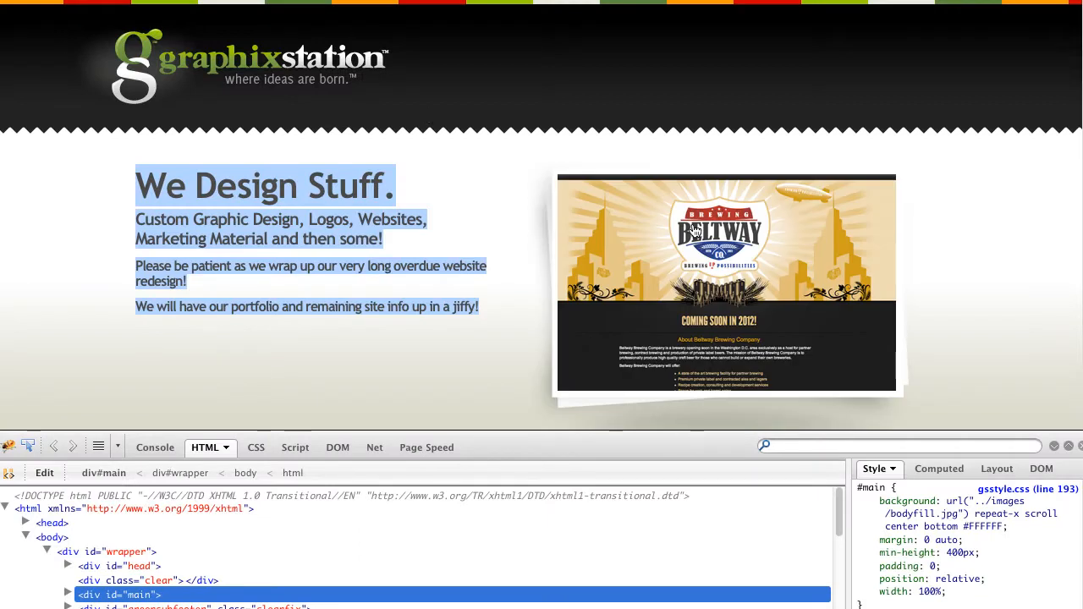
pyautogui.moveTo(744, 323)
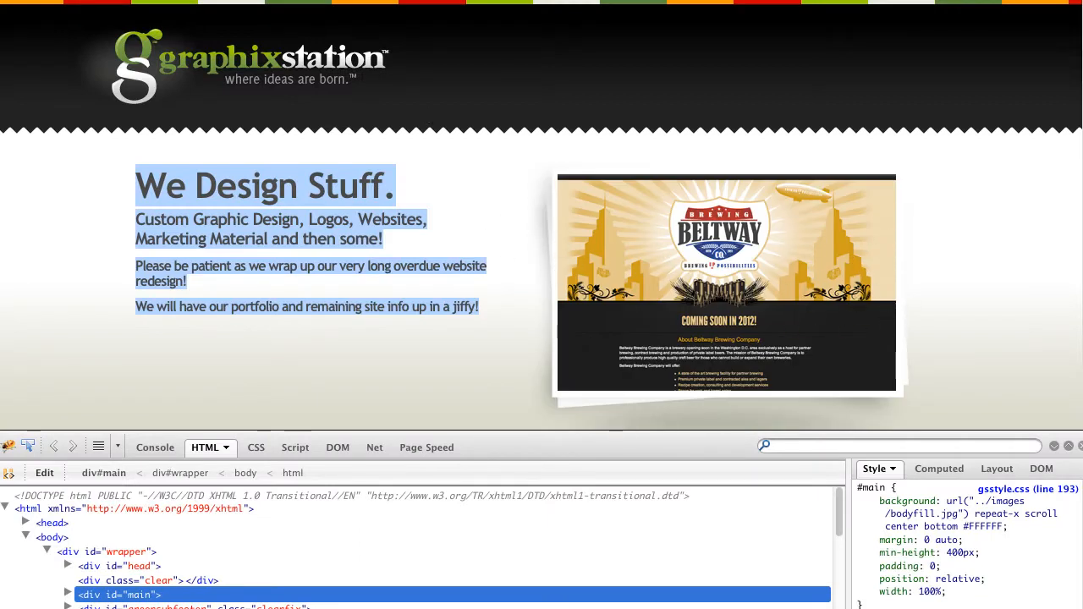
pyautogui.moveTo(657, 243)
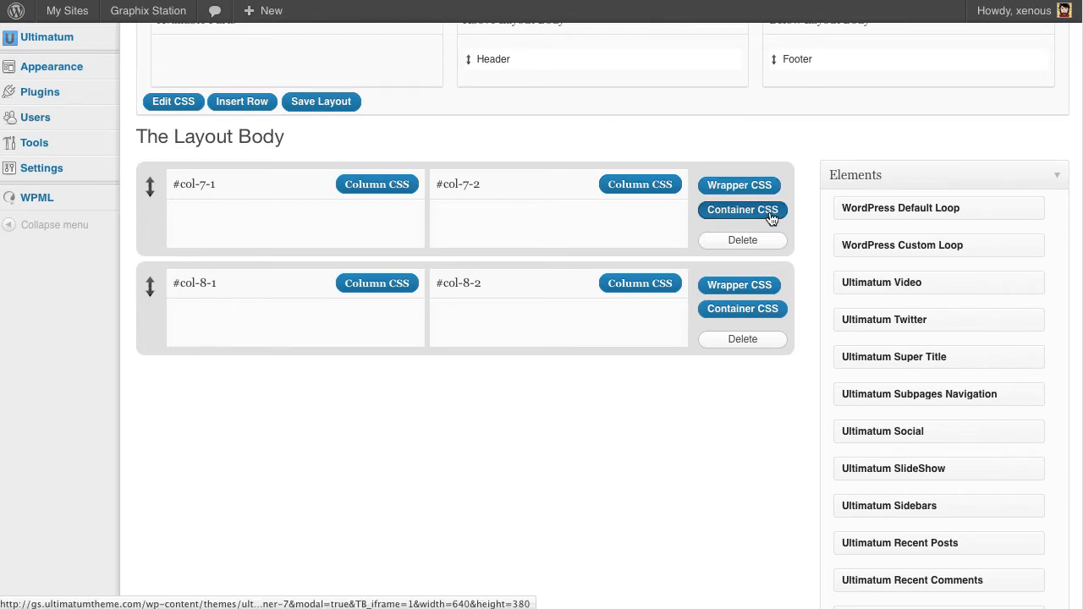
# Step: Upload home_showcase_bwbc.png as the first row container's background image
pyautogui.click(741, 210)
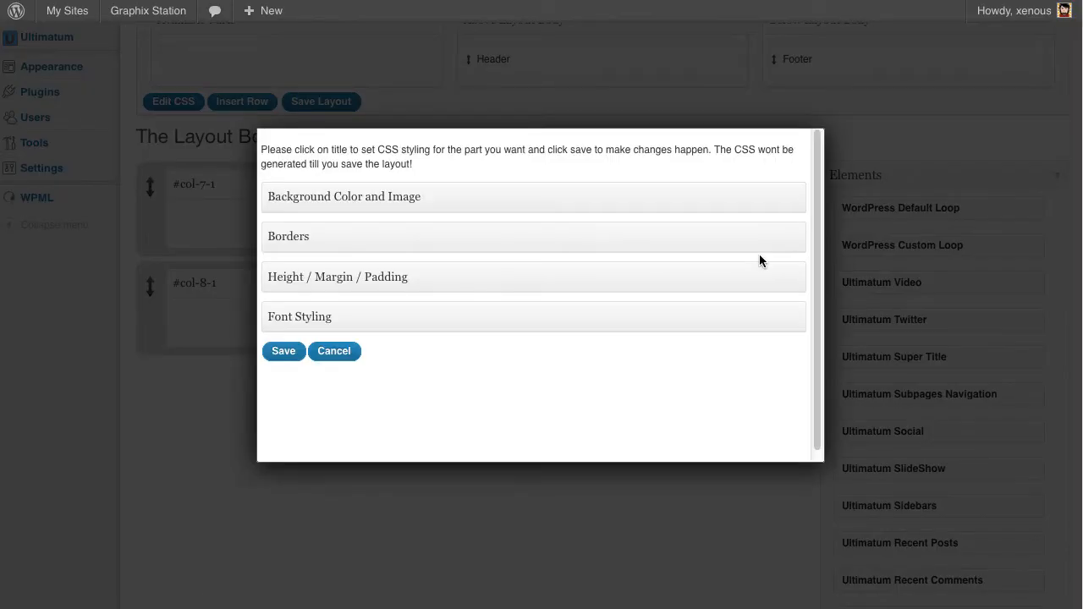
pyautogui.click(344, 196)
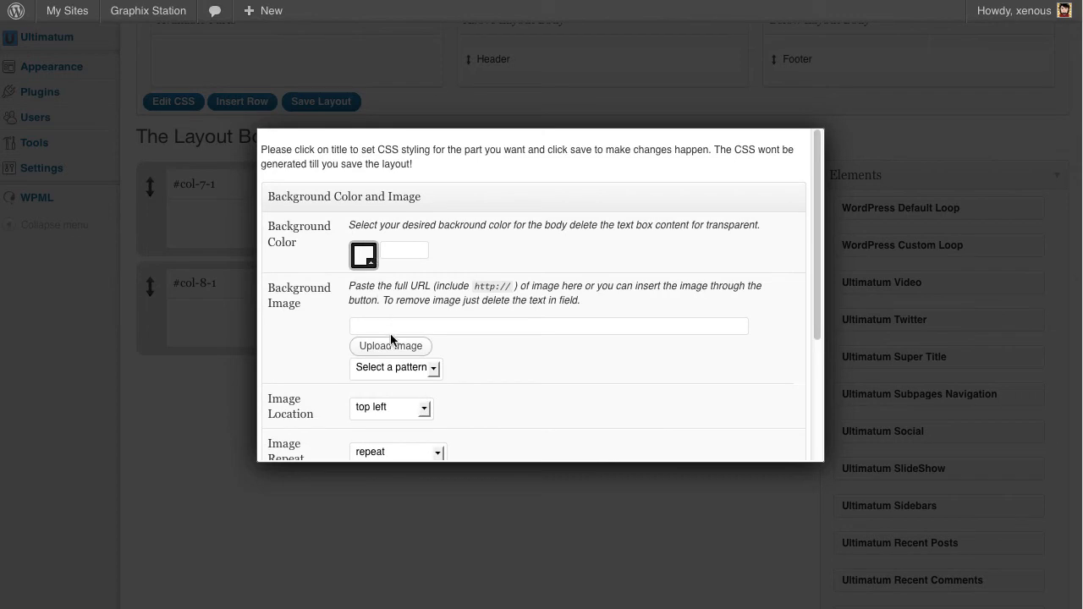
pyautogui.click(389, 345)
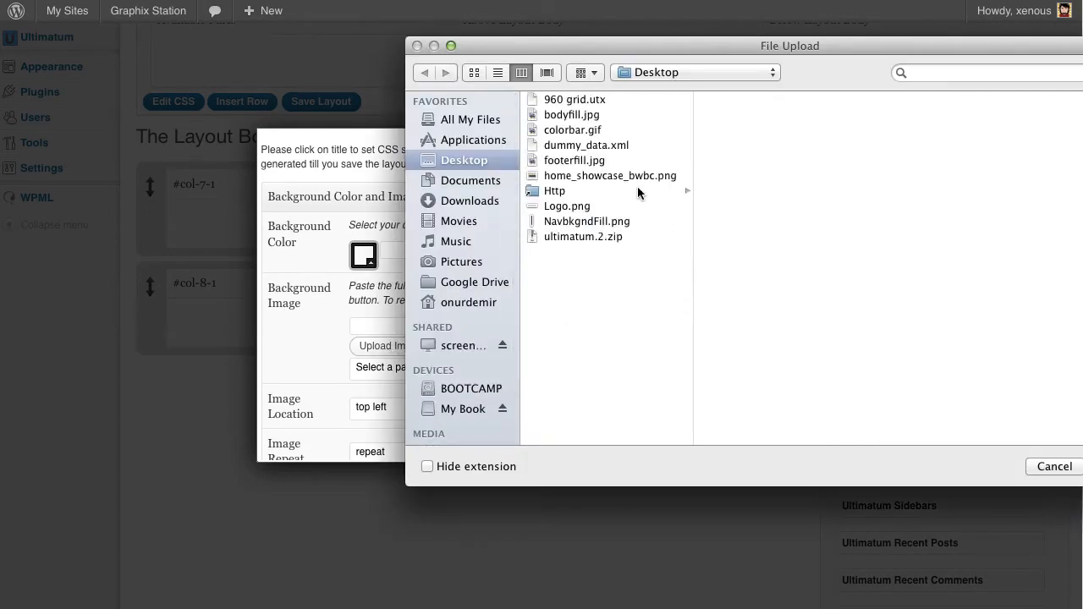
pyautogui.click(609, 174)
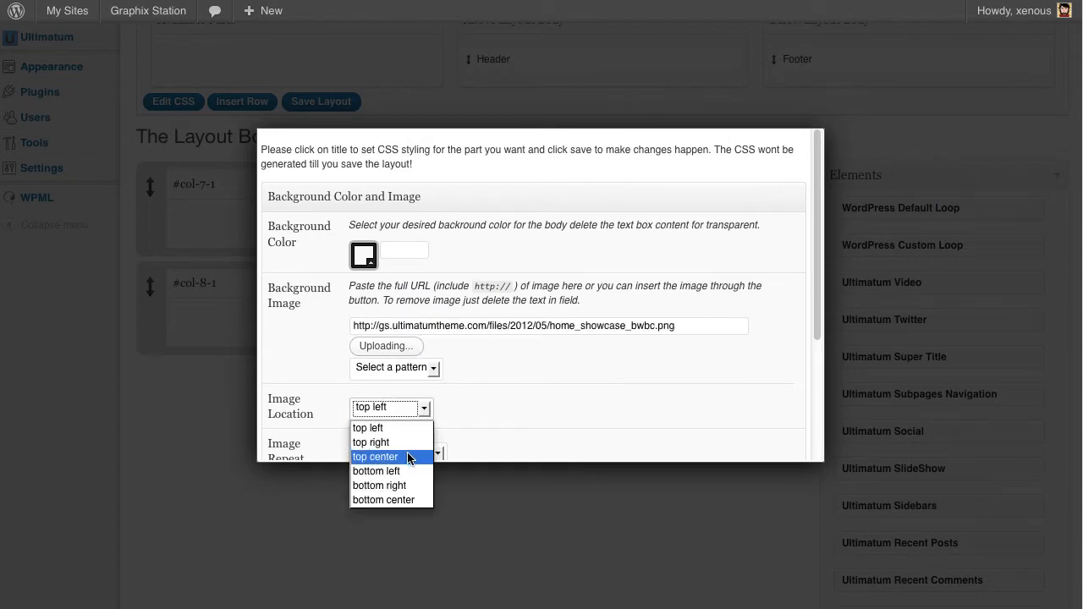
# Step: Anchor the showcase background to the top right and choose its Image Repeat setting
pyautogui.click(371, 443)
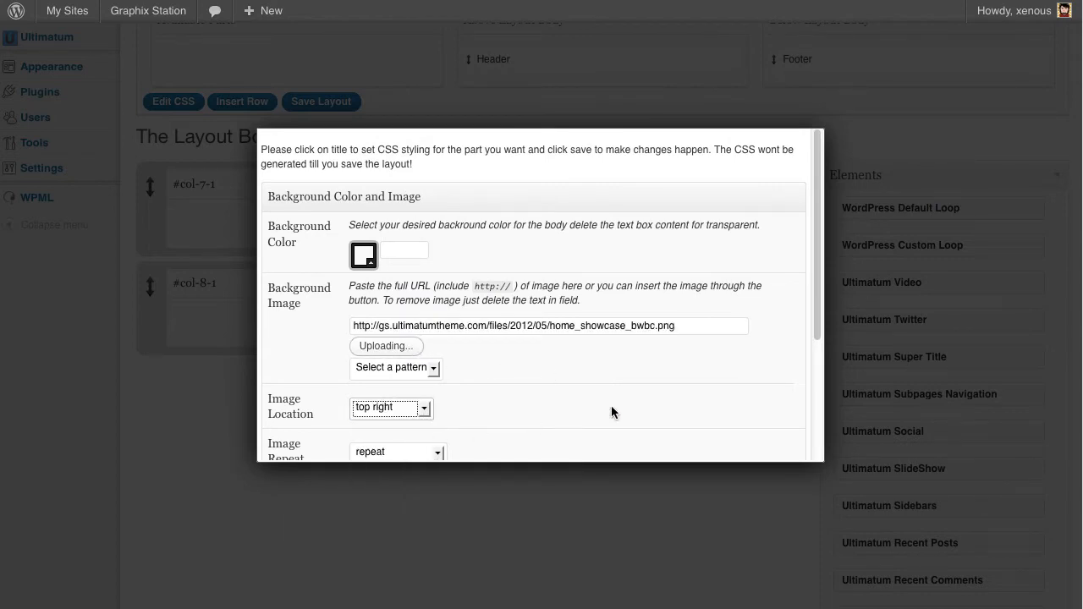
pyautogui.click(397, 348)
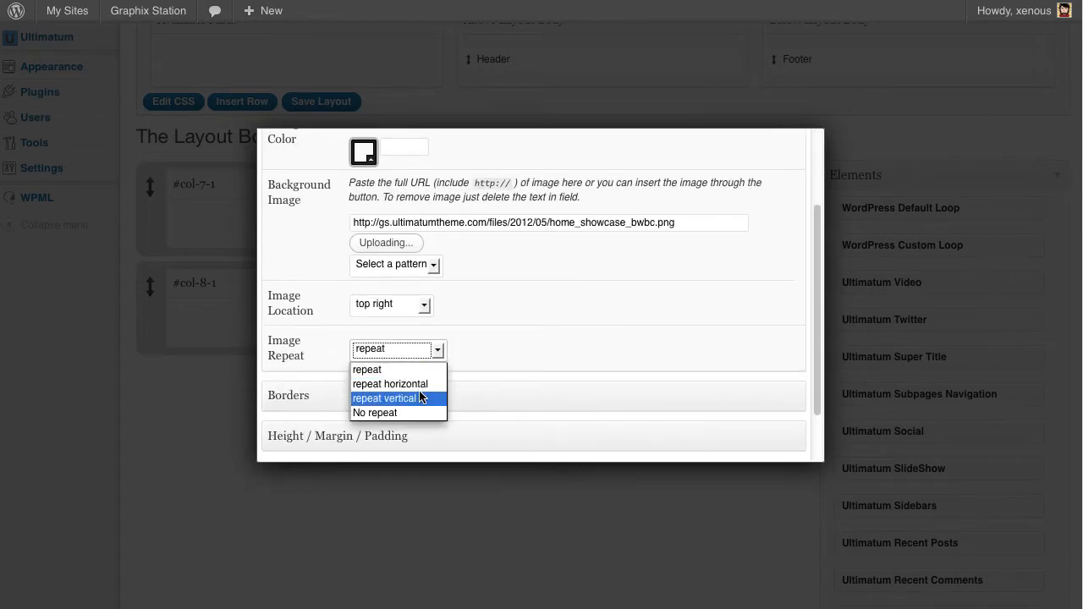
pyautogui.click(376, 413)
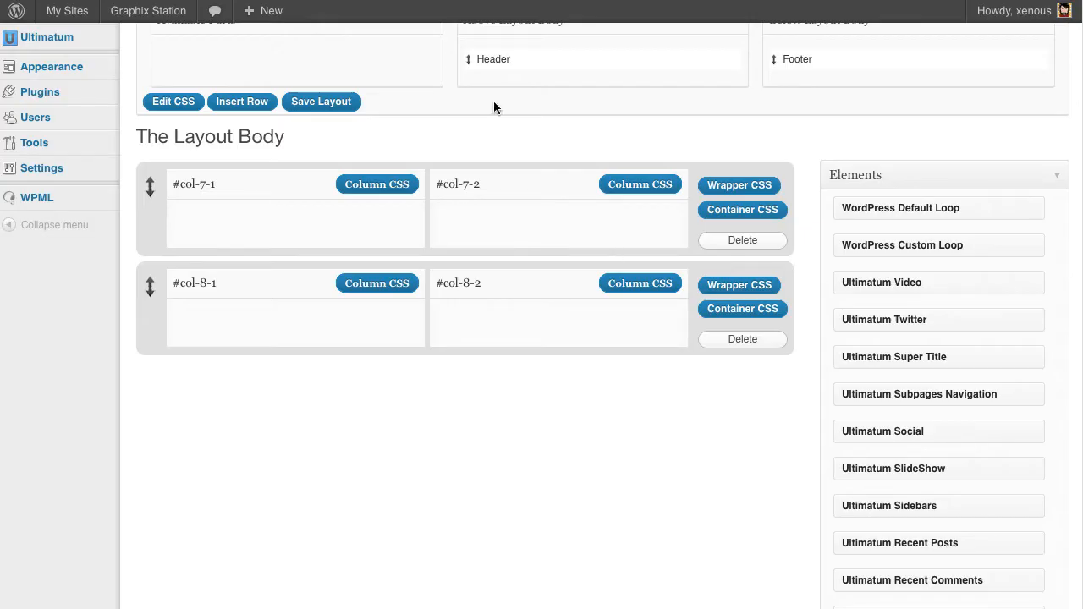
# Step: Reach the Height / Margin / Padding settings in the first Home row's column styling
pyautogui.click(322, 101)
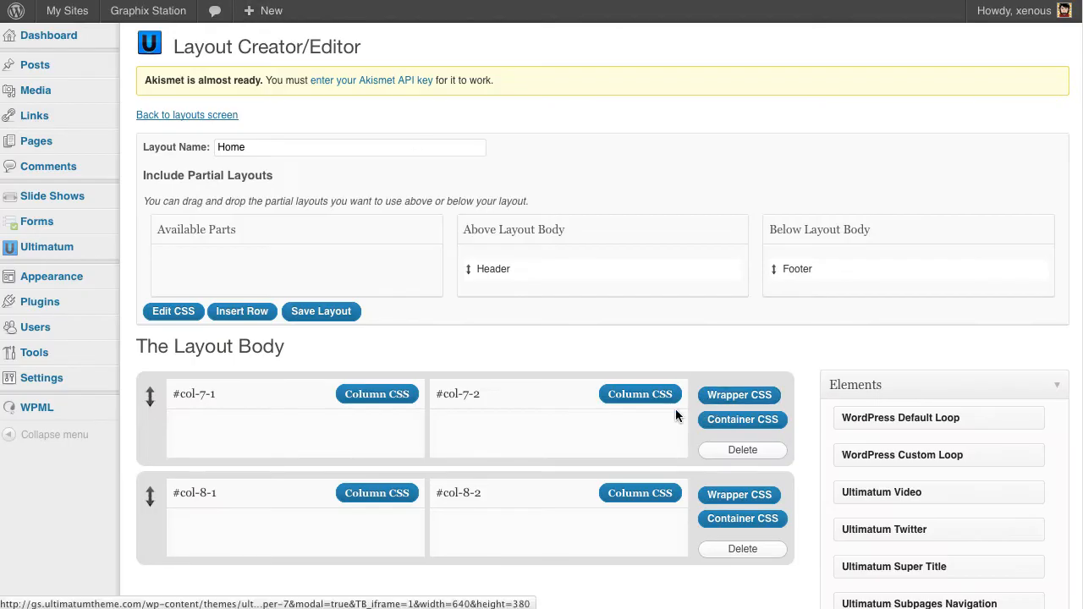
pyautogui.click(640, 394)
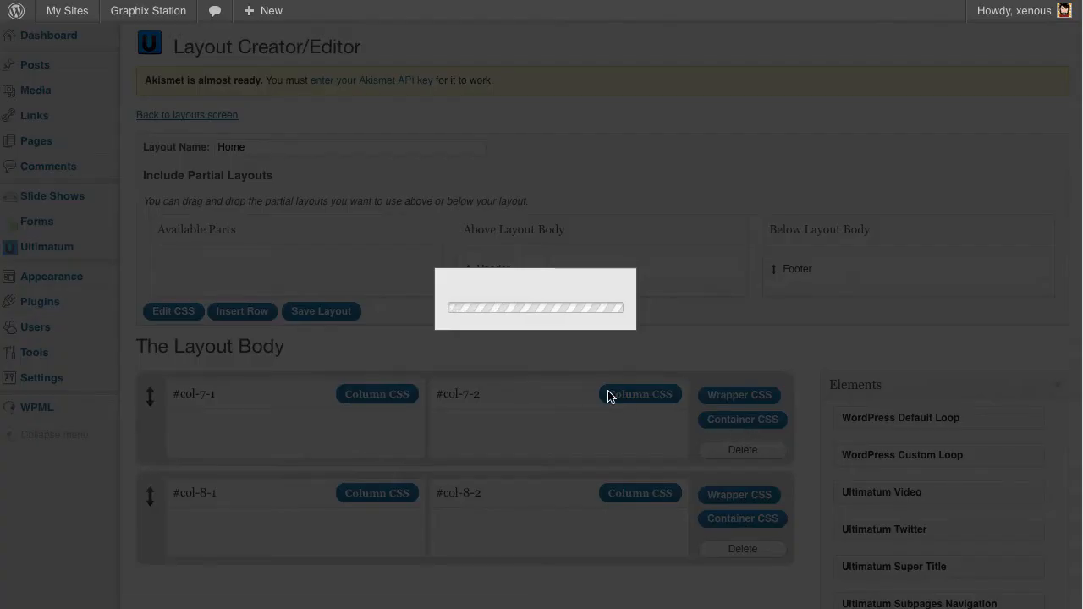
pyautogui.click(639, 394)
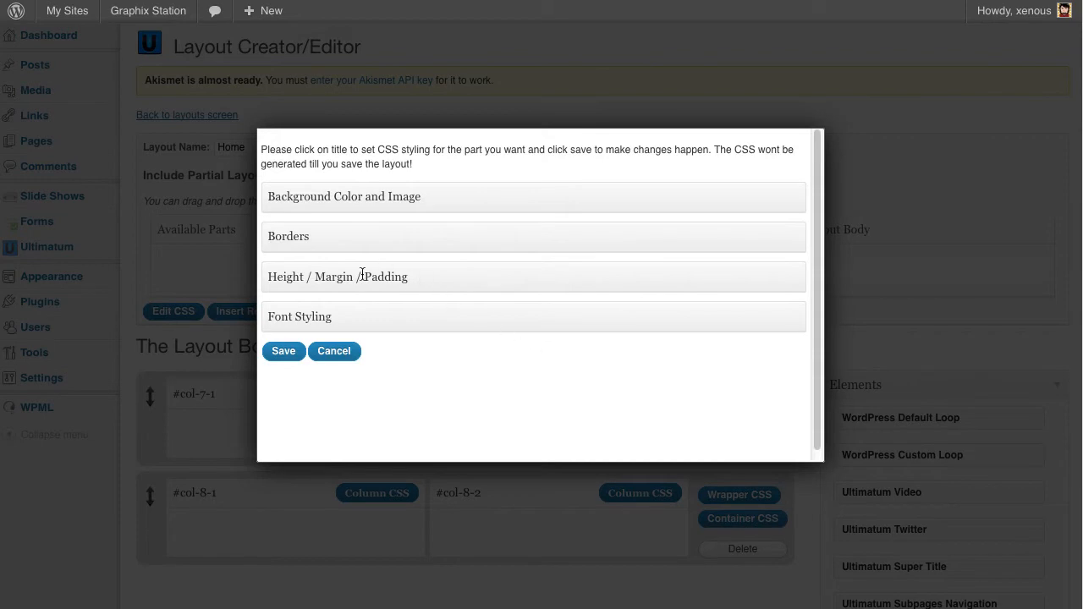
pyautogui.click(341, 197)
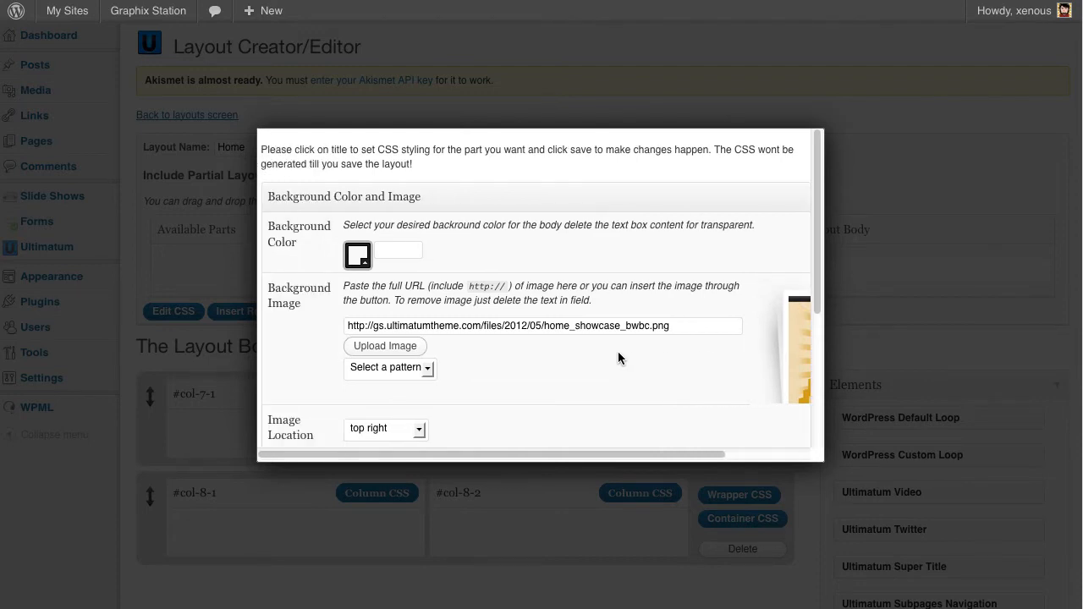
pyautogui.scroll(-3)
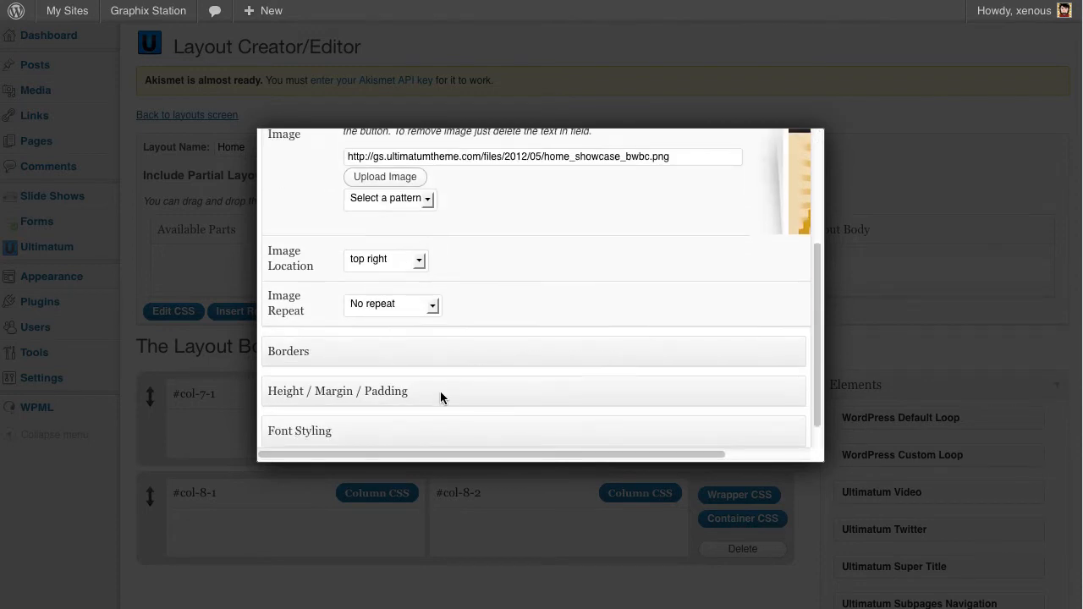
pyautogui.click(339, 391)
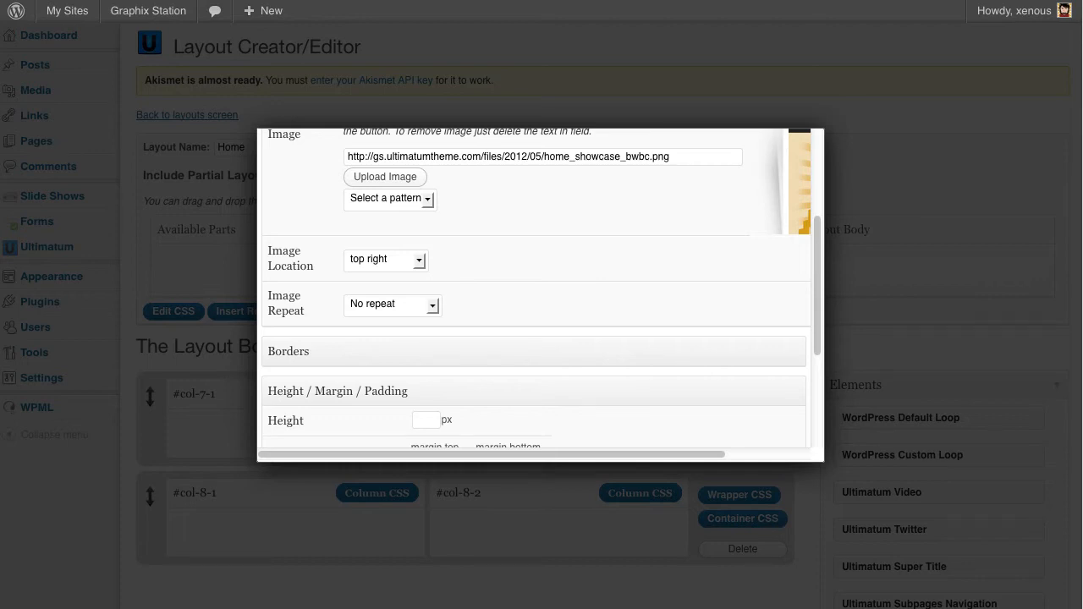
# Step: Set the part's height to 362 px and save its CSS styling
pyautogui.scroll(-3)
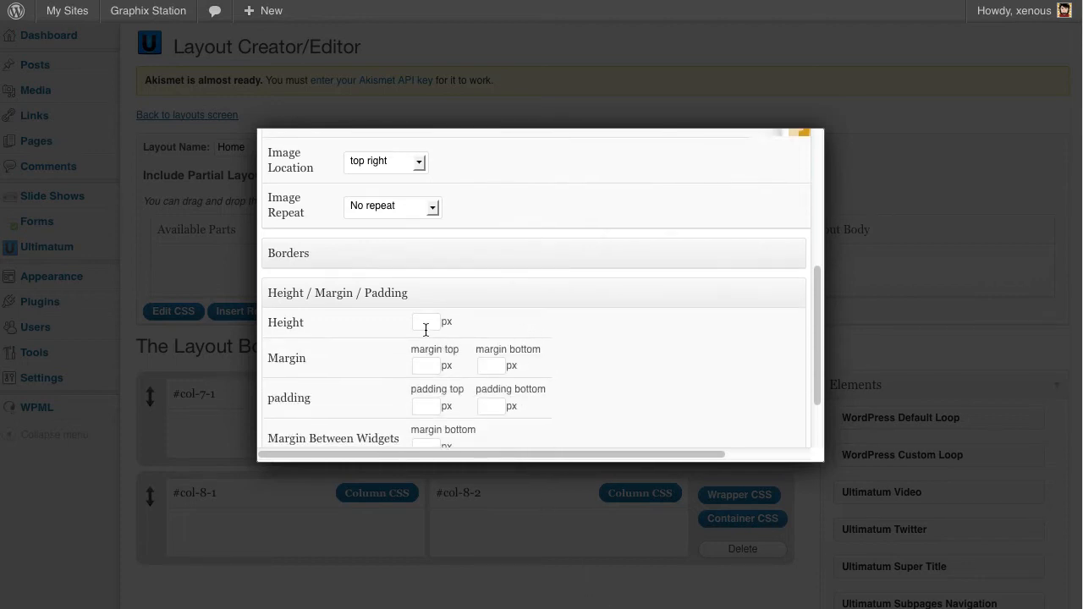
pyautogui.click(426, 321)
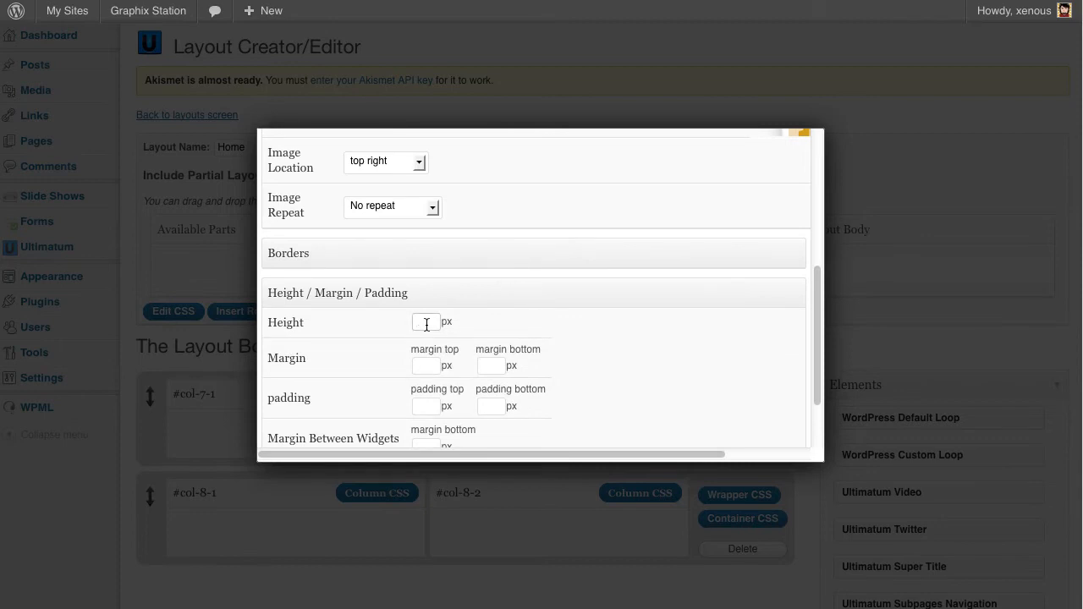
pyautogui.write('362')
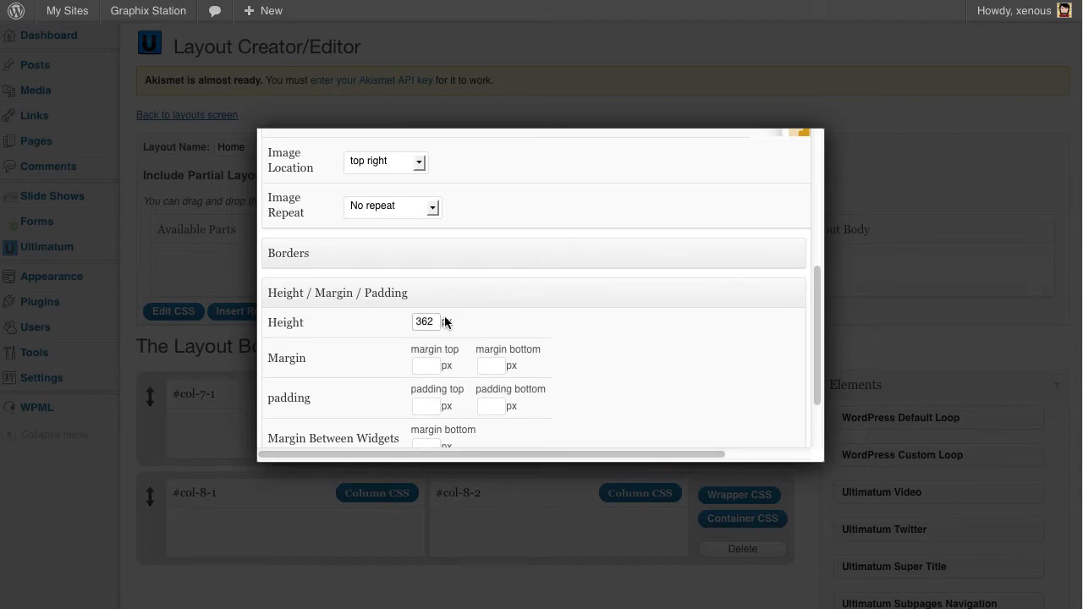
pyautogui.scroll(-3)
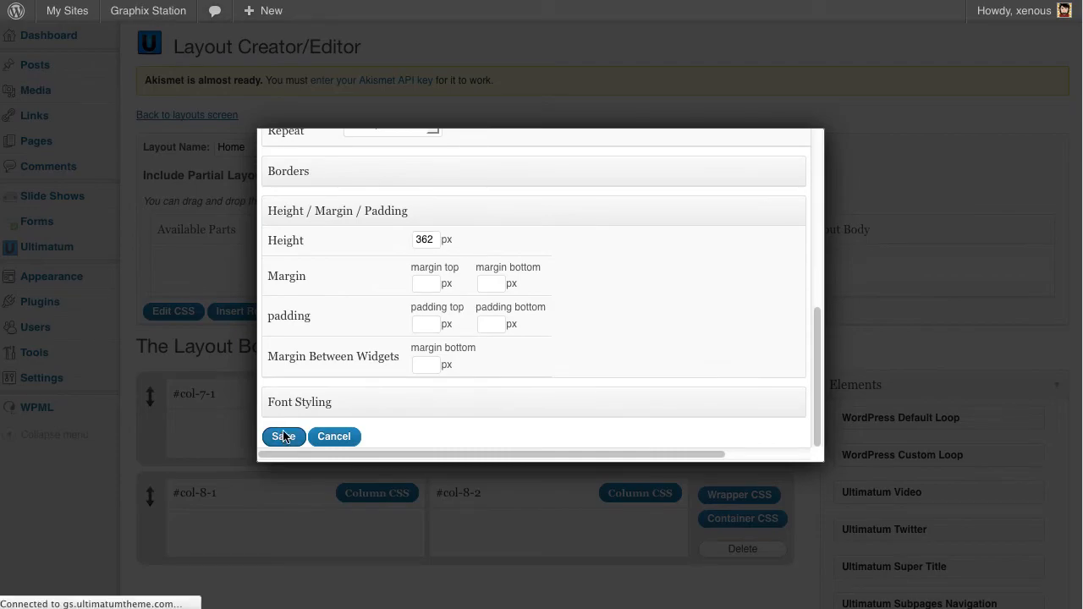
pyautogui.click(281, 437)
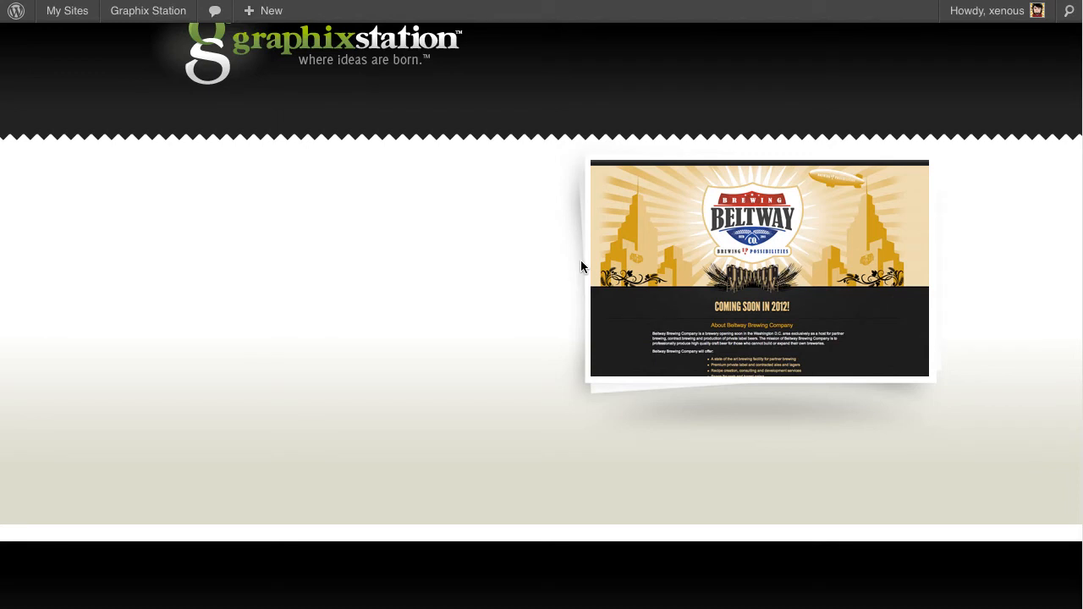
pyautogui.moveTo(533, 379)
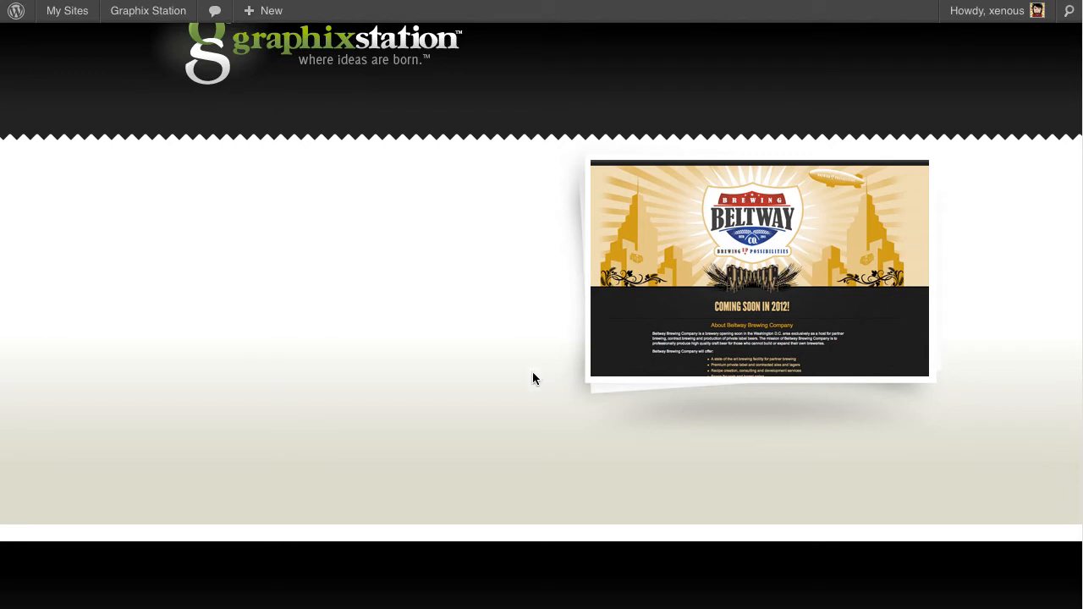
pyautogui.moveTo(549, 482)
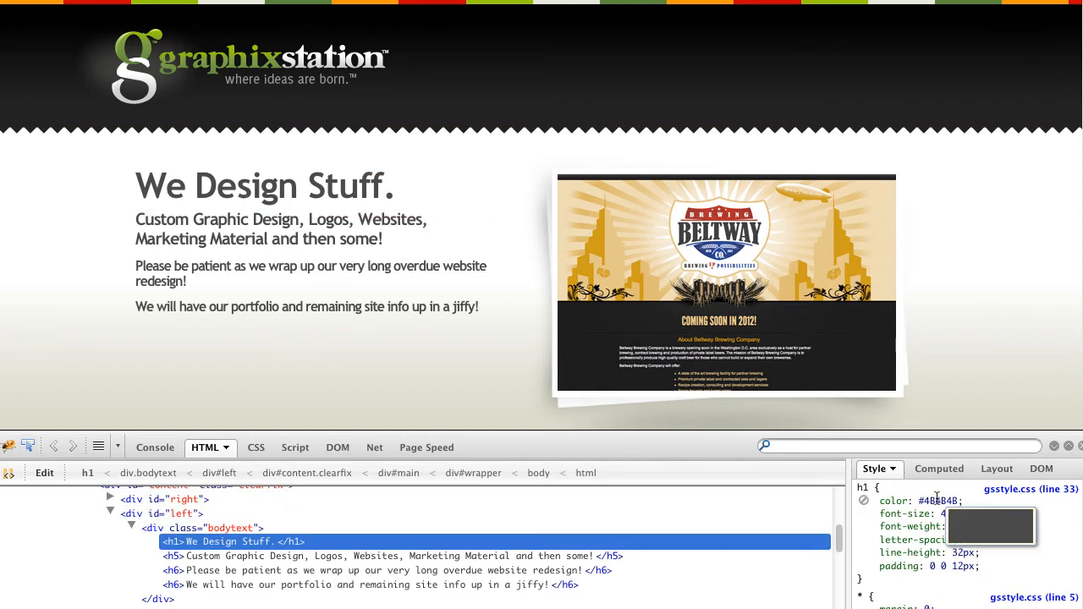
# Step: Copy the We Design Stuff. heading's #484848 colour from Firebug's Style pane
pyautogui.rightClick(941, 501)
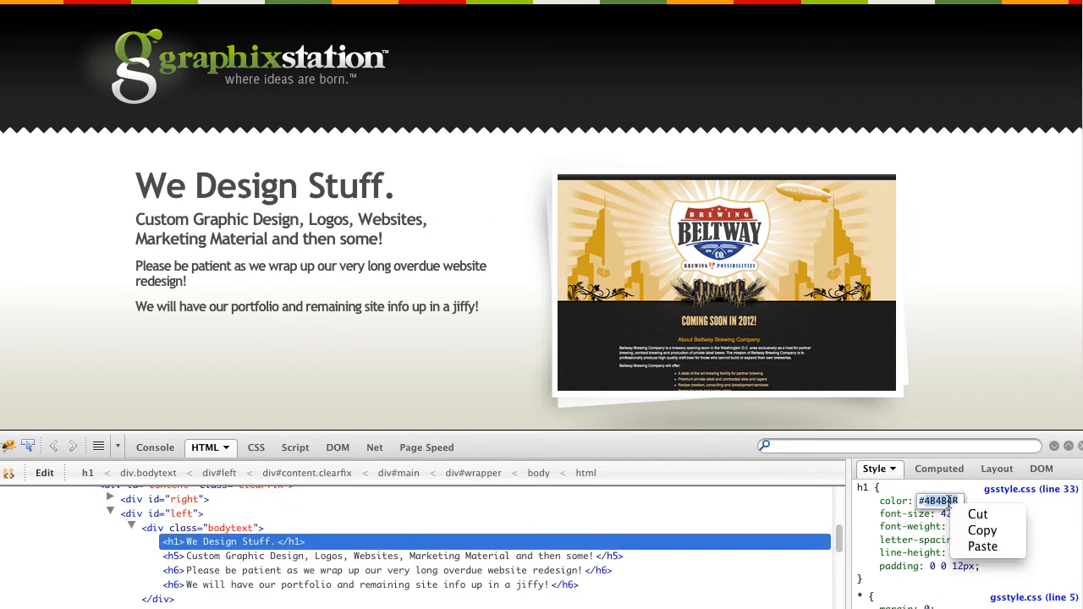
pyautogui.moveTo(981, 531)
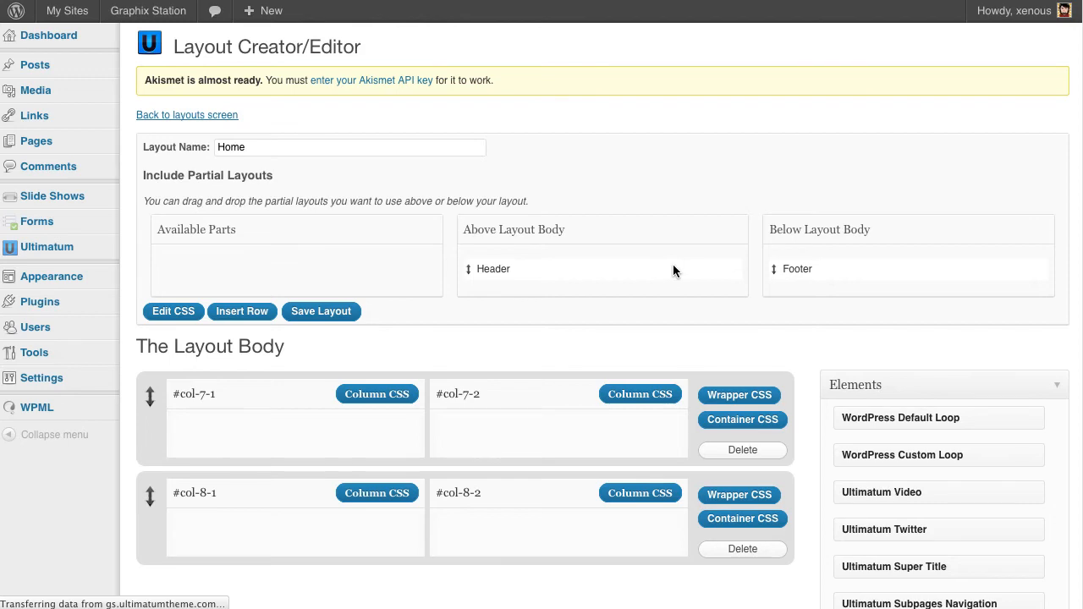
# Step: Set H1 to Trebuchet MS at 42 px in the Fonts settings and save the changes
pyautogui.click(173, 311)
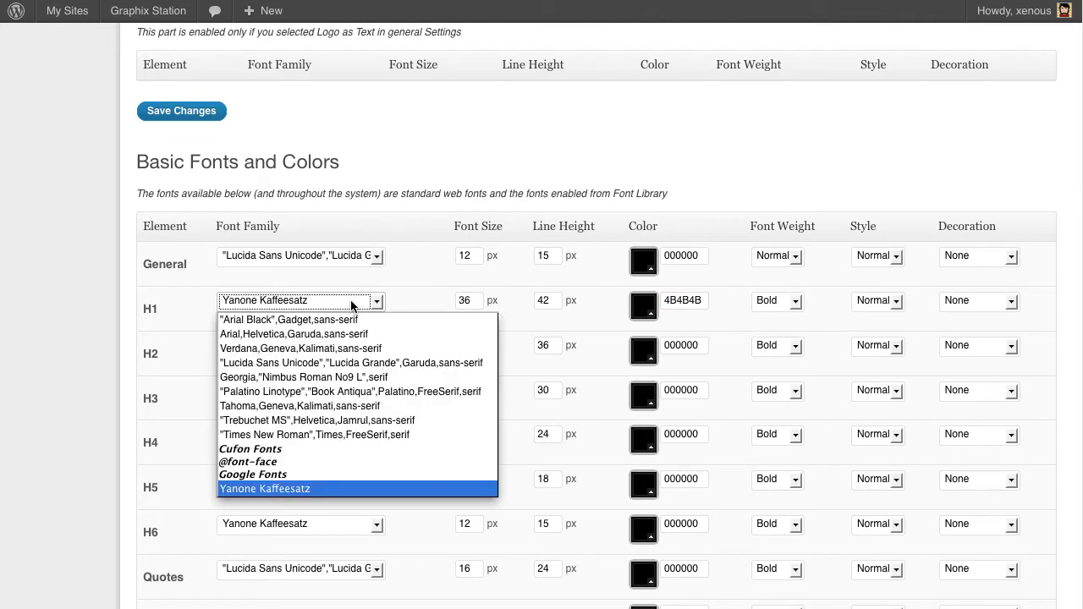
pyautogui.click(314, 420)
pyautogui.write('42')
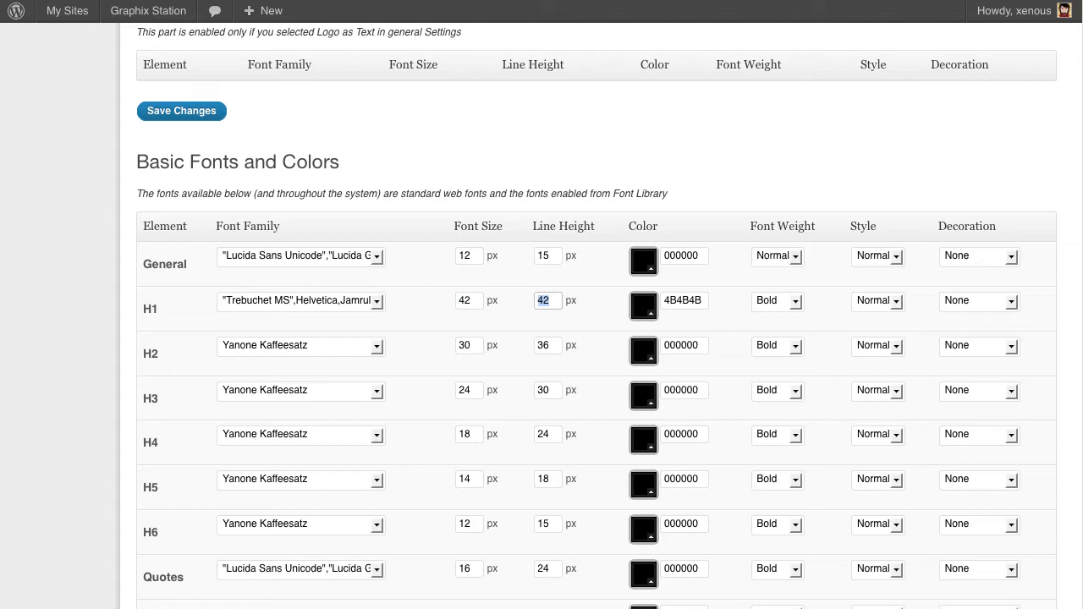
pyautogui.moveTo(449, 281)
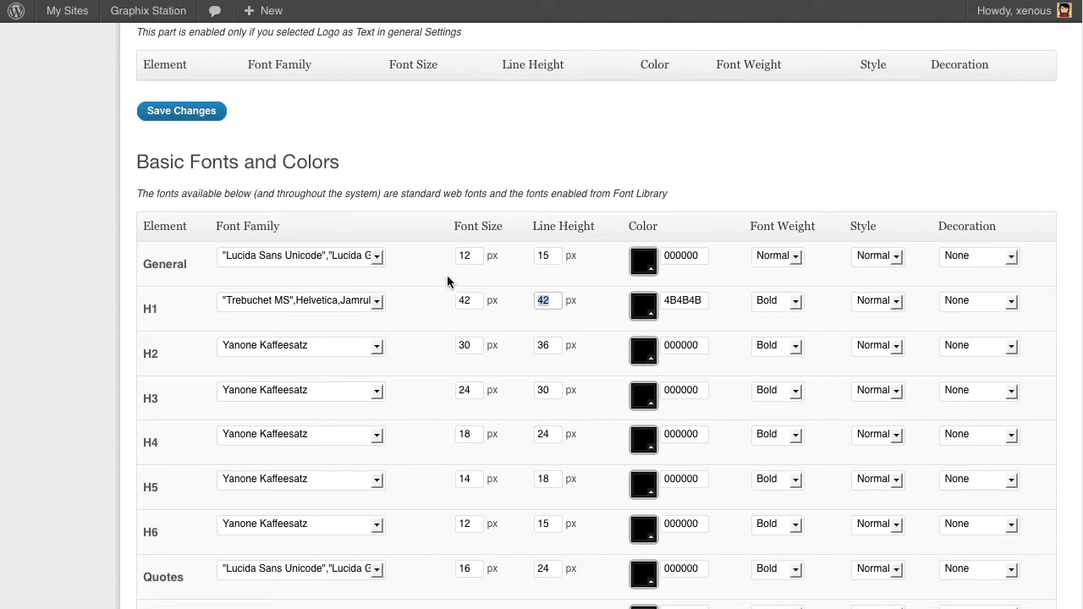
pyautogui.moveTo(257, 149)
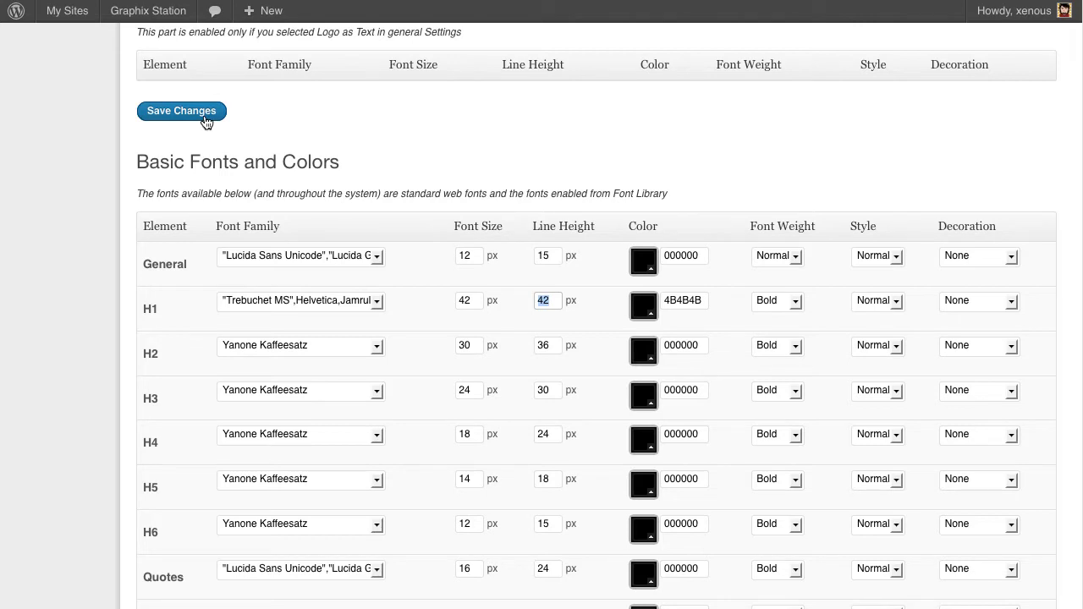
pyautogui.click(181, 112)
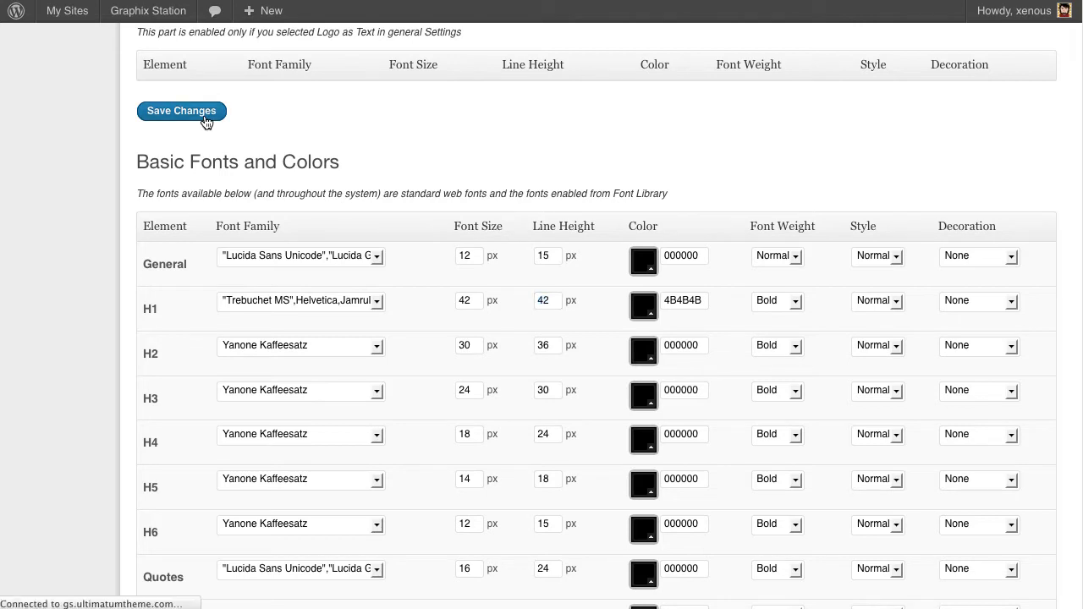
pyautogui.click(181, 112)
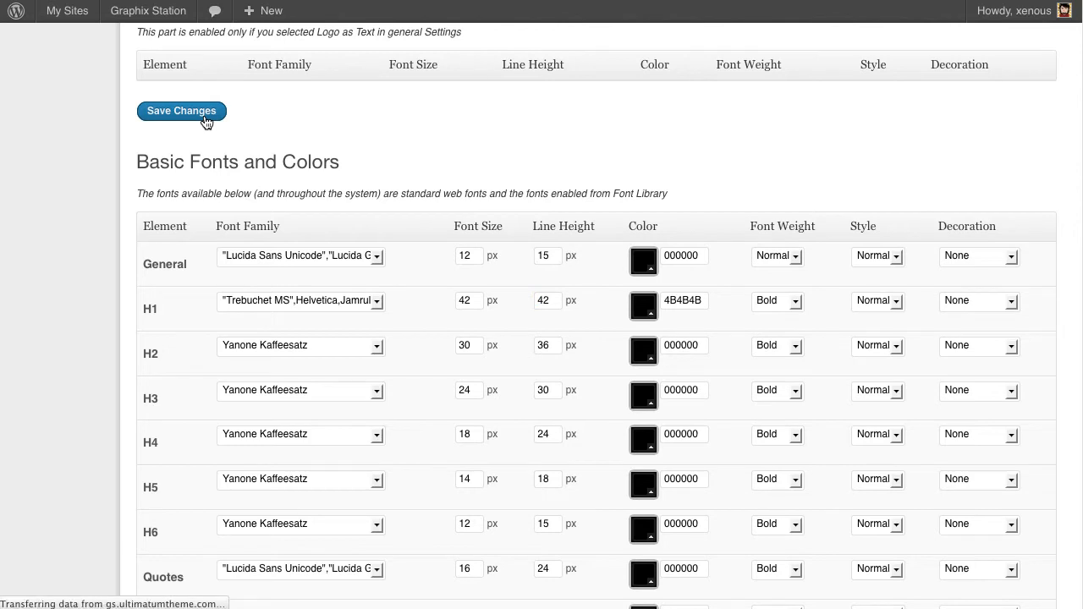
pyautogui.moveTo(265, 132)
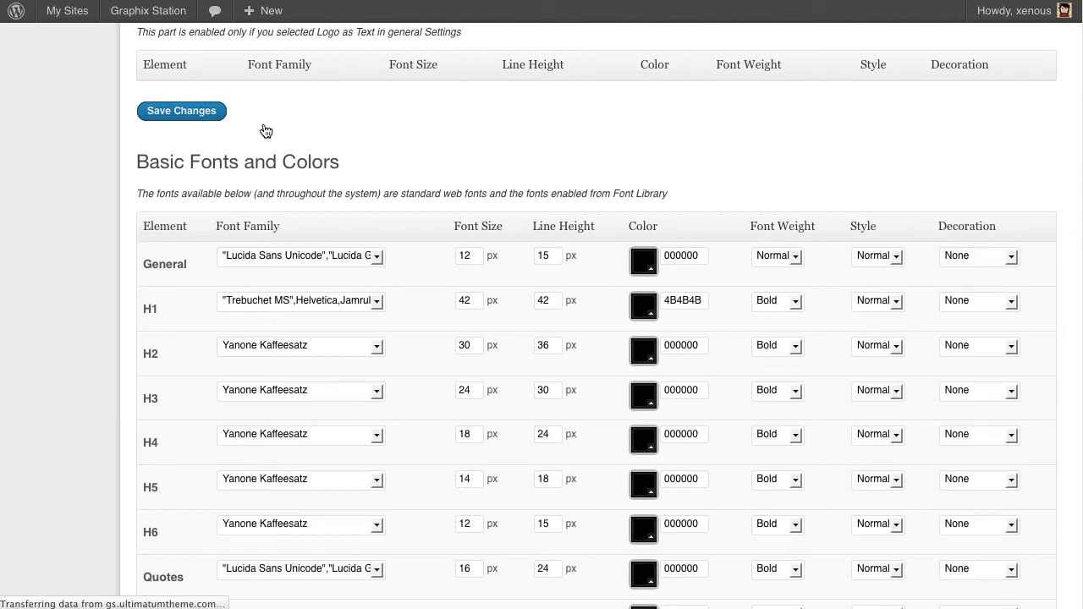
pyautogui.click(181, 111)
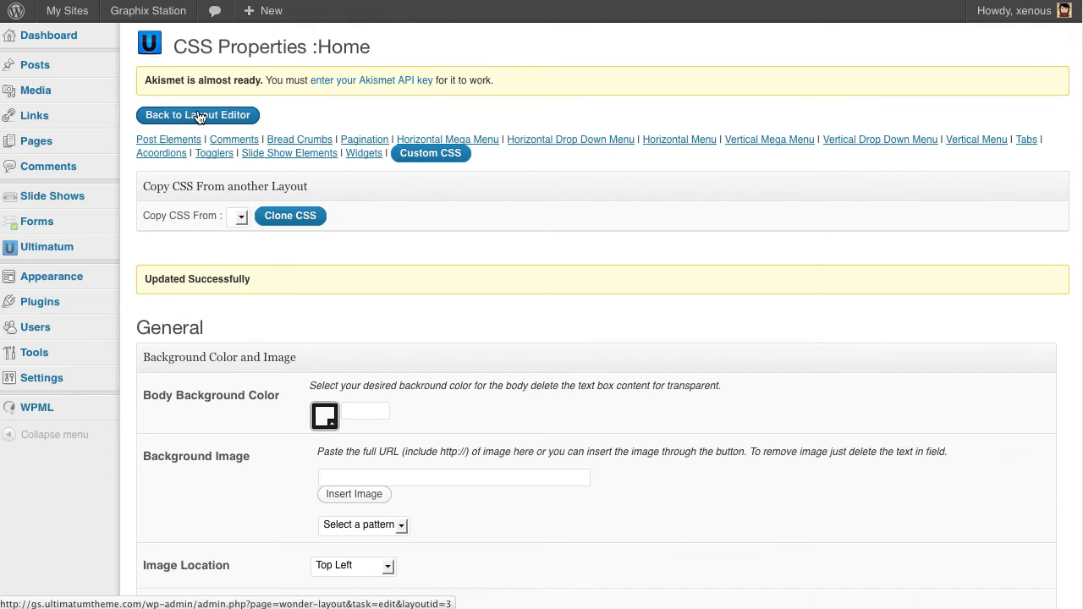
# Step: Return from the live heading check to the Home layout editor
pyautogui.click(197, 115)
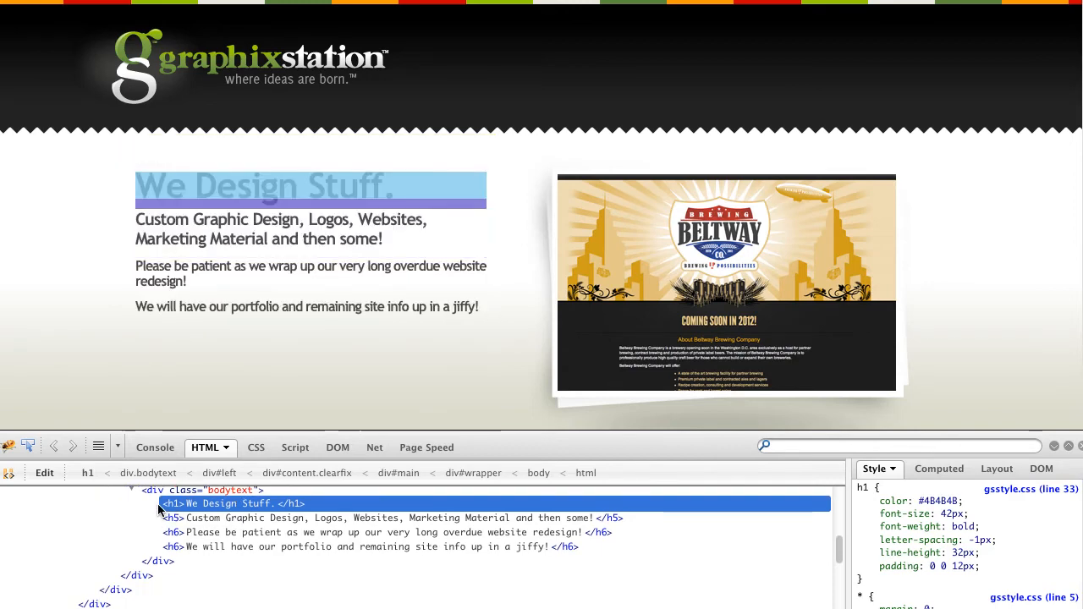
pyautogui.click(203, 518)
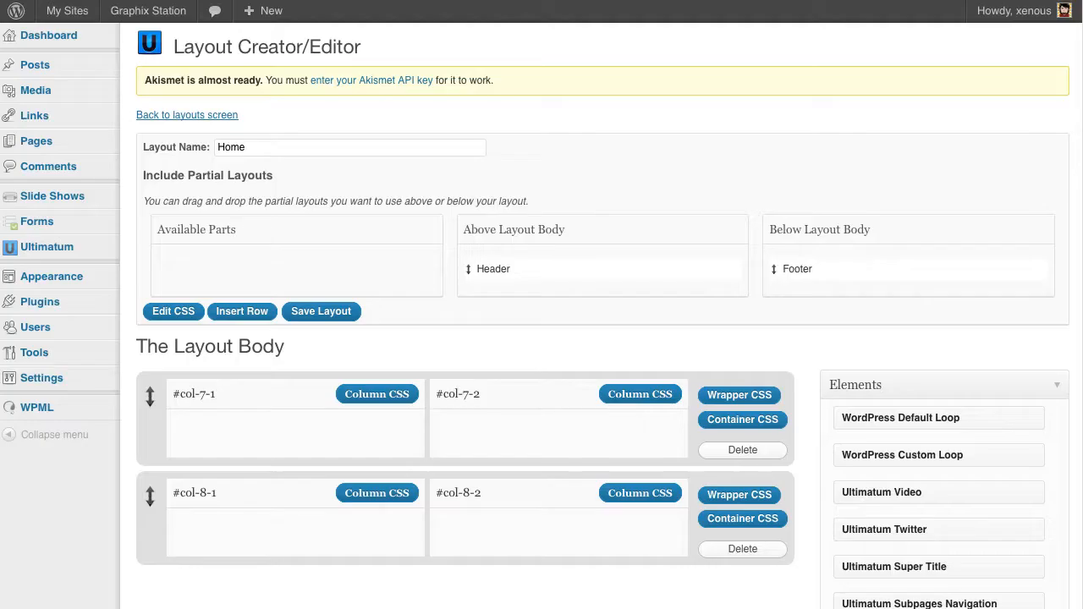
# Step: Fill a Text widget in #col-7-1 with the We Design Stuff. h1, h5 and h6 HTML
pyautogui.scroll(-3)
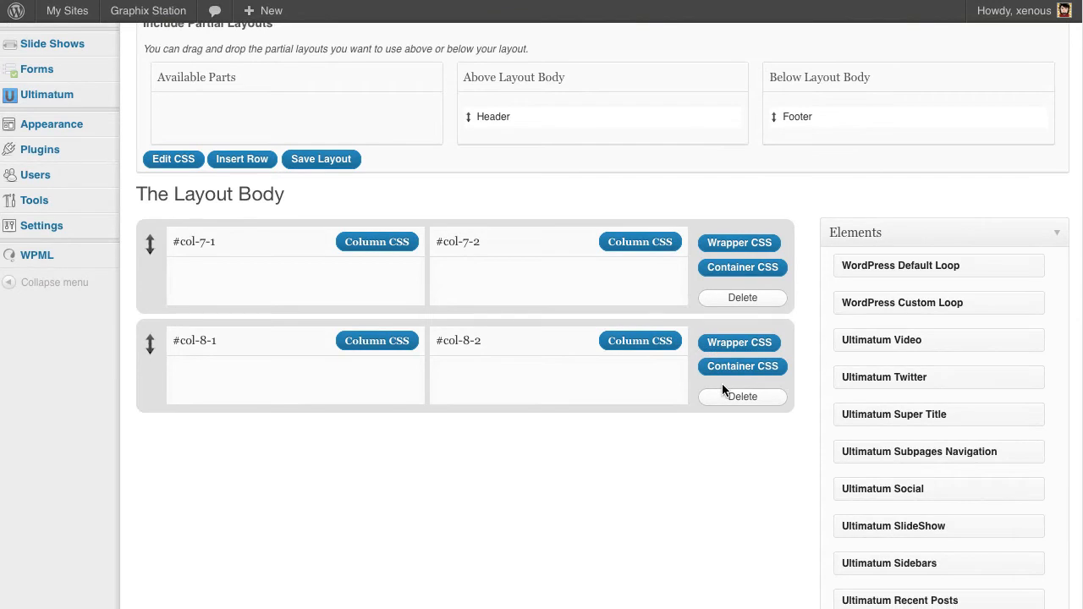
pyautogui.moveTo(985, 521)
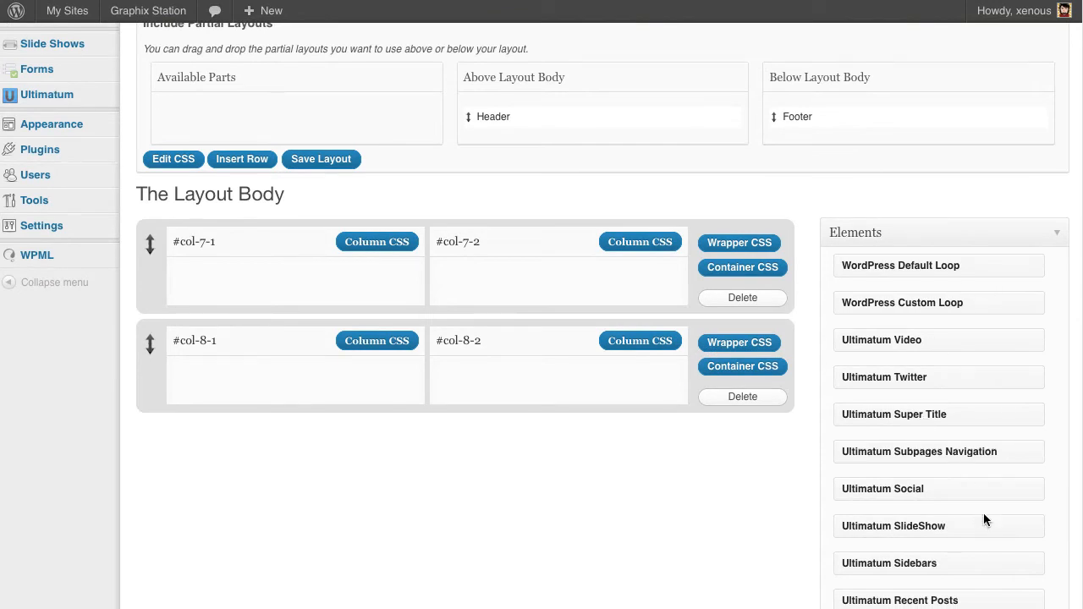
pyautogui.scroll(-3)
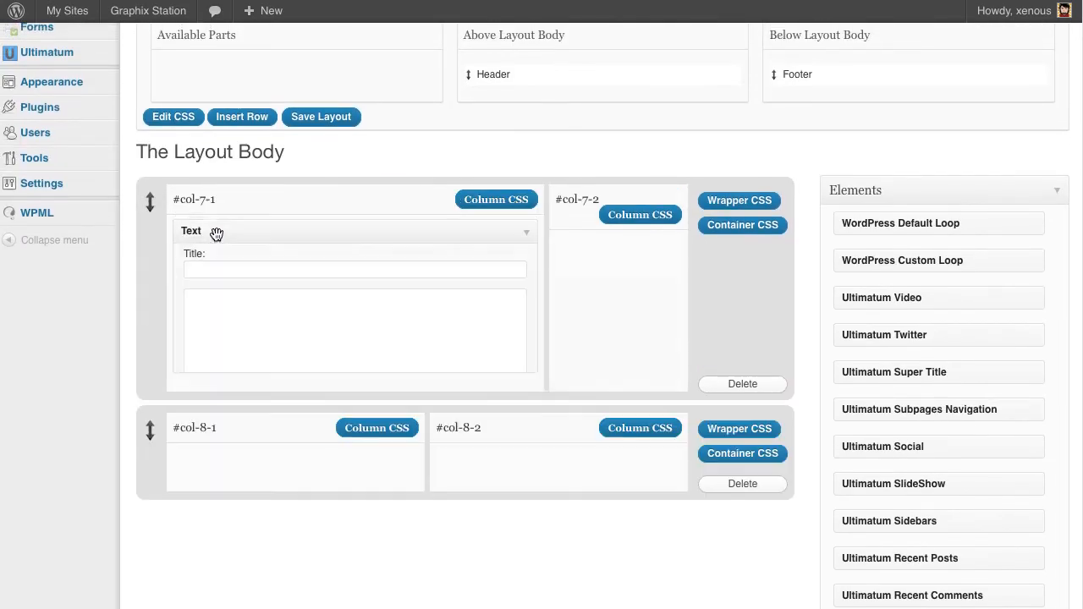
pyautogui.write('<h6>We will have our portfolio and remaining site info up in a jiffy!</h6>')
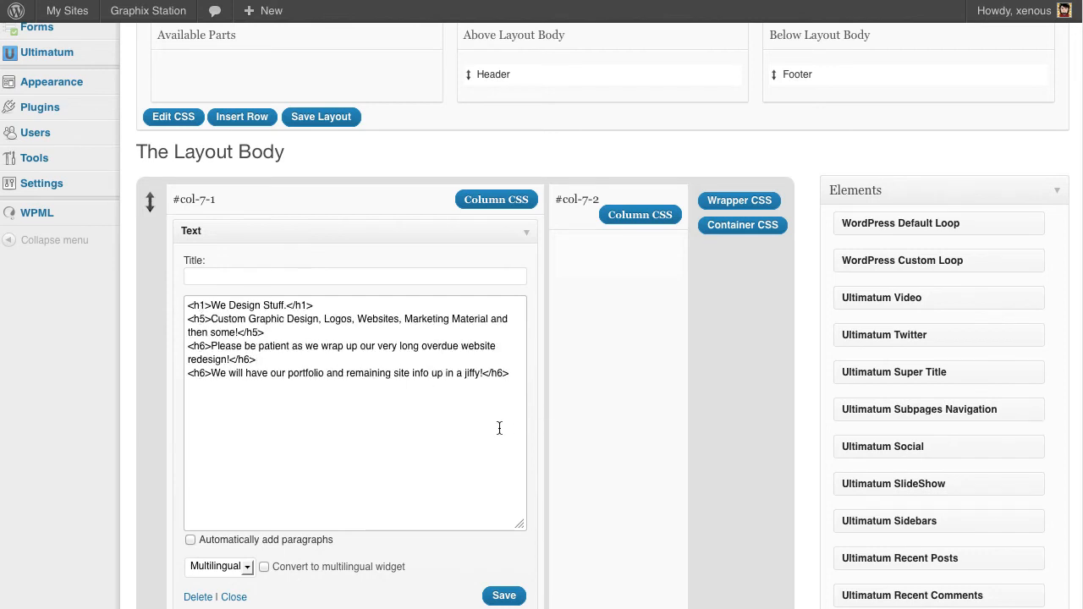
pyautogui.scroll(-3)
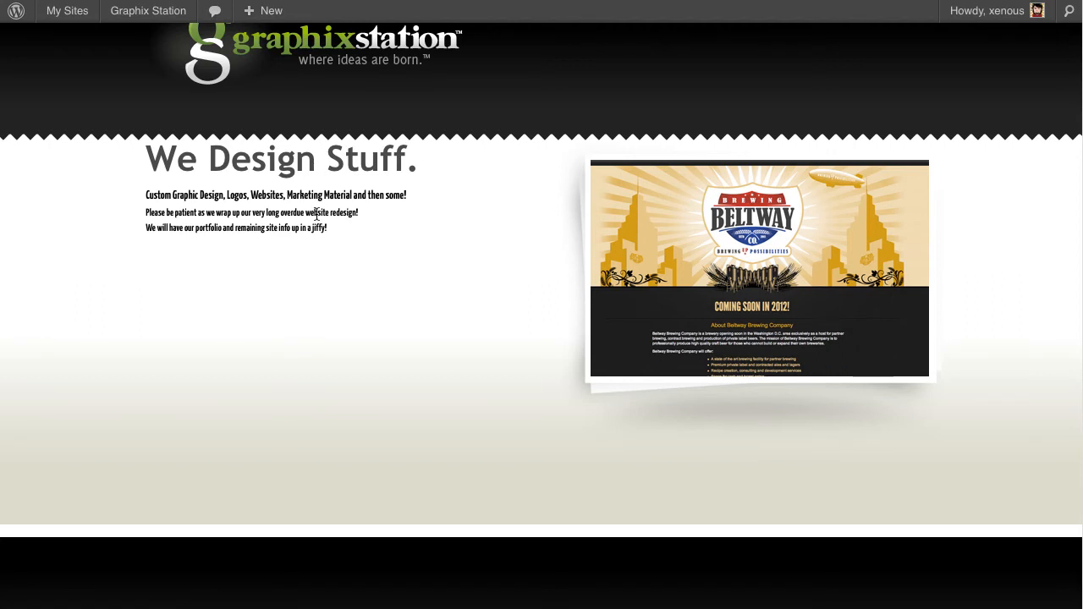
pyautogui.moveTo(331, 193)
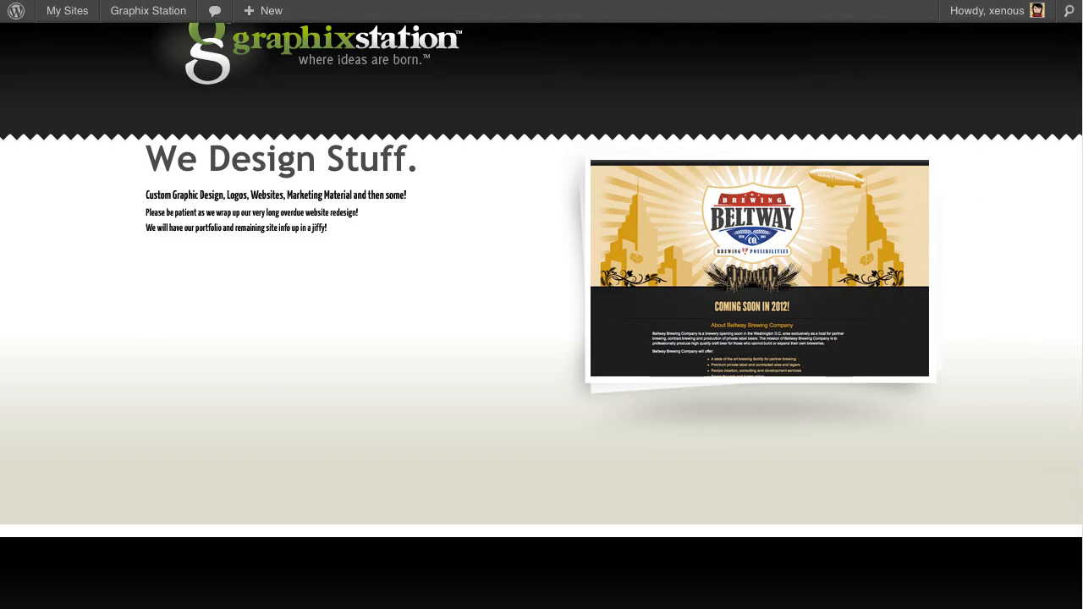
pyautogui.moveTo(440, 331)
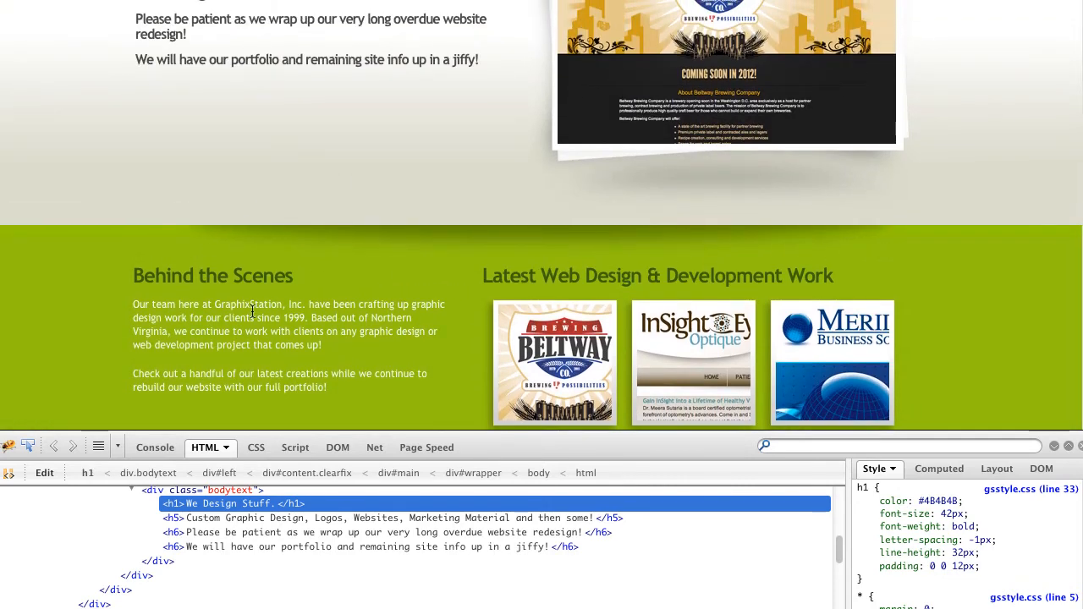
# Step: Save the green subfooterfill.jpg background image from the live site to the Desktop
pyautogui.scroll(-3)
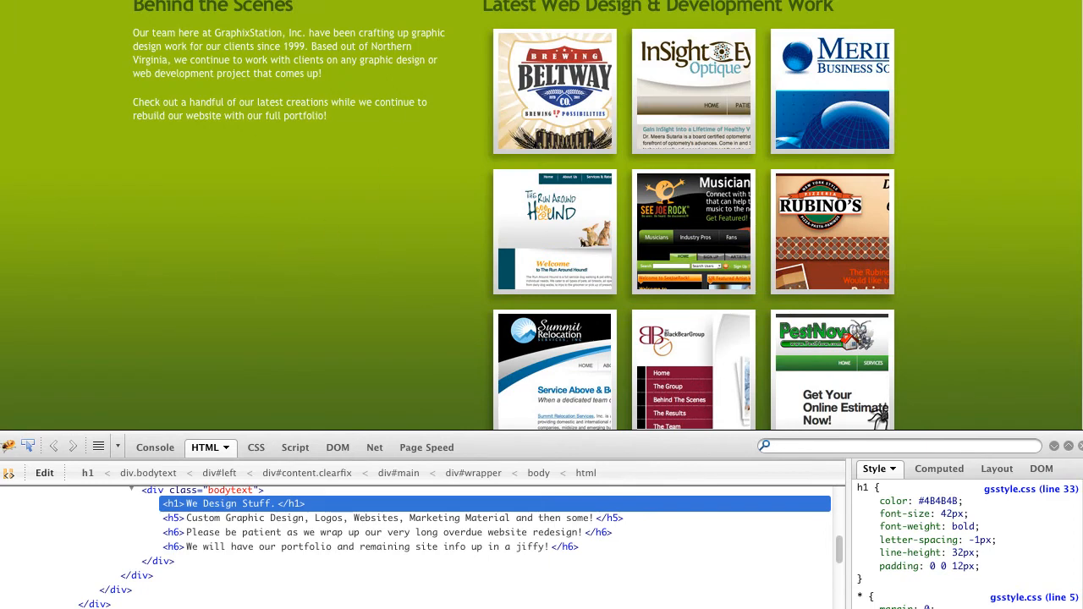
pyautogui.scroll(-3)
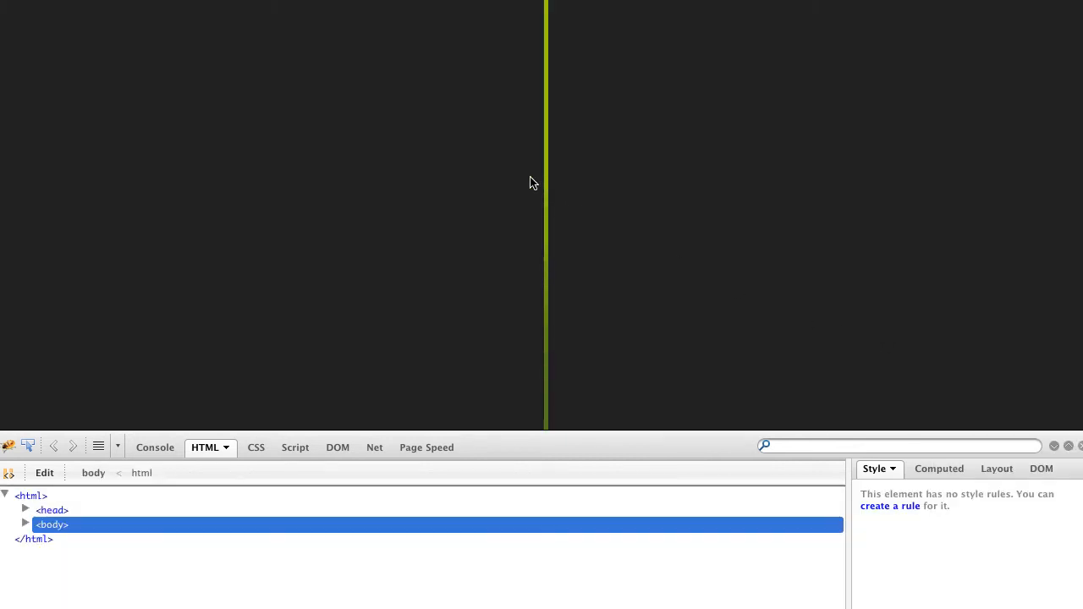
pyautogui.rightClick(545, 174)
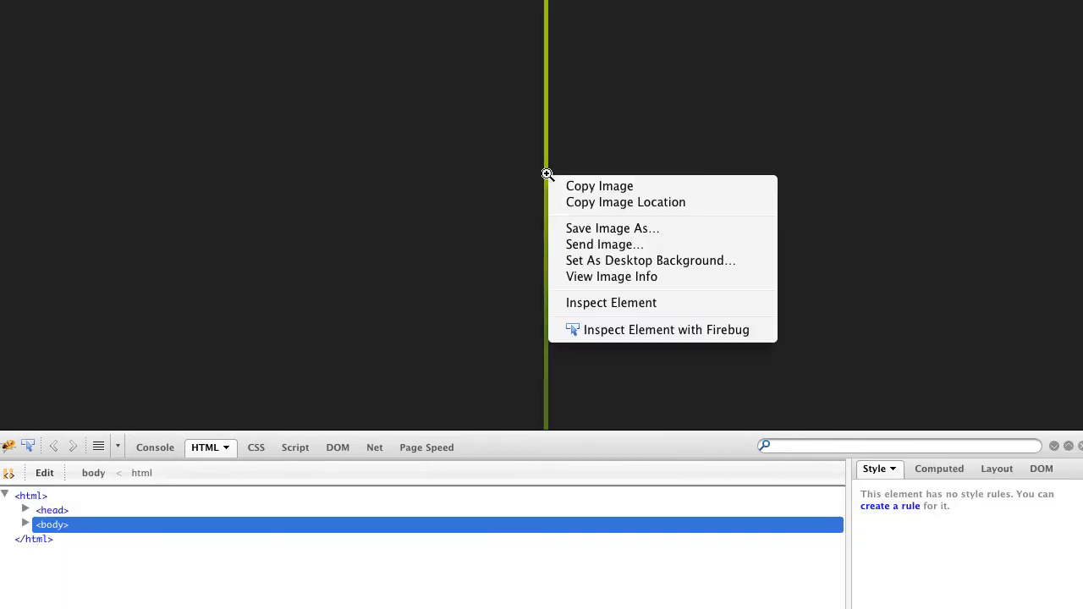
pyautogui.click(612, 227)
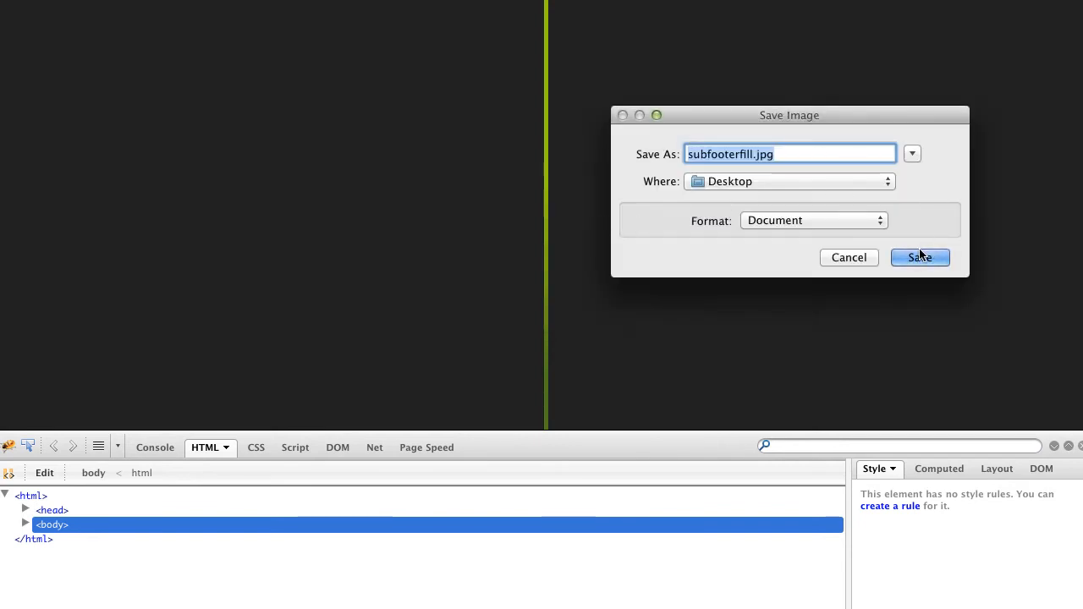
pyautogui.click(921, 257)
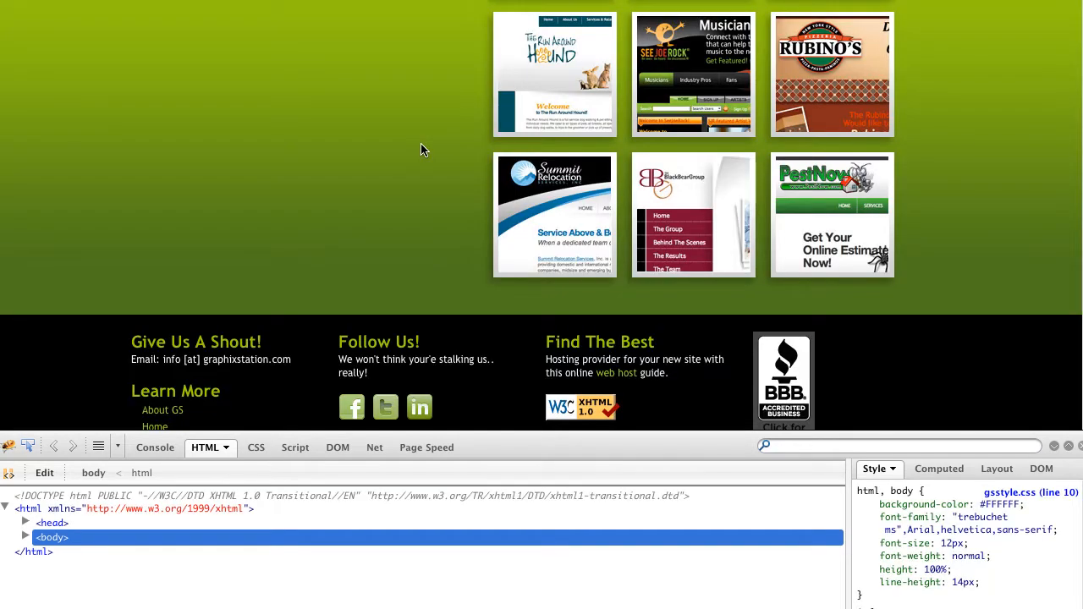
# Step: Save the dark subfooterblur.png image from the live site to the Desktop
pyautogui.scroll(3)
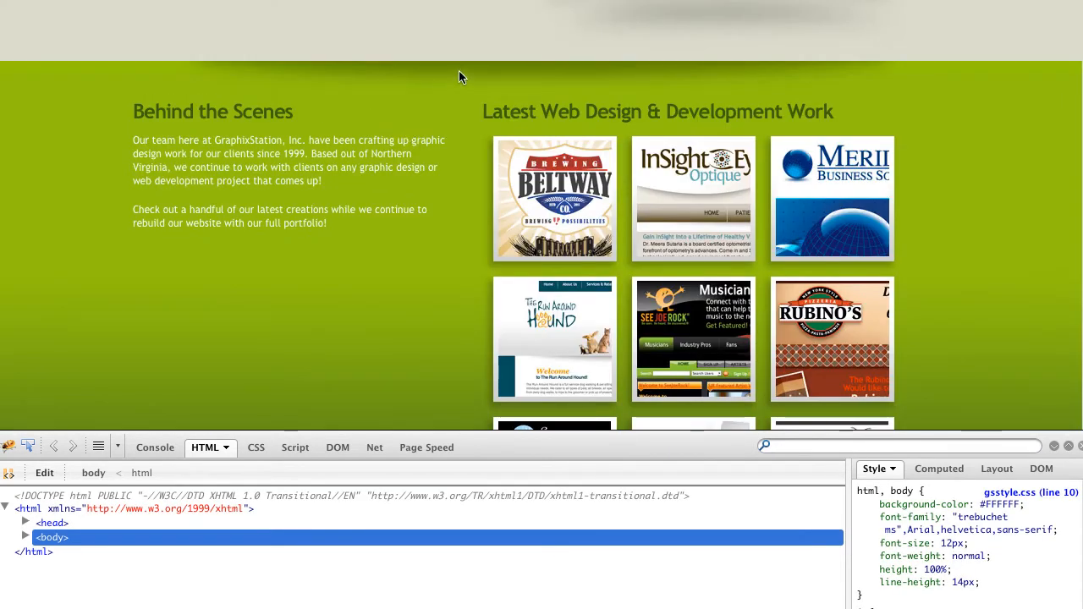
pyautogui.moveTo(505, 85)
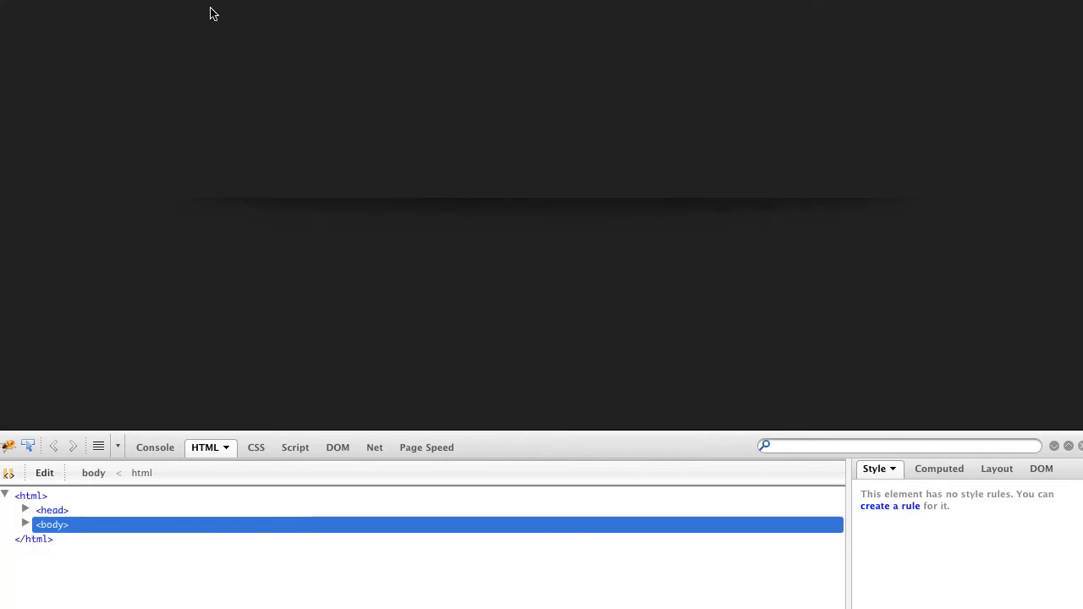
pyautogui.moveTo(619, 203)
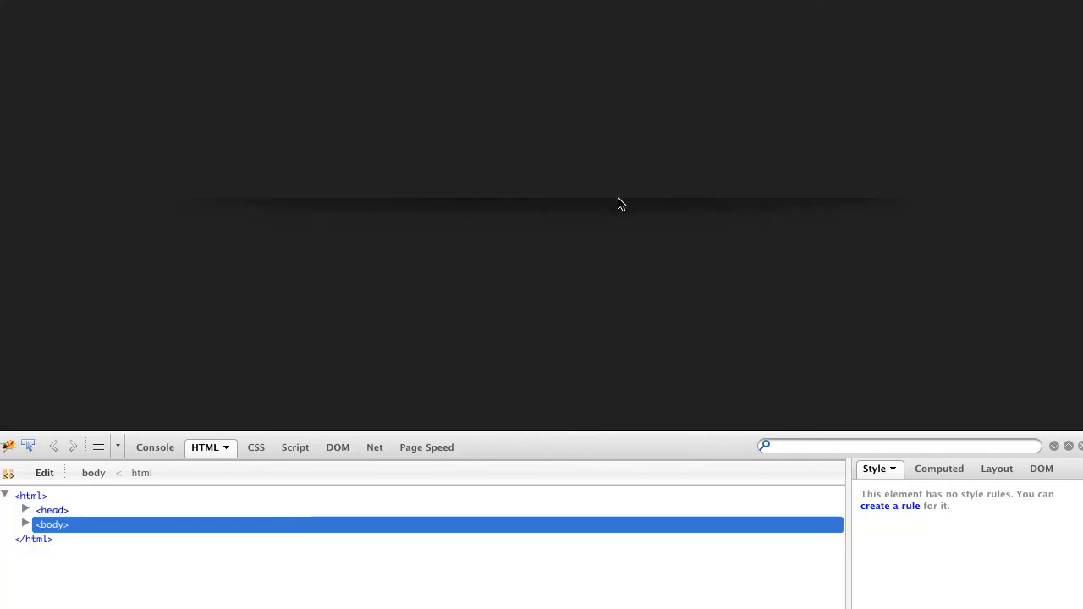
pyautogui.rightClick(620, 203)
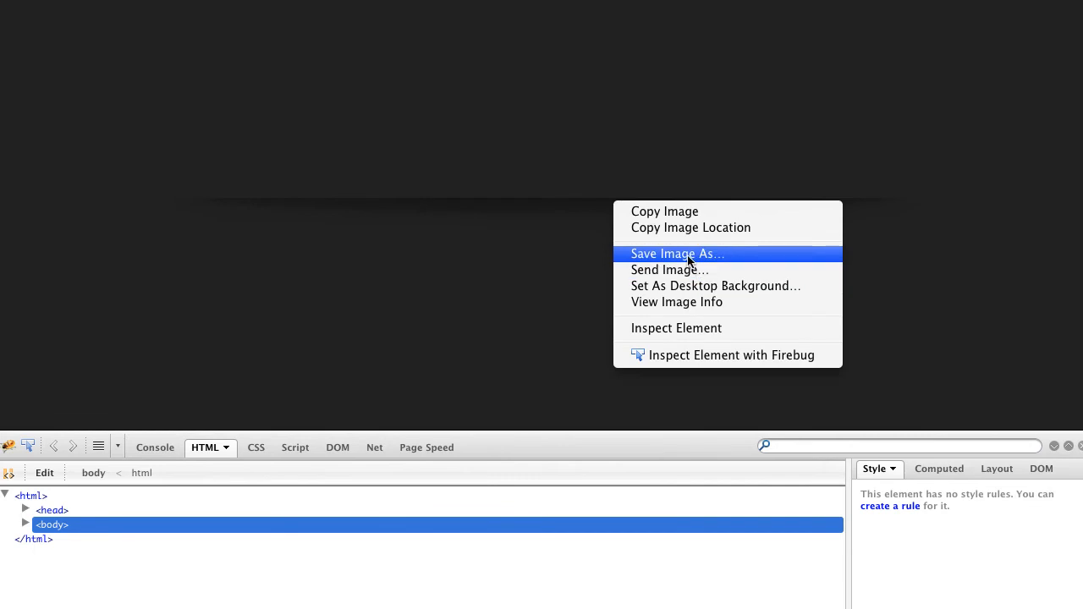
pyautogui.click(677, 254)
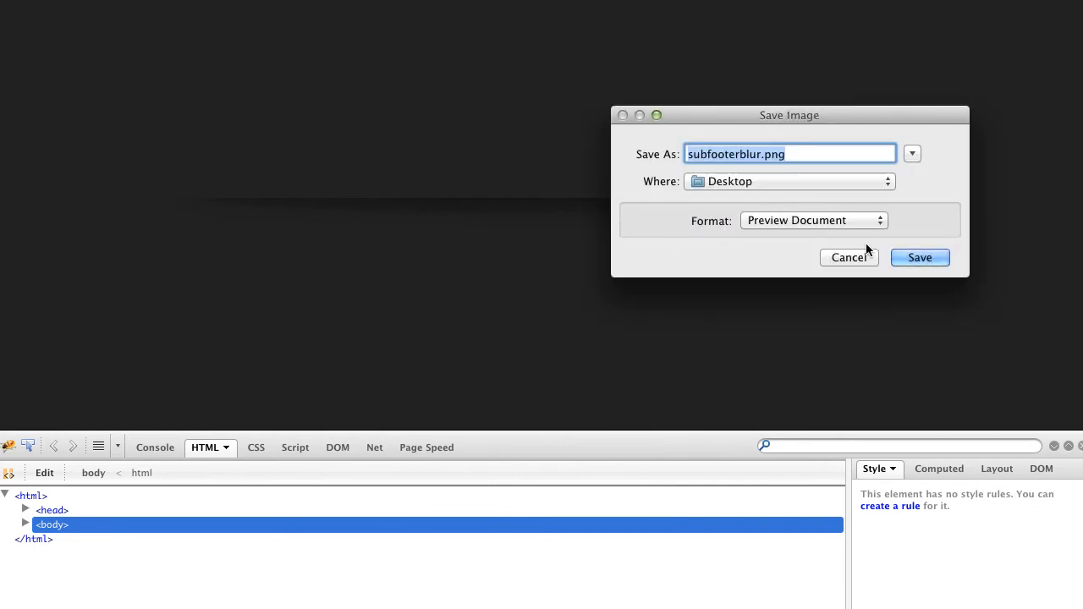
pyautogui.click(919, 257)
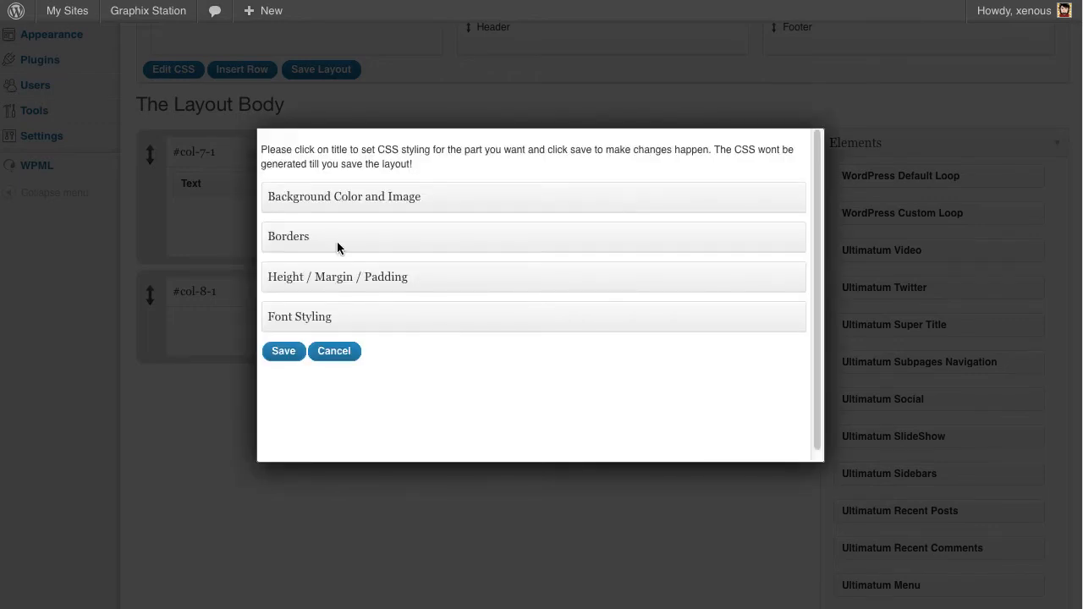
# Step: Upload subfooterfill.jpg as the row's background image and set its height to 600 px
pyautogui.click(344, 196)
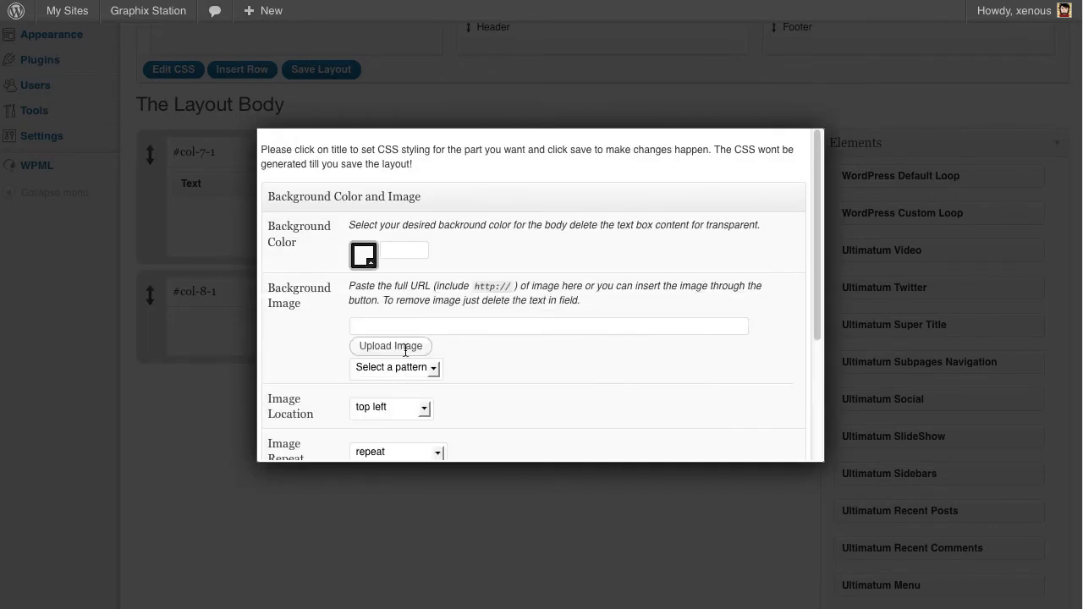
pyautogui.click(389, 345)
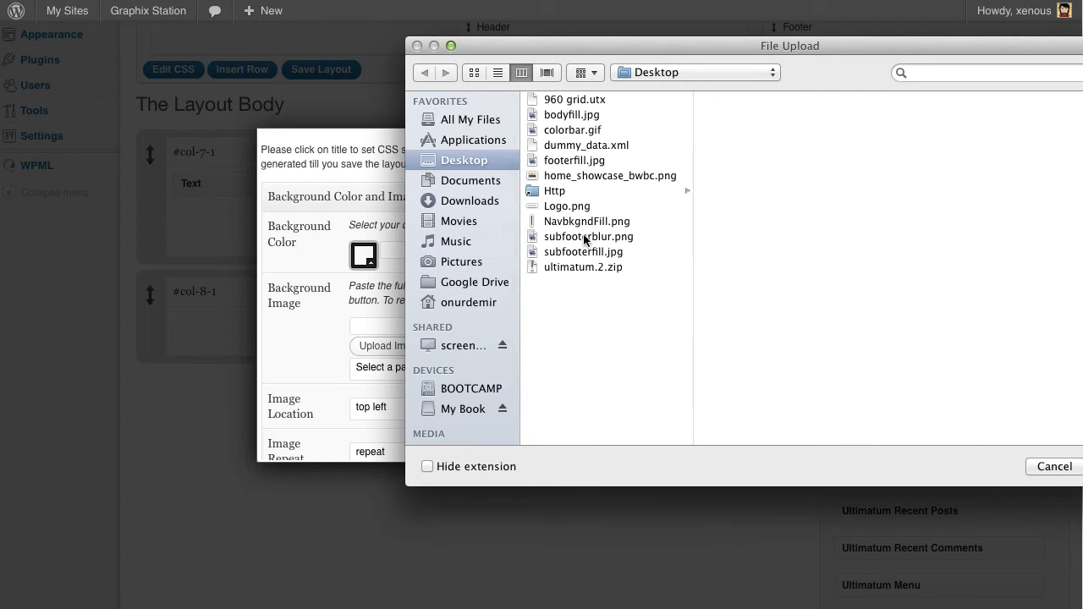
pyautogui.click(584, 250)
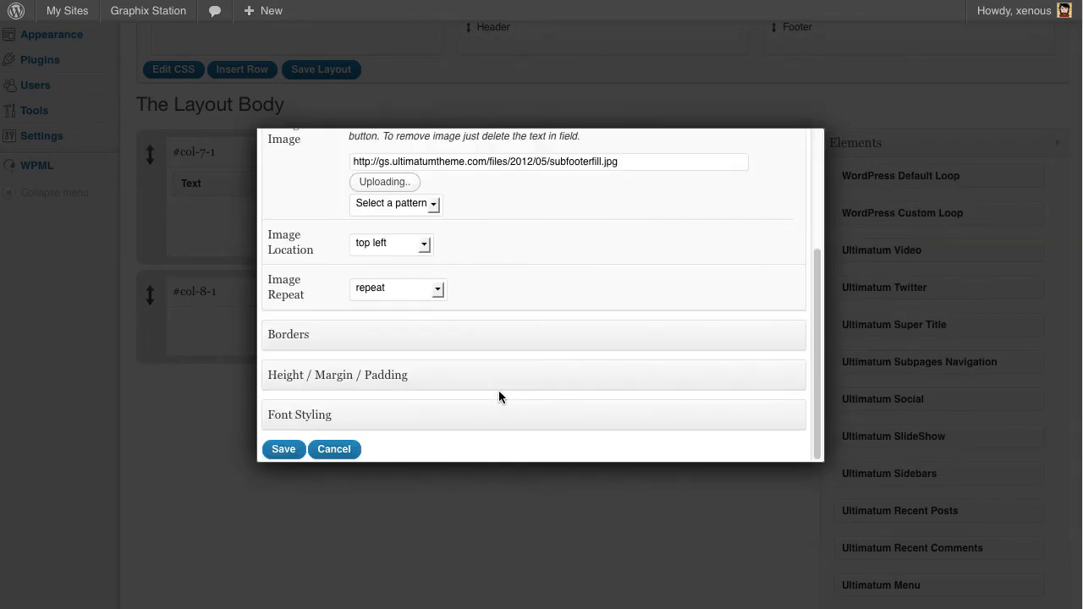
pyautogui.click(337, 376)
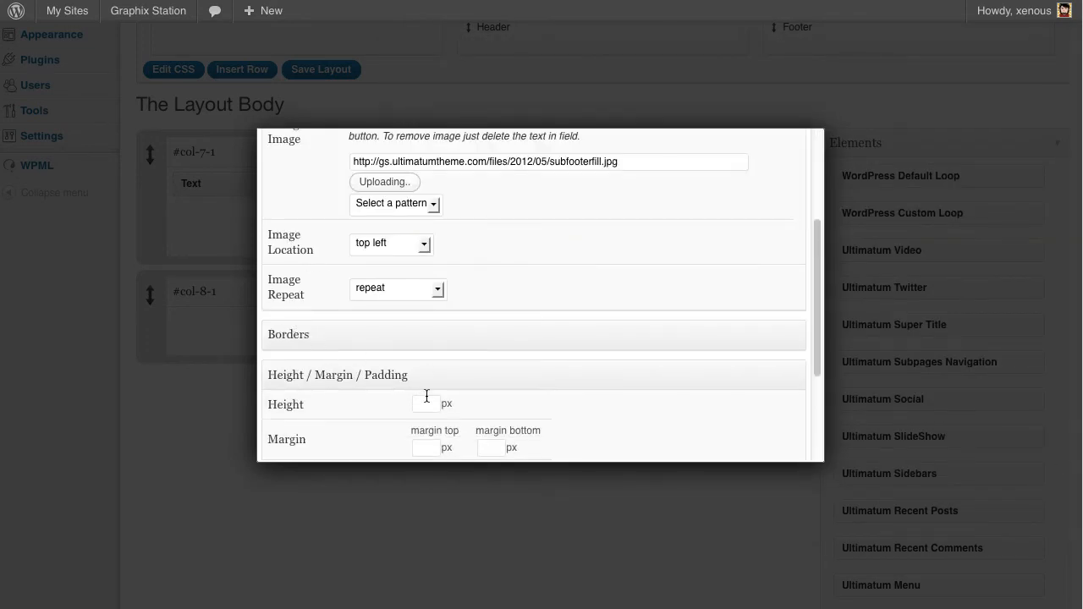
pyautogui.write('600')
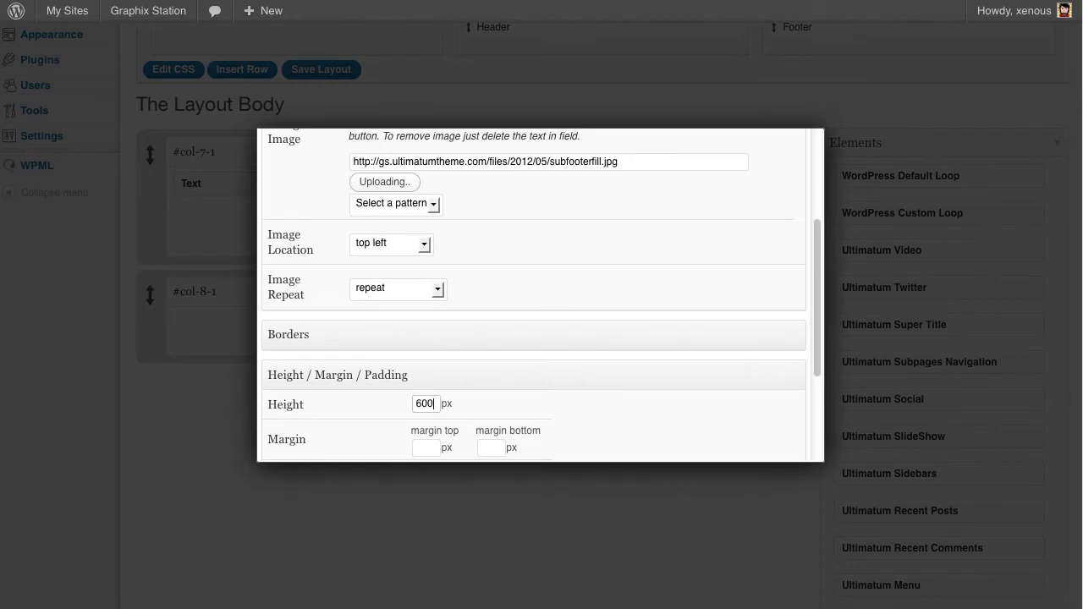
pyautogui.scroll(-3)
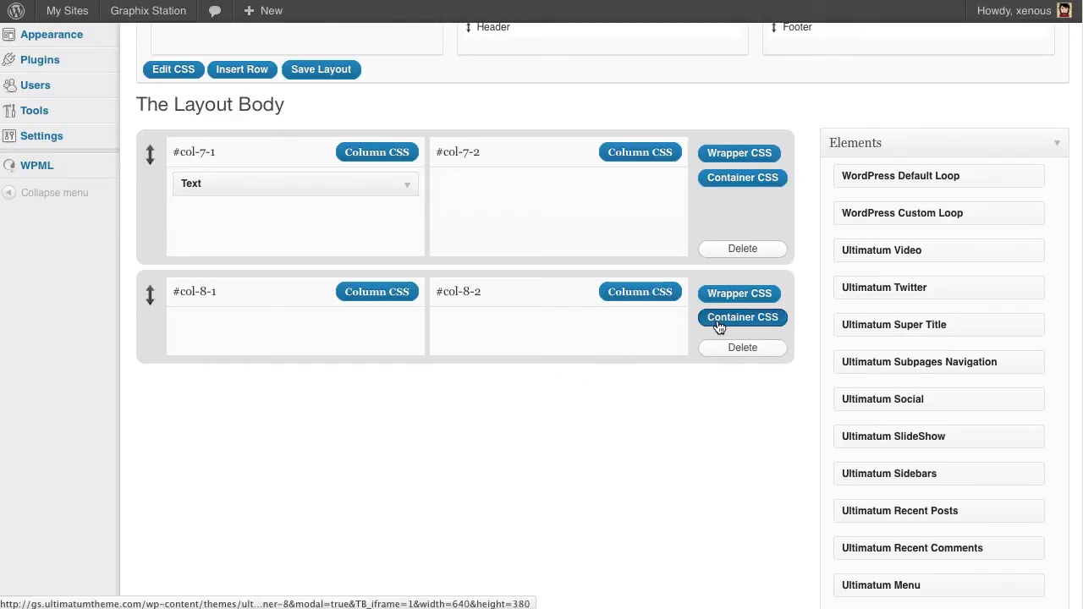
# Step: Give row 8's container a top-center, non-repeating subfooterblur.png background and save
pyautogui.click(741, 318)
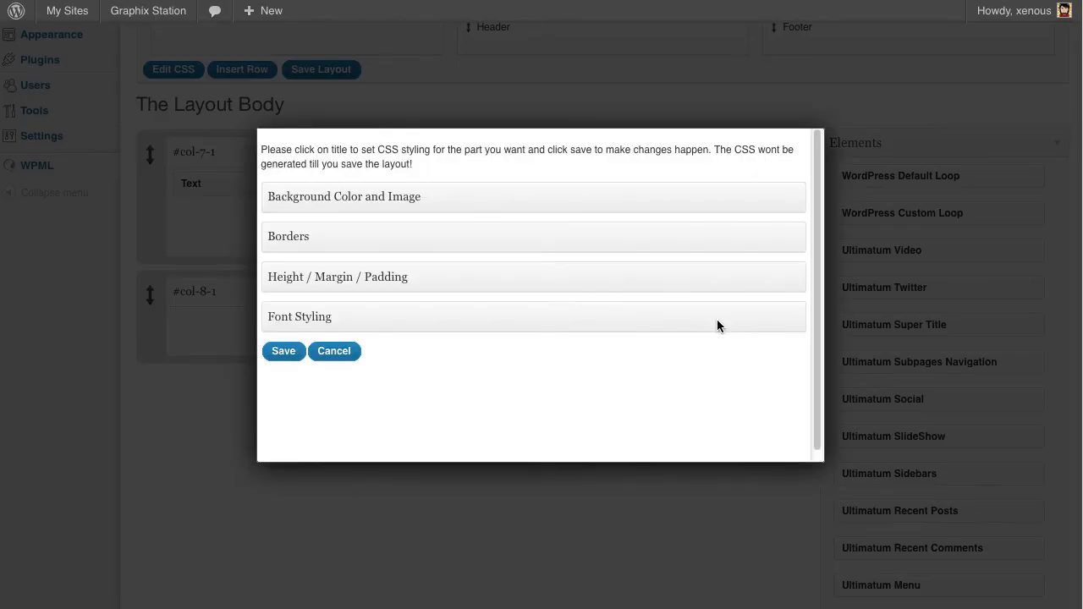
pyautogui.moveTo(482, 218)
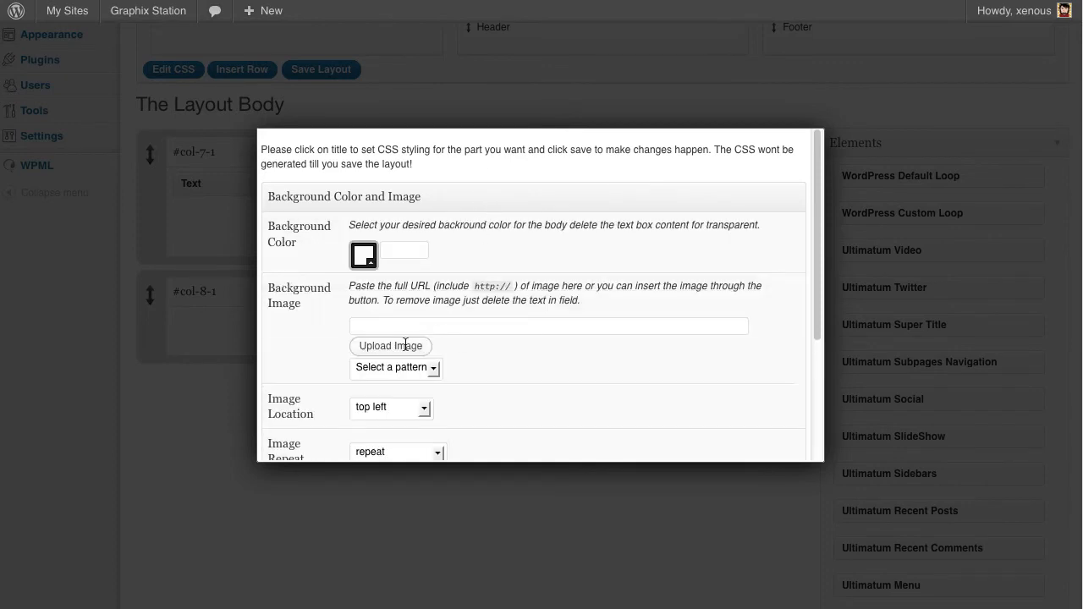
pyautogui.click(389, 346)
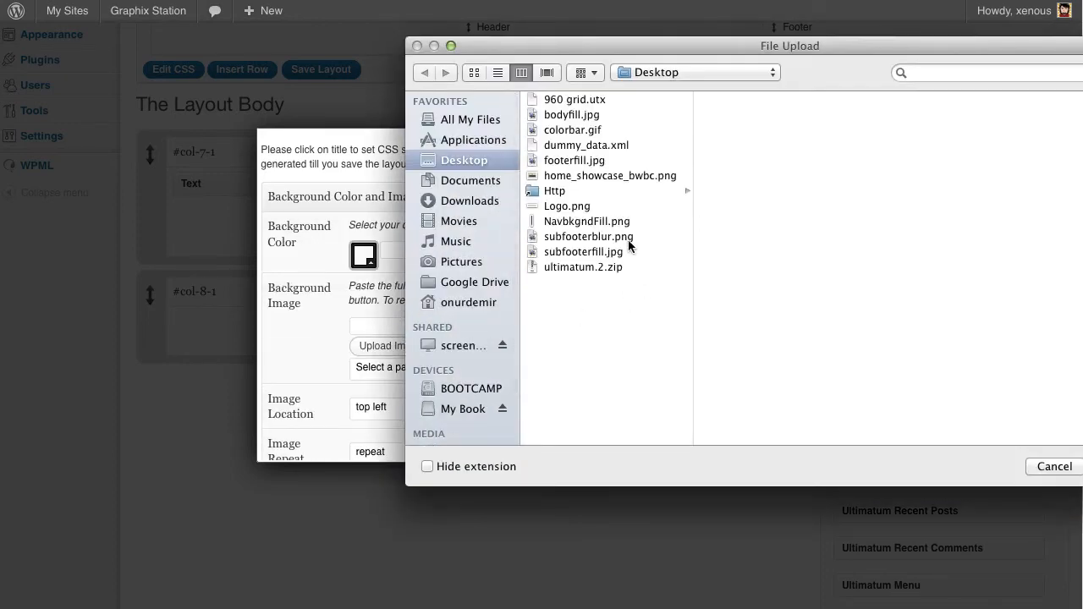
pyautogui.click(589, 237)
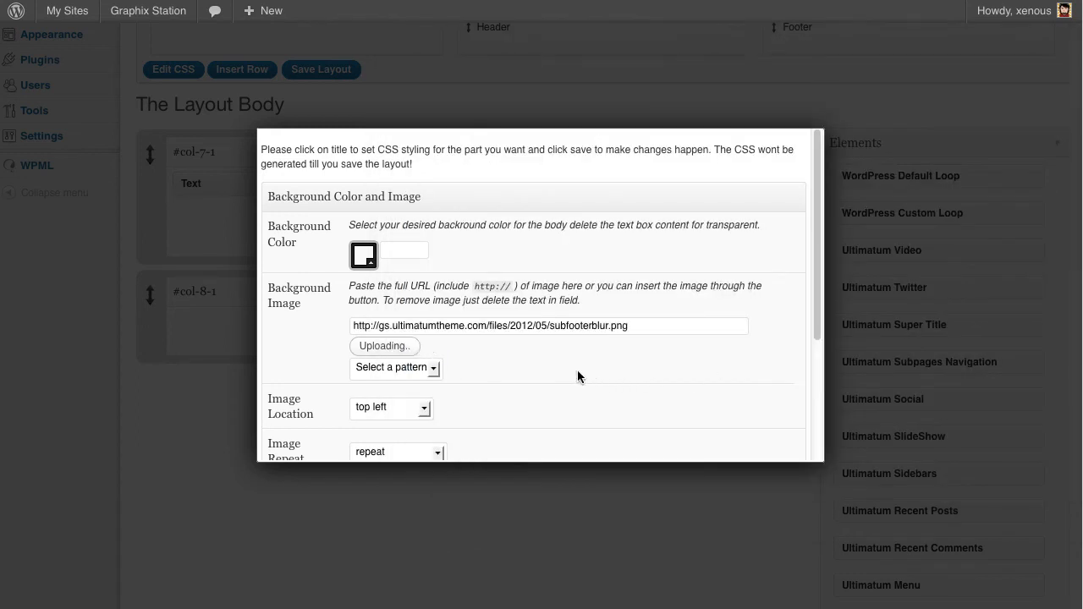
pyautogui.click(389, 291)
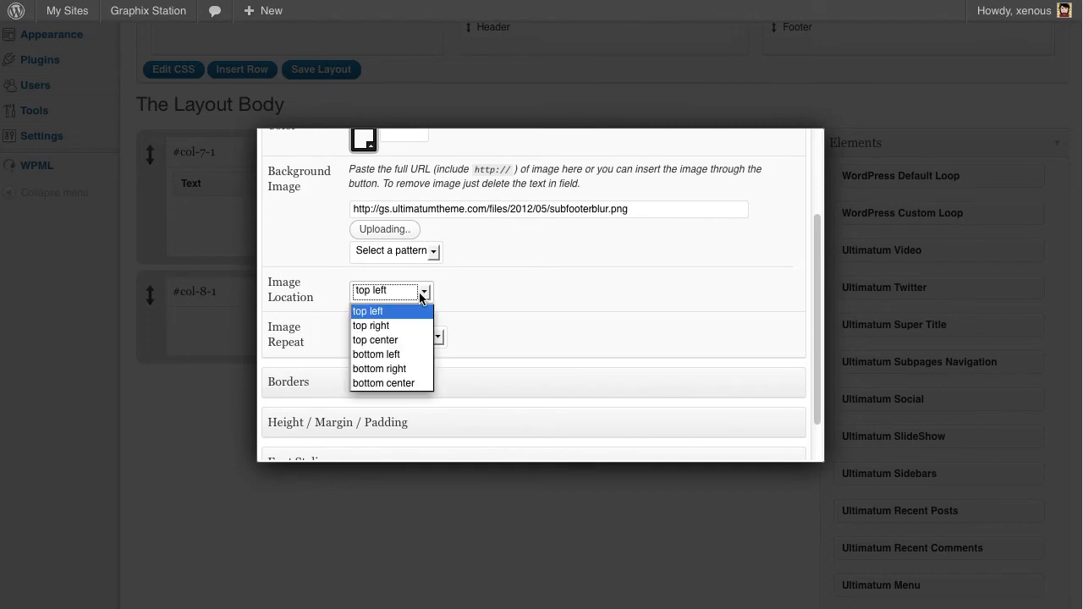
pyautogui.click(376, 338)
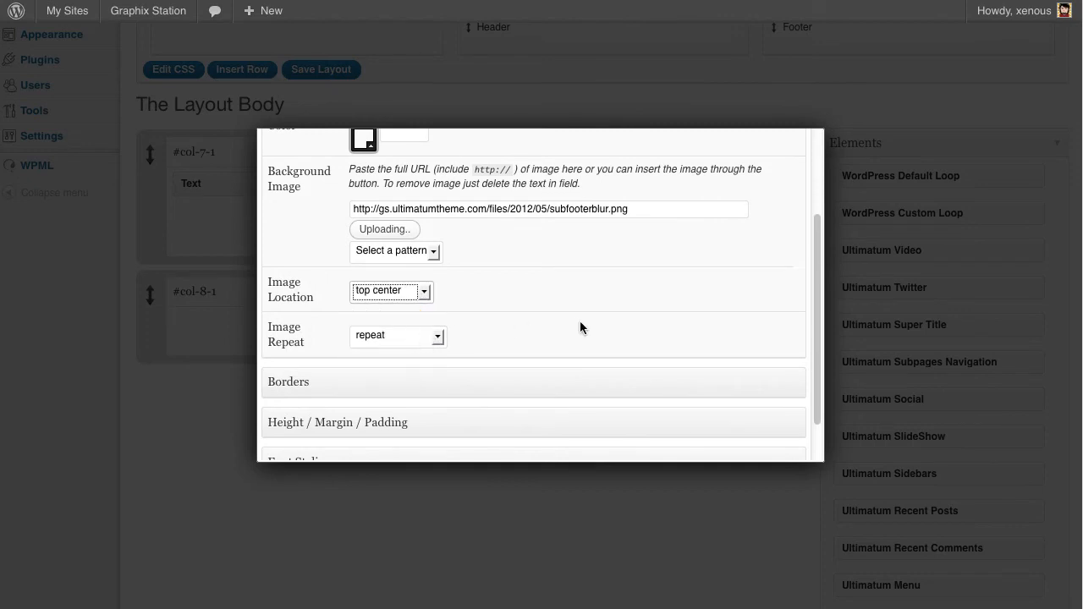
pyautogui.click(398, 335)
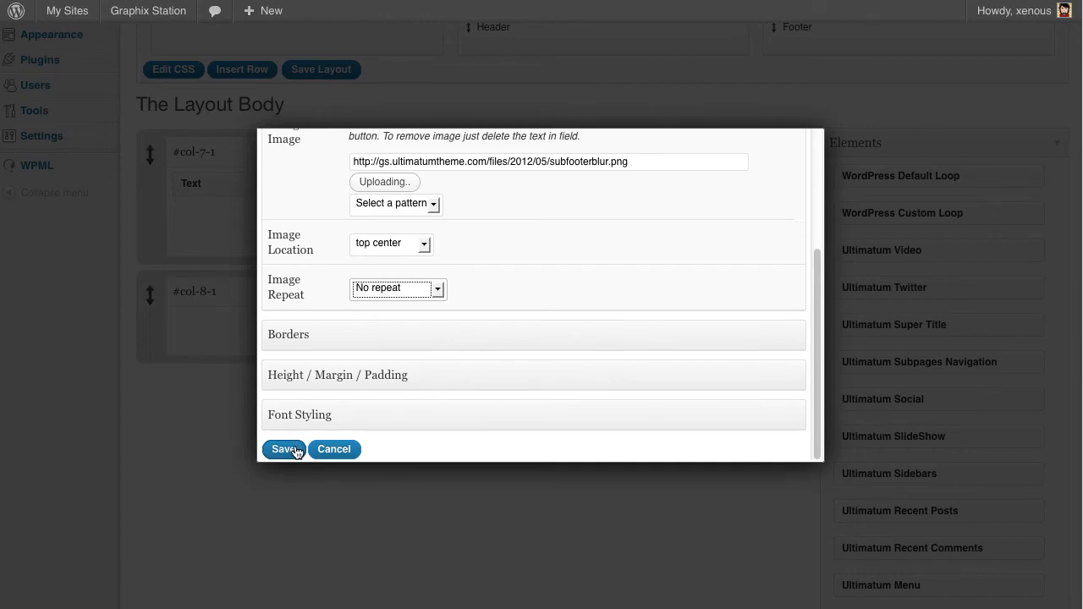
pyautogui.click(284, 450)
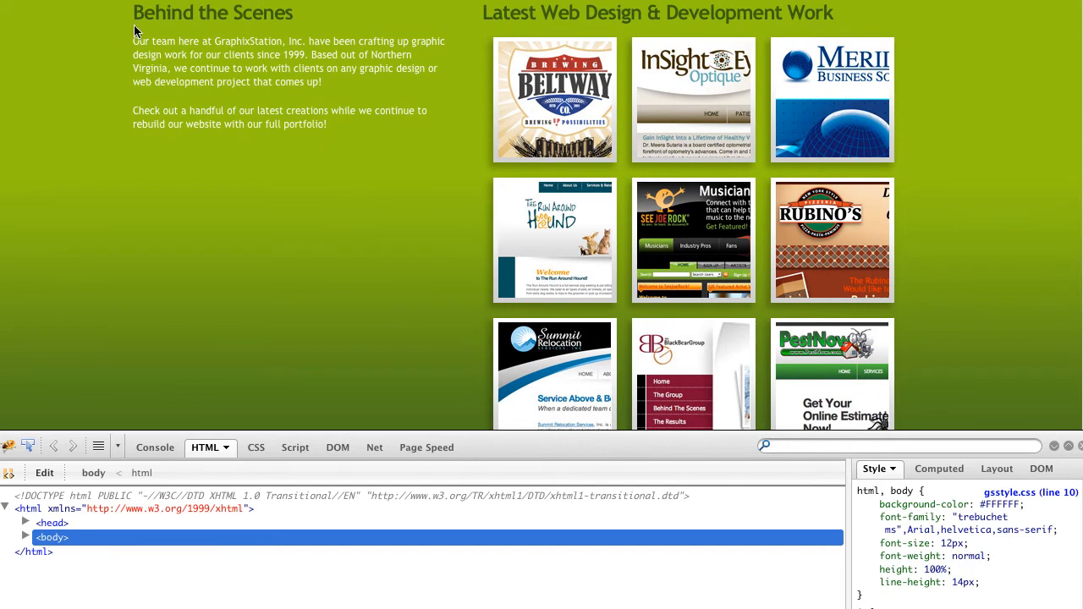
# Step: Add the Behind the Scenes Text widget to the second row and save the layout
pyautogui.moveTo(132, 13); pyautogui.dragTo(328, 125)
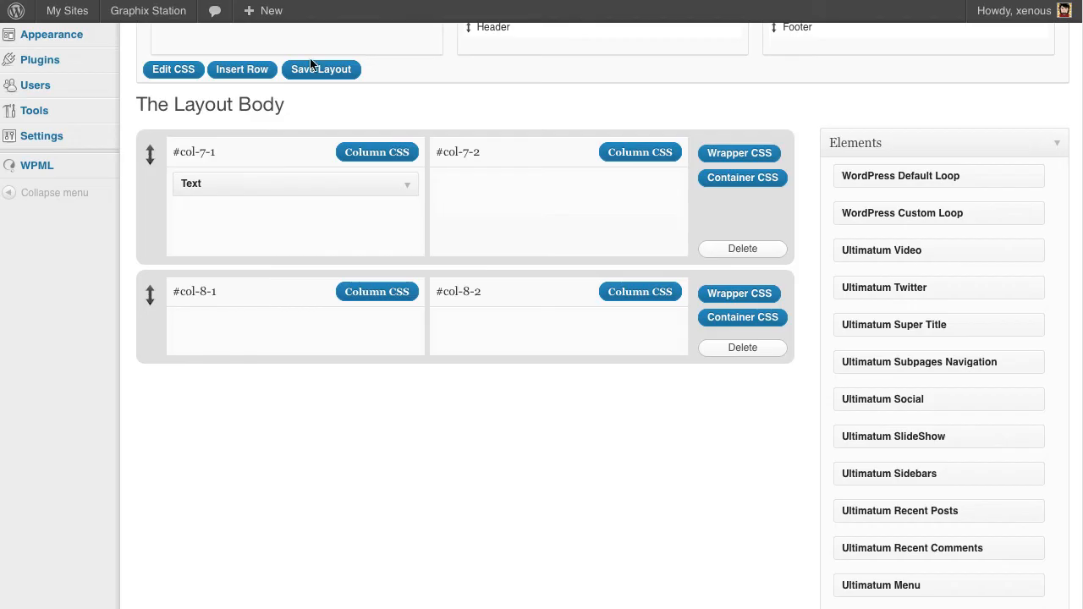
pyautogui.scroll(-3)
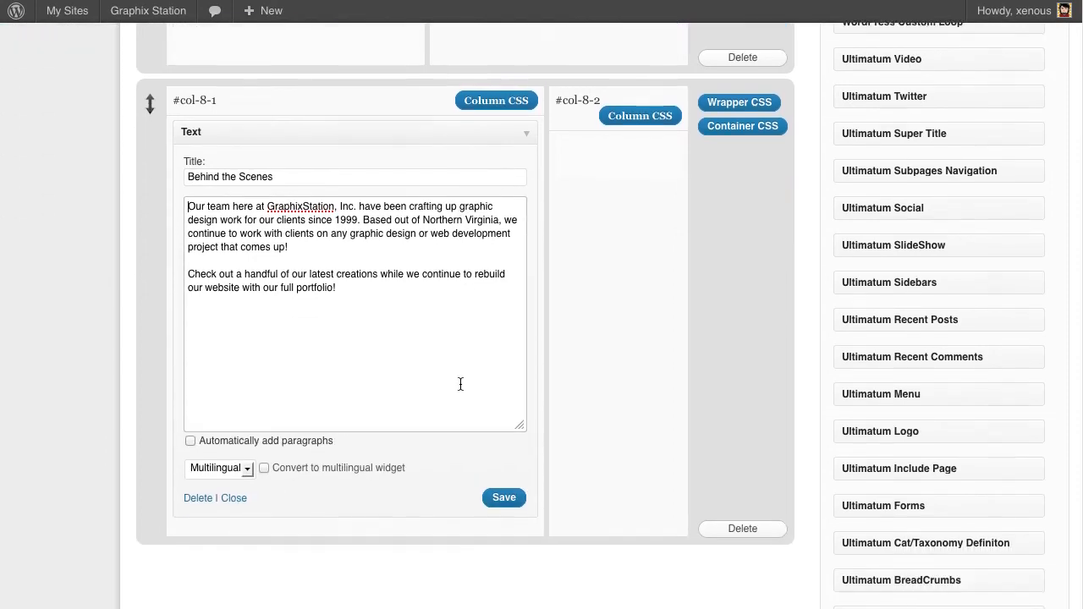
pyautogui.click(504, 498)
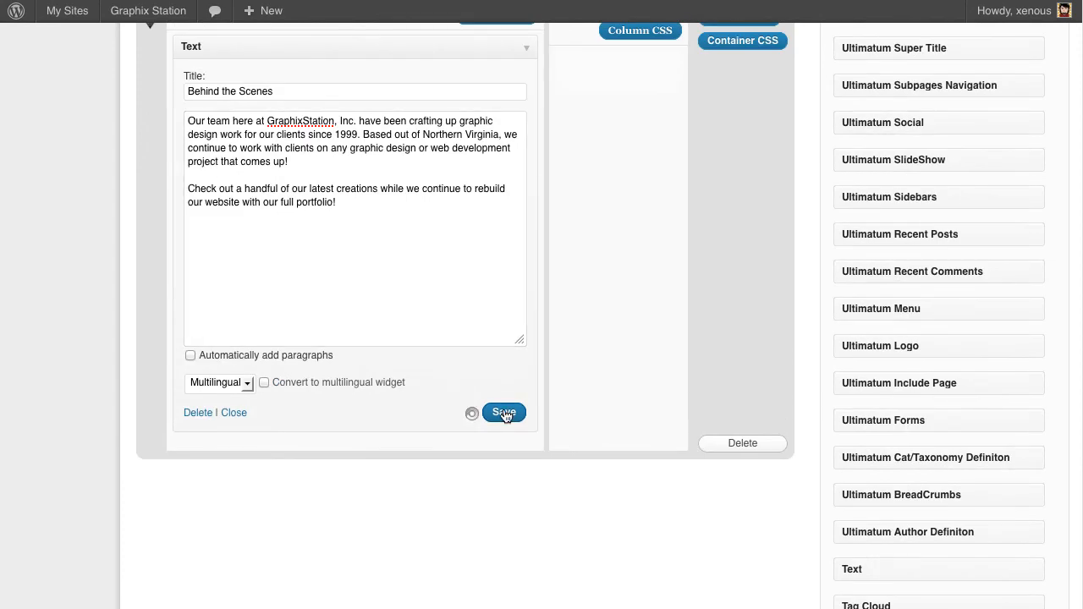
pyautogui.click(504, 413)
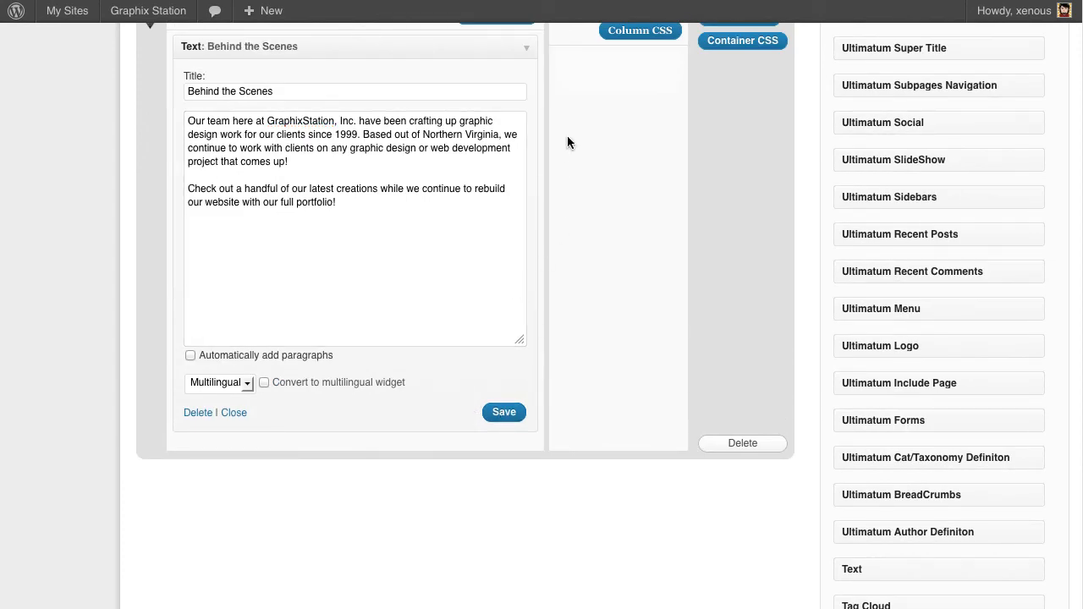
pyautogui.click(234, 413)
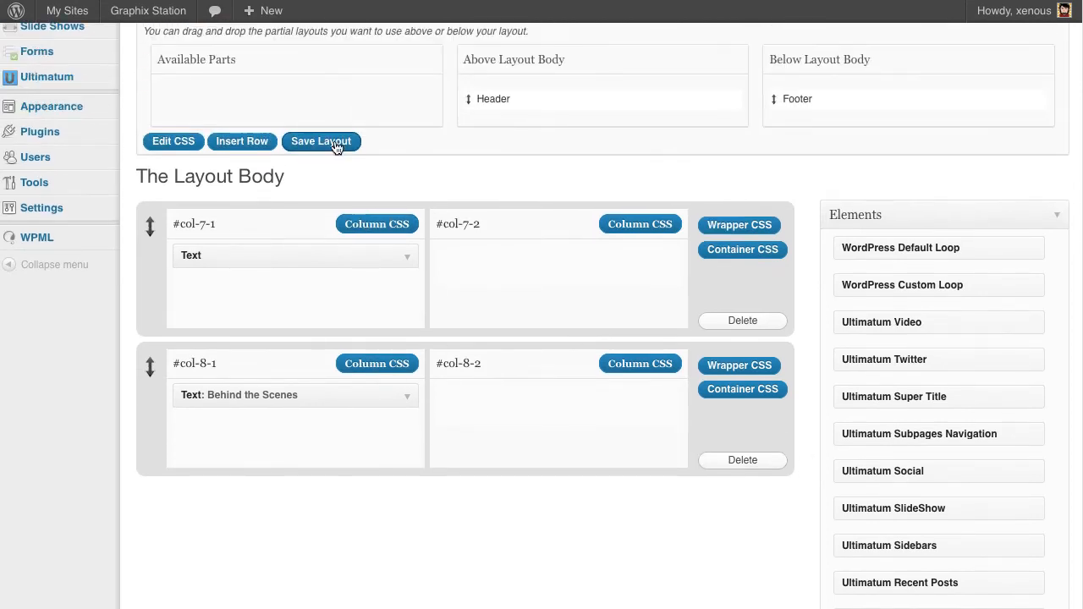
pyautogui.click(321, 142)
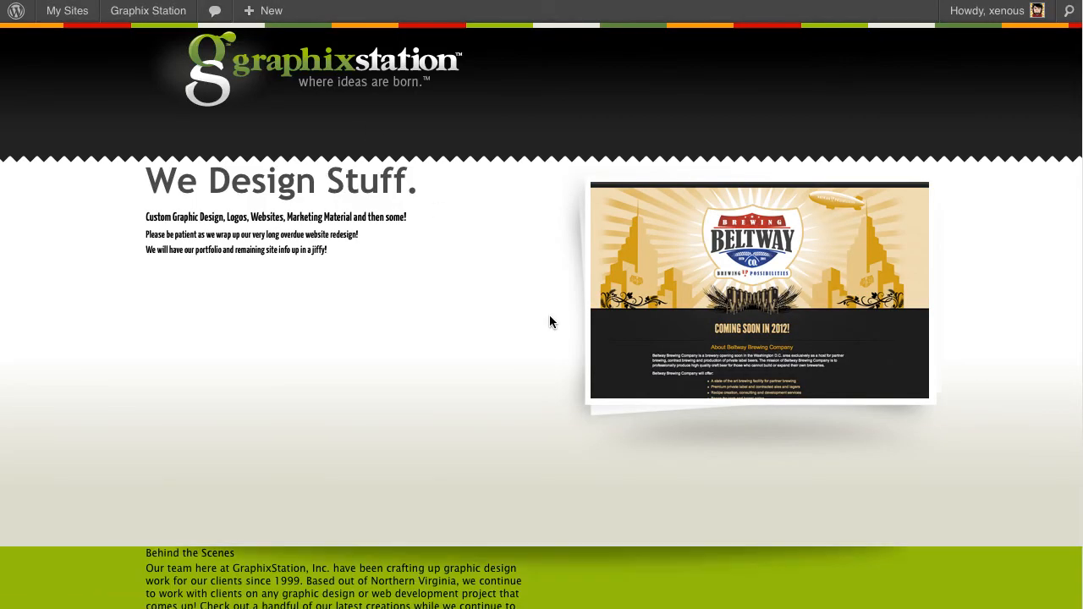
# Step: Scroll the live home page down to the Behind the Scenes block and inspect its heading
pyautogui.scroll(-3)
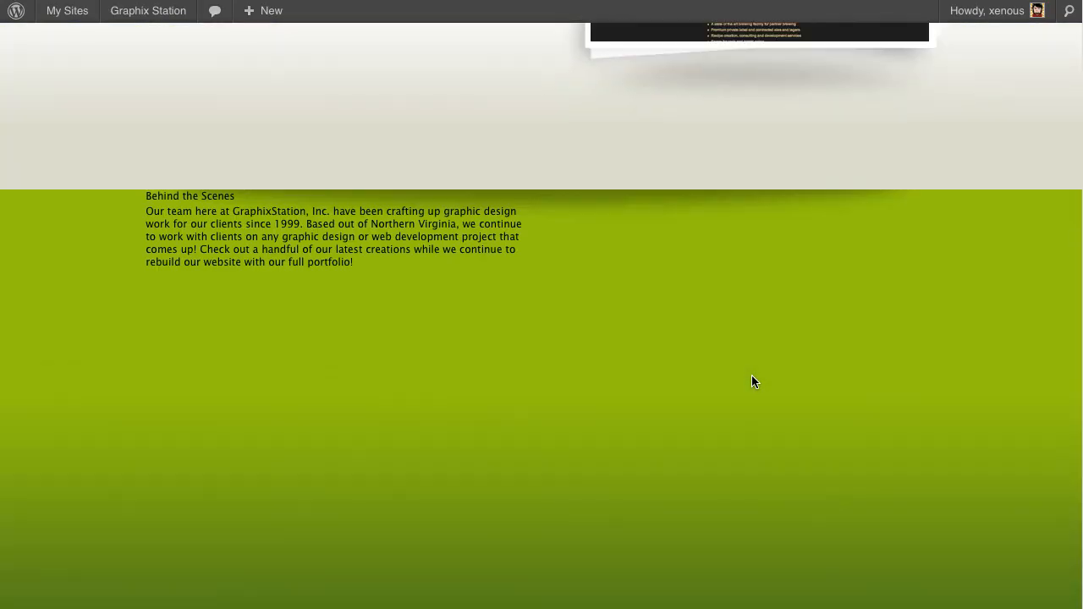
pyautogui.moveTo(532, 371)
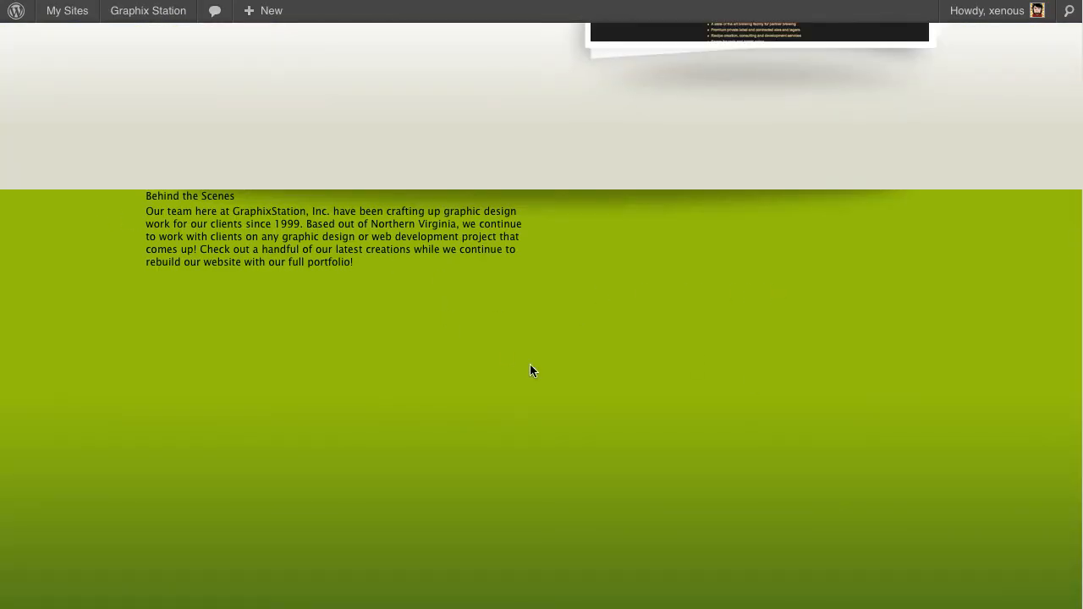
pyautogui.scroll(-3)
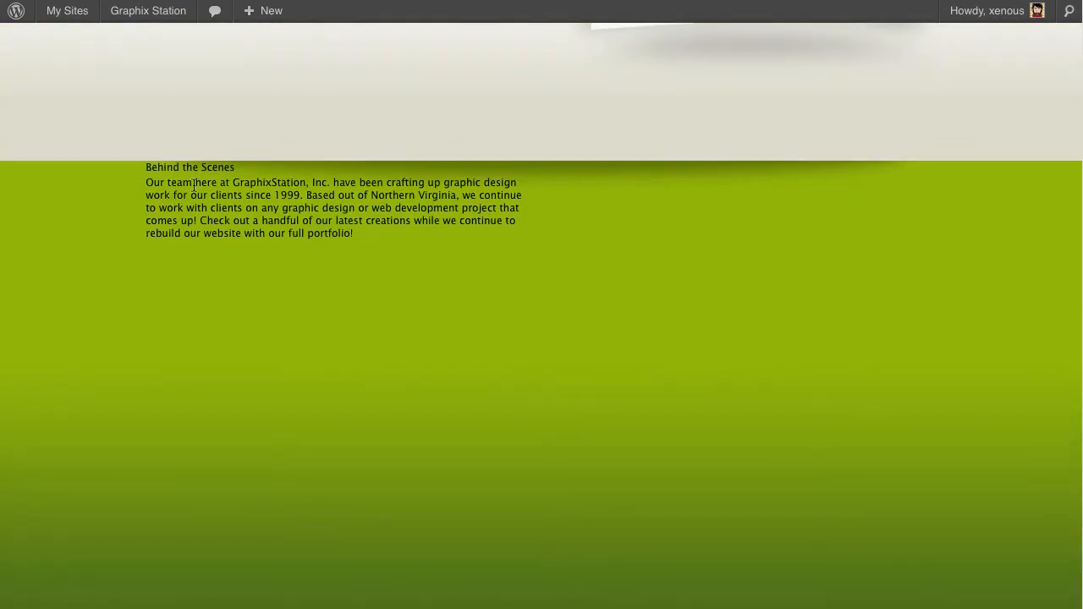
pyautogui.moveTo(146, 183); pyautogui.dragTo(355, 234)
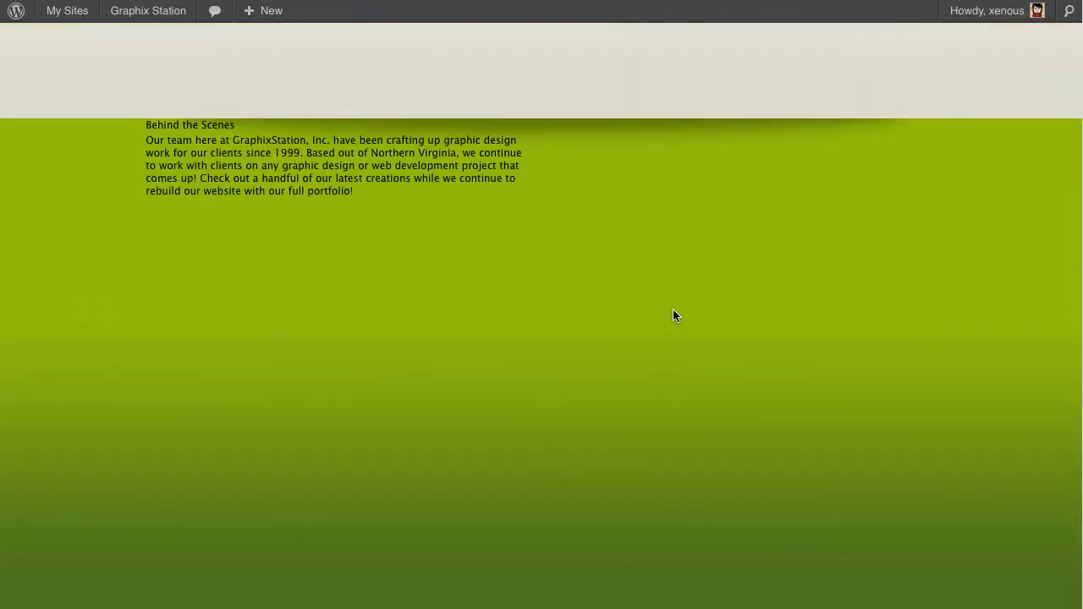
pyautogui.moveTo(650, 278)
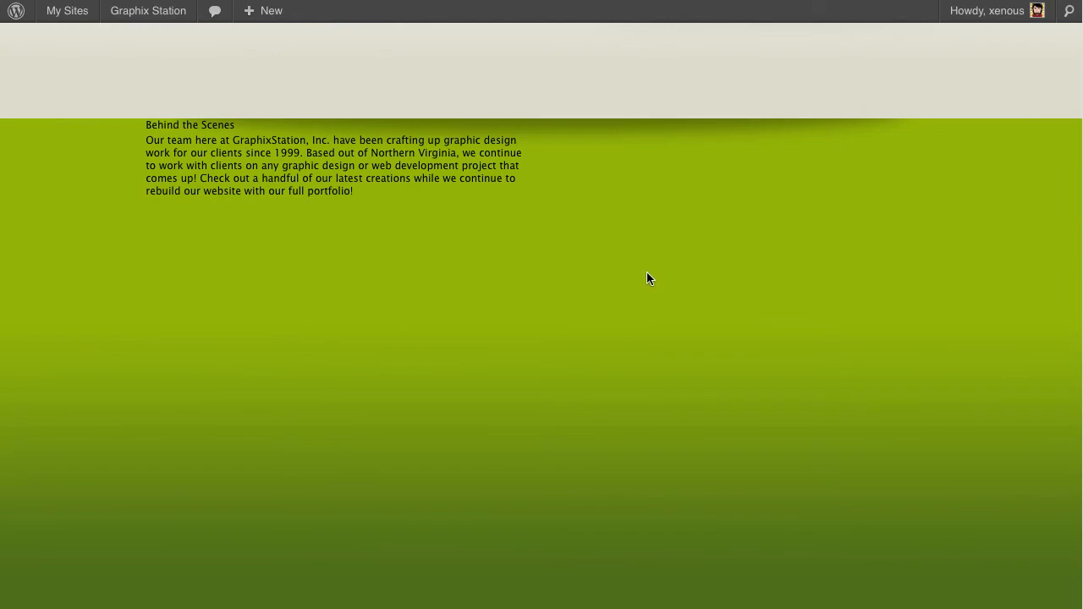
pyautogui.scroll(3)
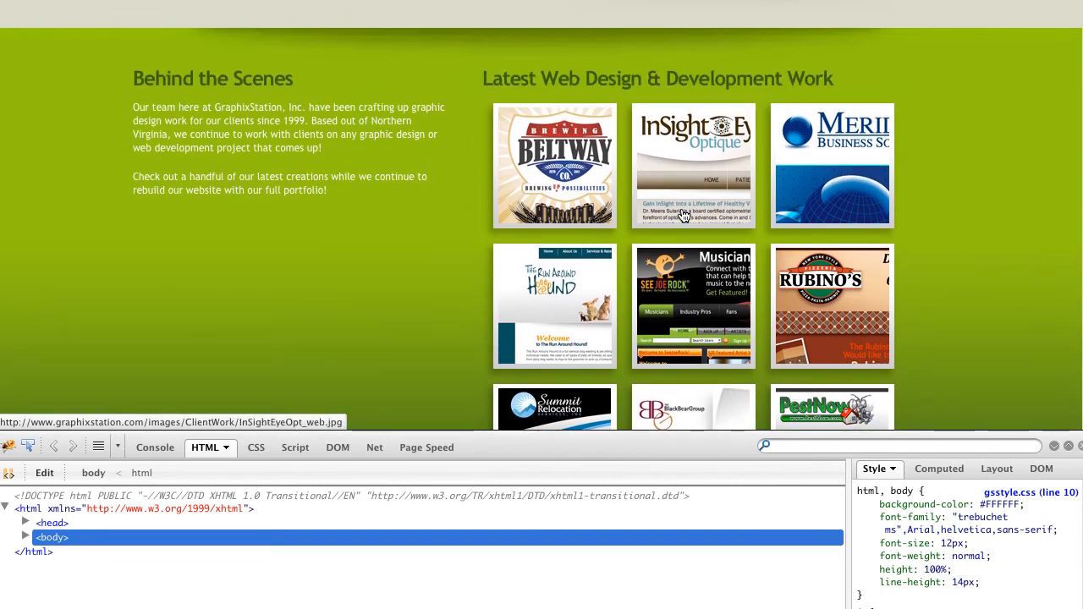
# Step: Scroll through the old site's Latest Web Design & Development Work thumbnail grid
pyautogui.scroll(-3)
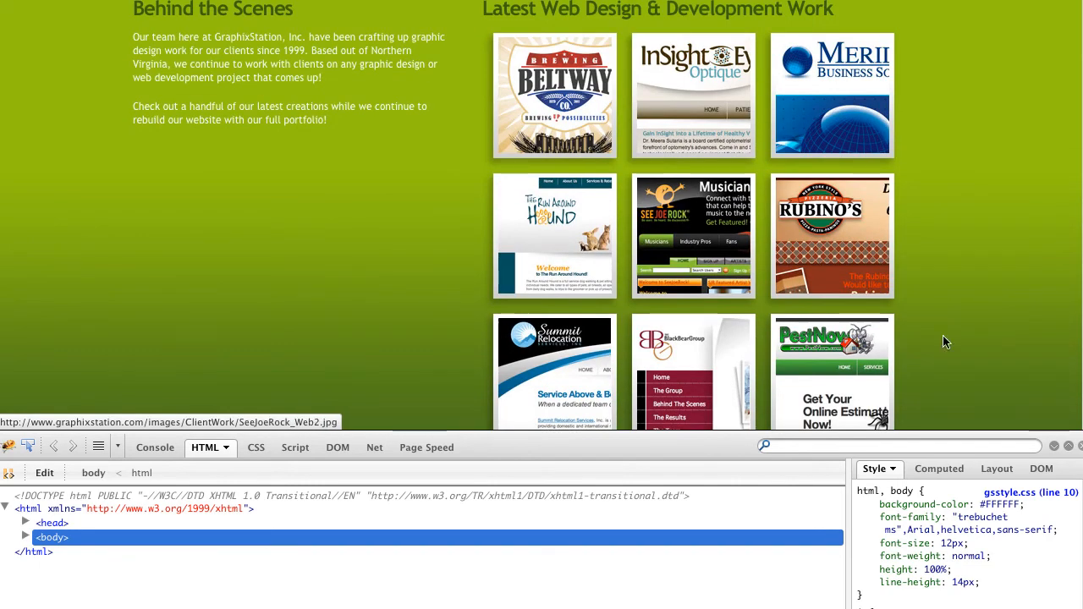
pyautogui.scroll(-3)
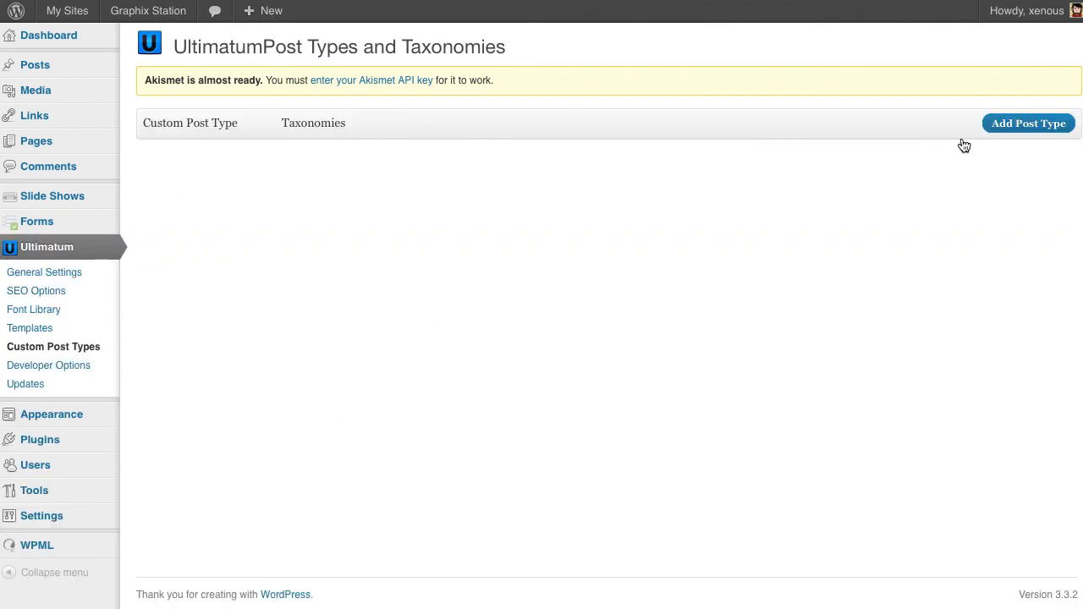
# Step: Name the new post type portfolio with labels Portfolio Items and Portfolio Item
pyautogui.click(1027, 123)
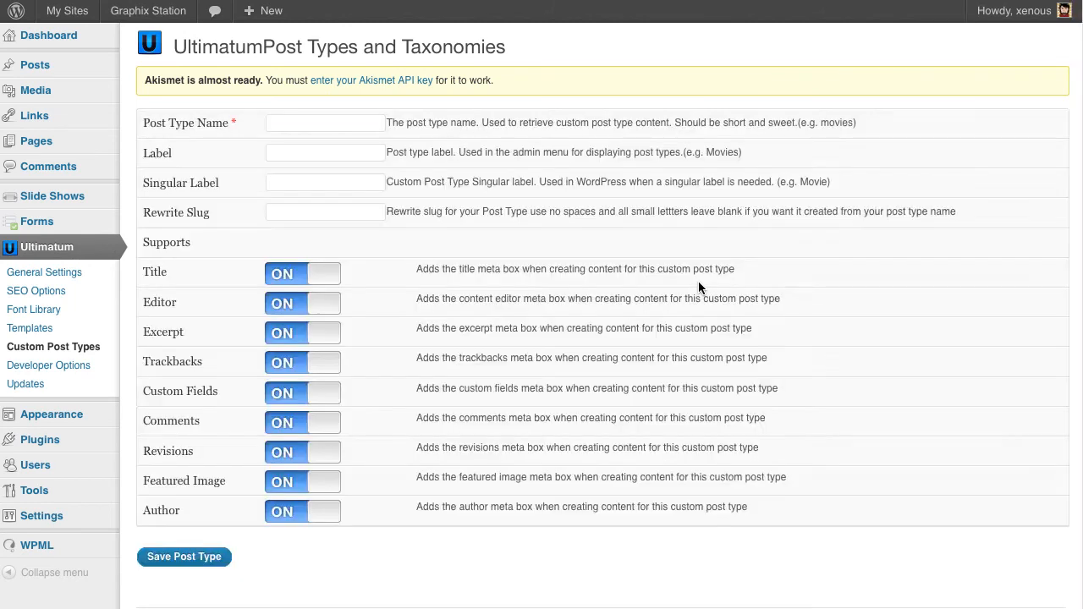
pyautogui.click(325, 121)
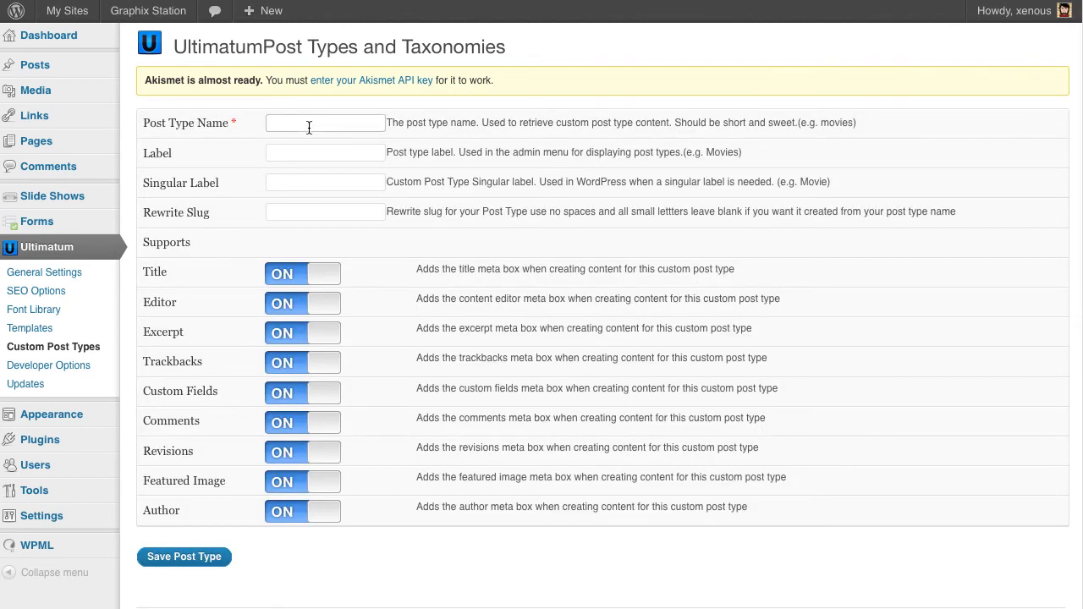
pyautogui.write('portfol')
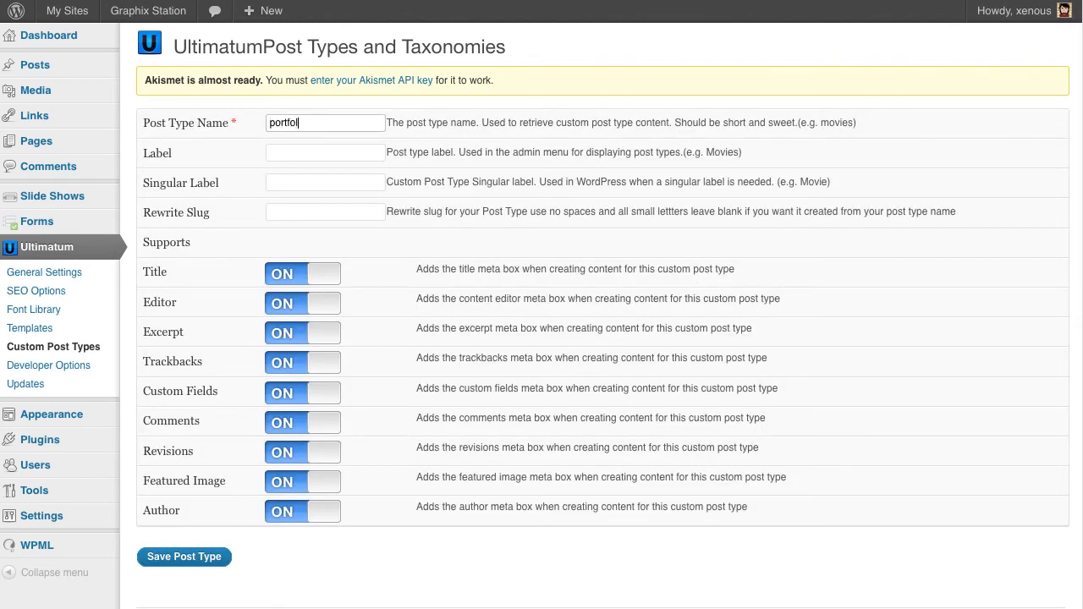
pyautogui.write('o')
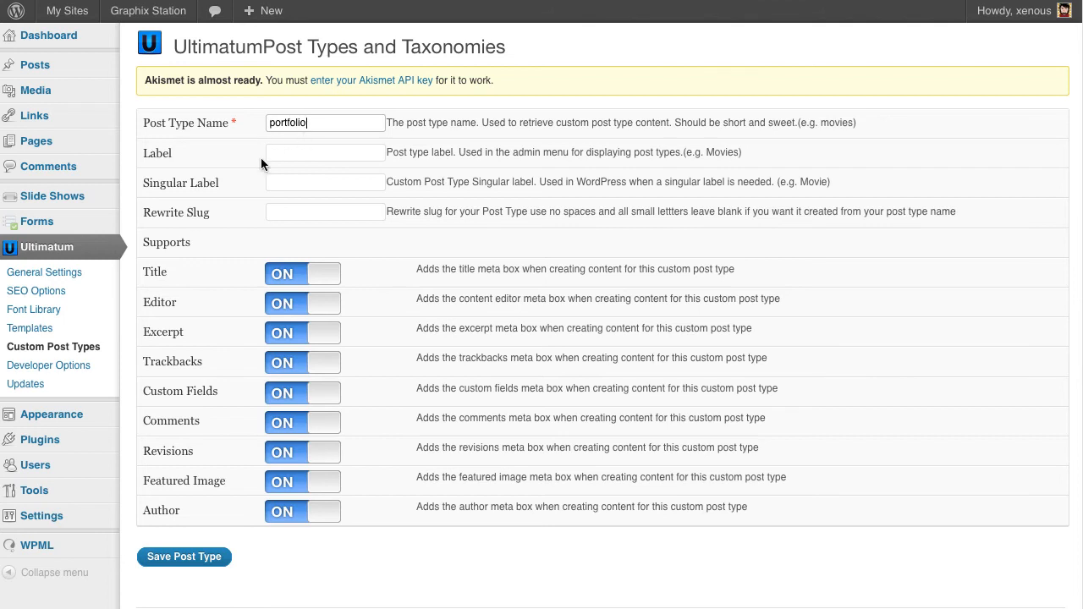
pyautogui.write('Po')
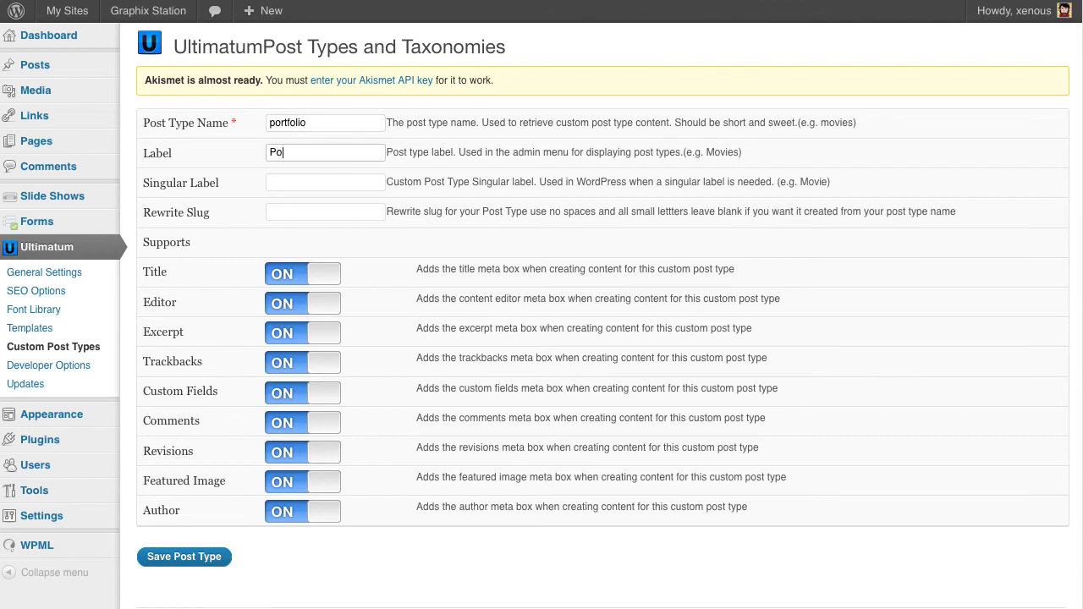
pyautogui.write('rtfoi')
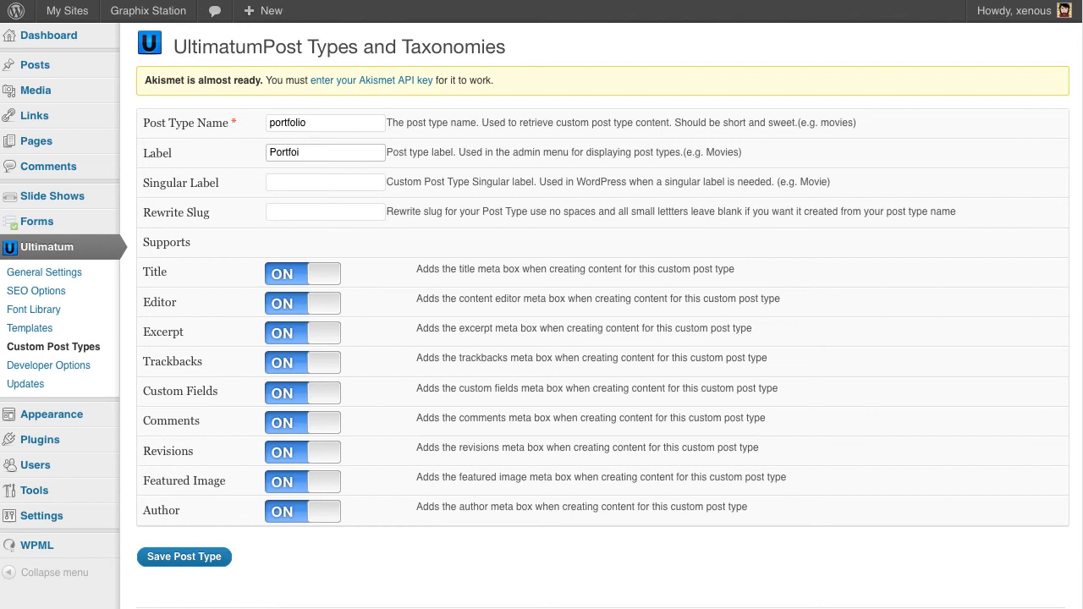
pyautogui.write('Portfolio l')
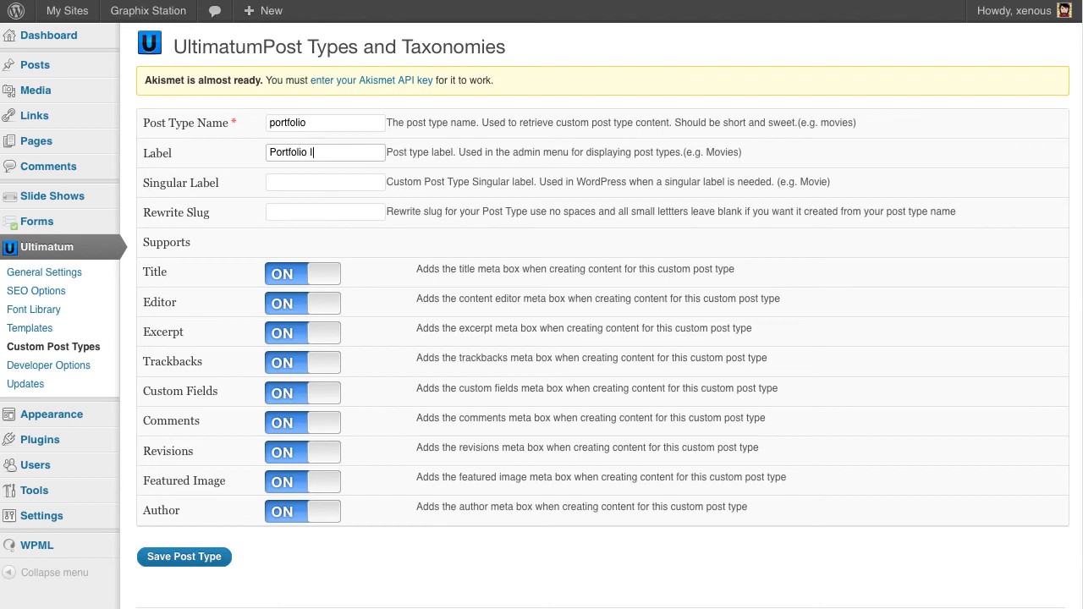
pyautogui.click(325, 182)
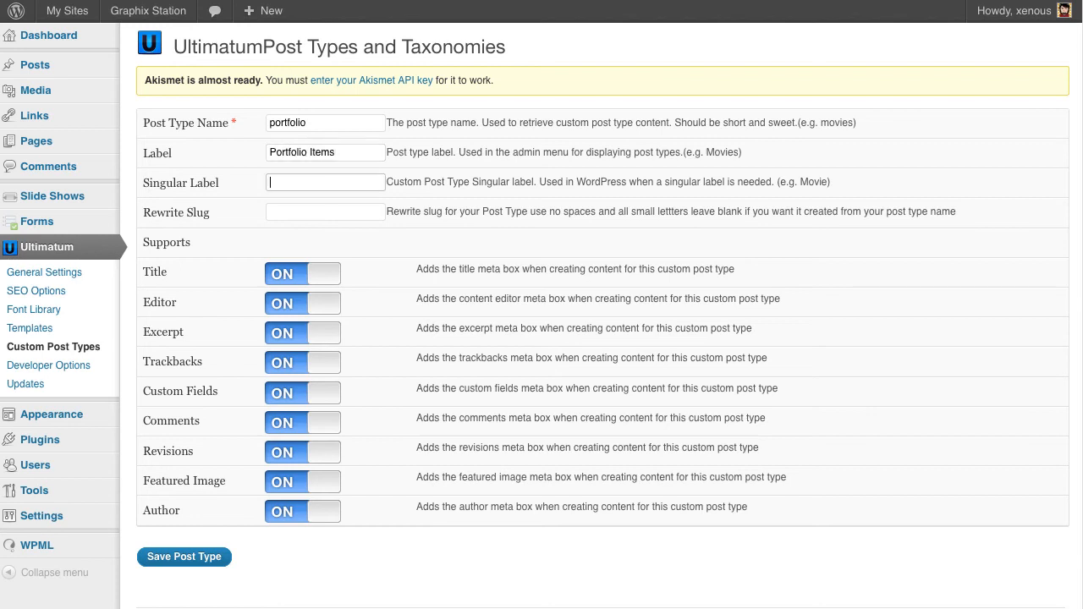
pyautogui.doubleClick(301, 152)
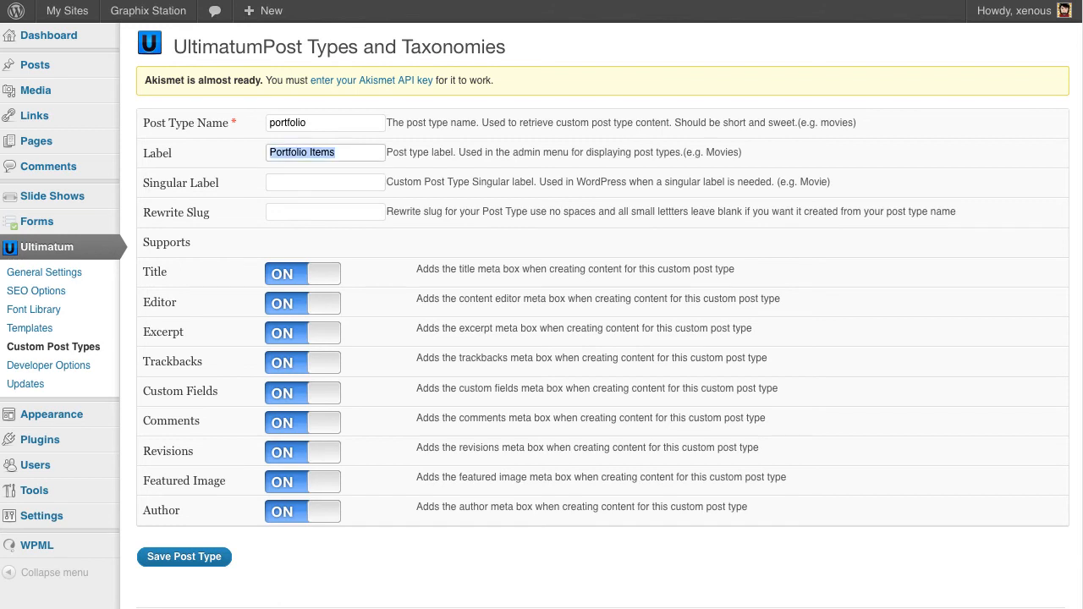
pyautogui.write('Portfolio Item')
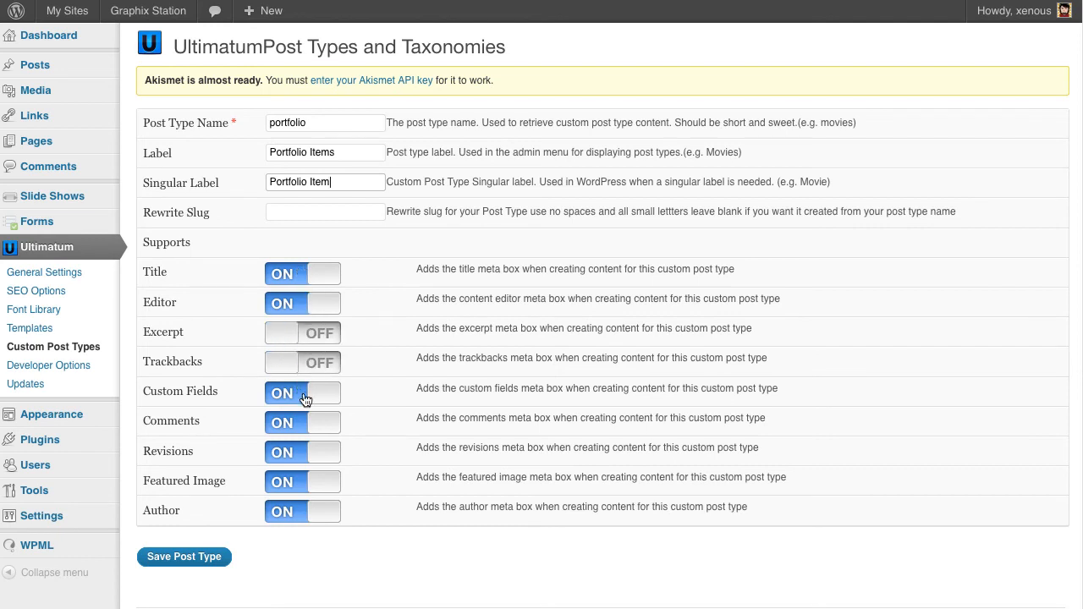
# Step: Turn off custom fields, revisions and author supports and save the post type
pyautogui.click(301, 392)
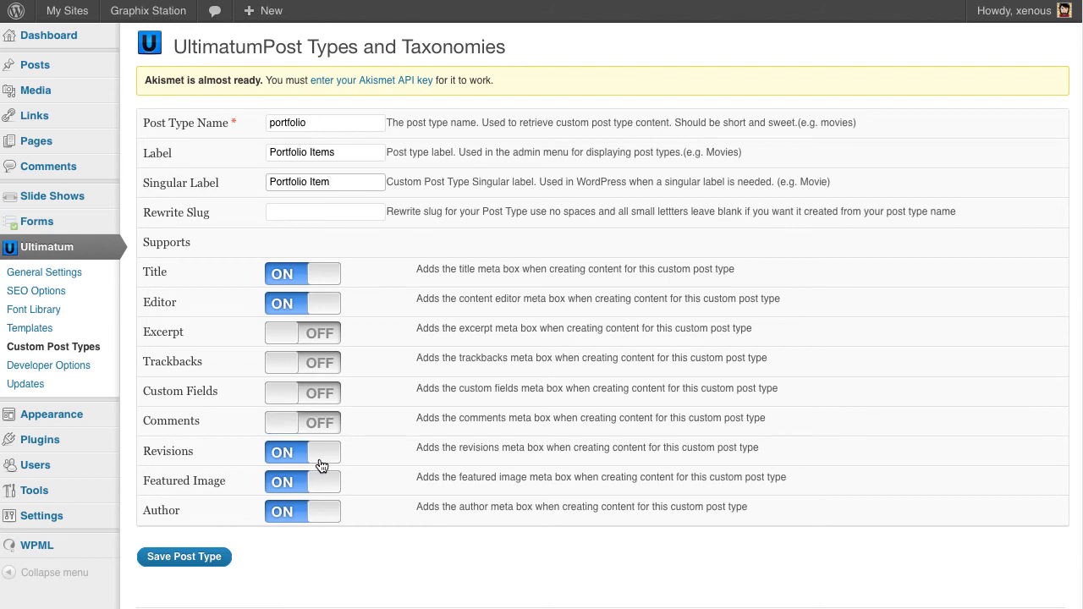
pyautogui.click(301, 450)
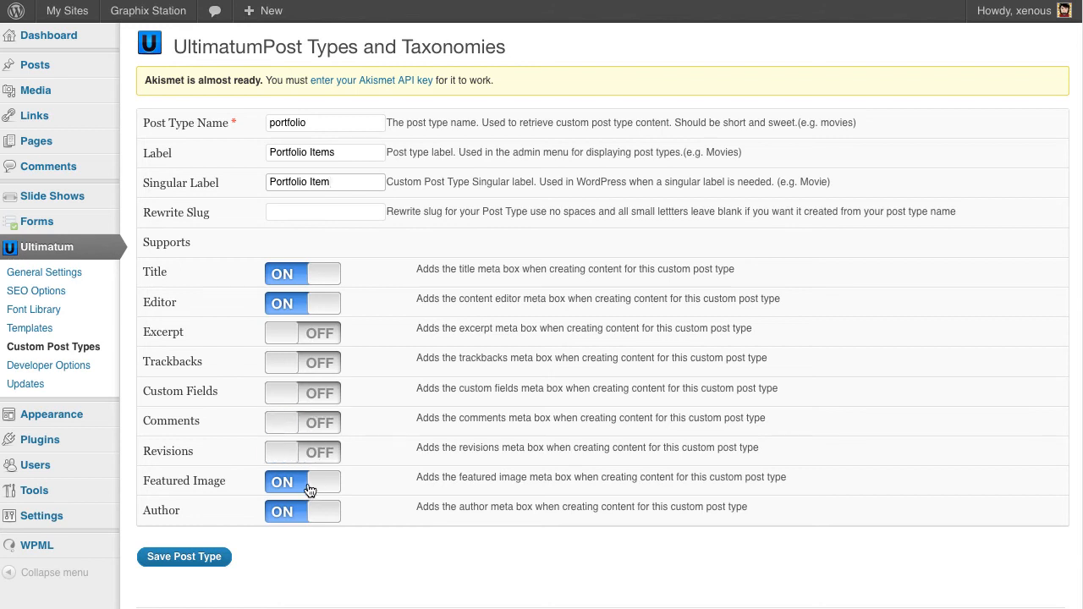
pyautogui.click(302, 511)
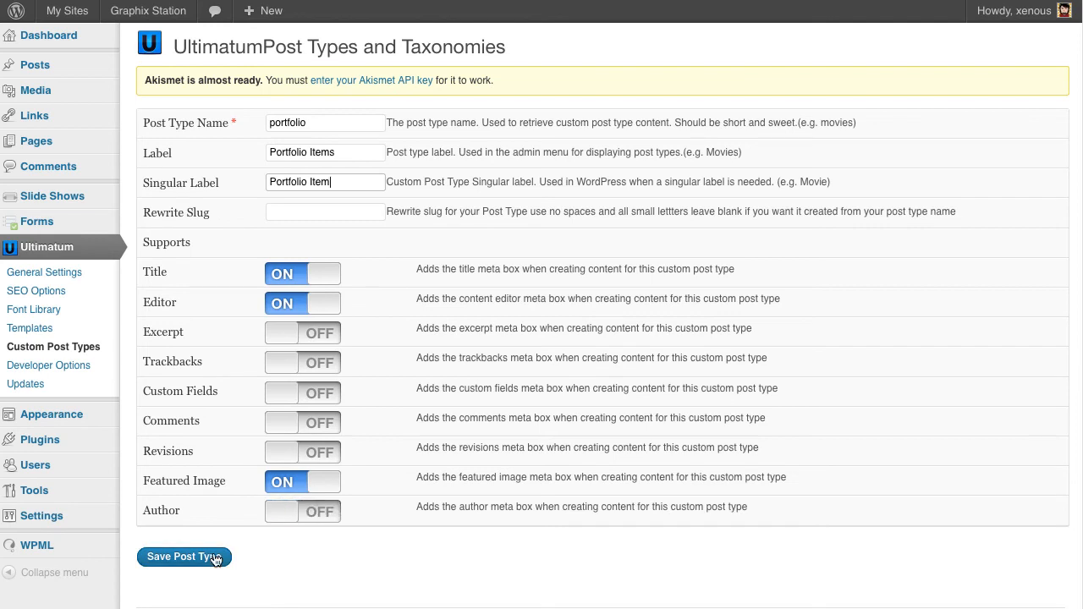
pyautogui.click(183, 556)
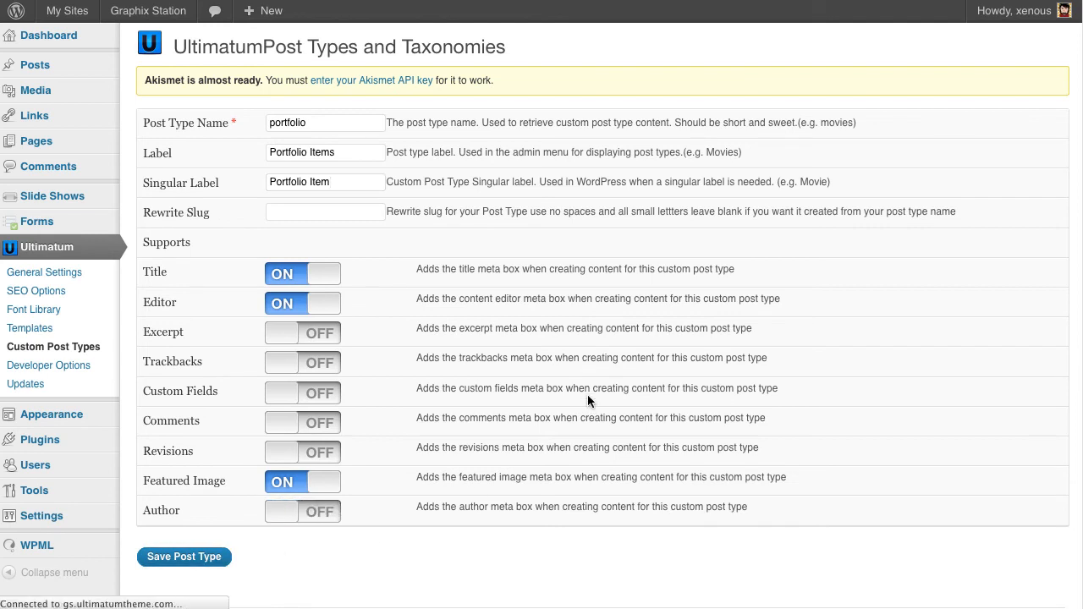
pyautogui.click(183, 557)
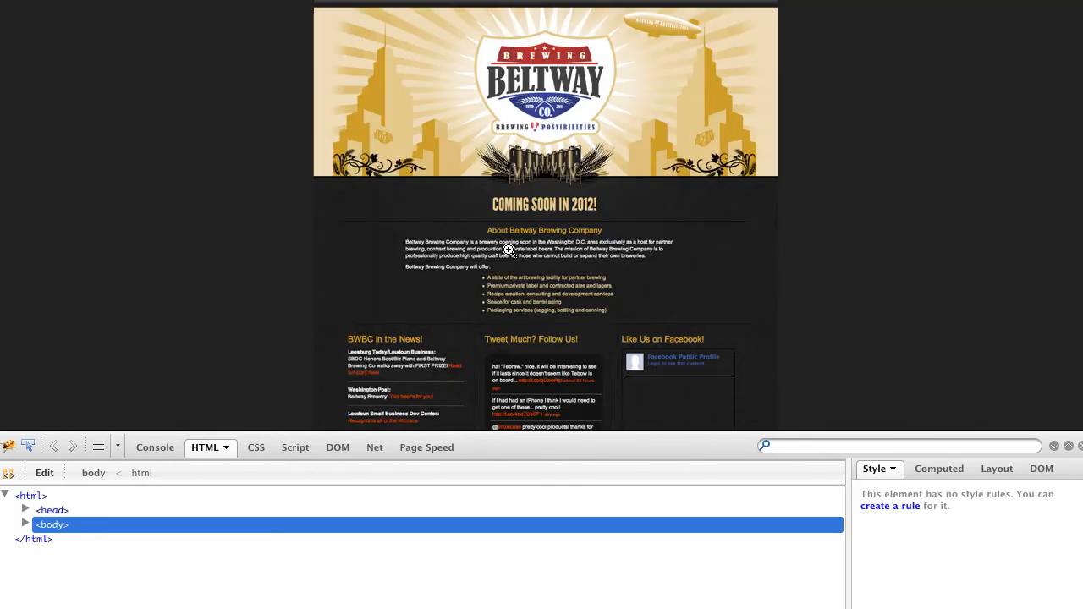
pyautogui.rightClick(508, 250)
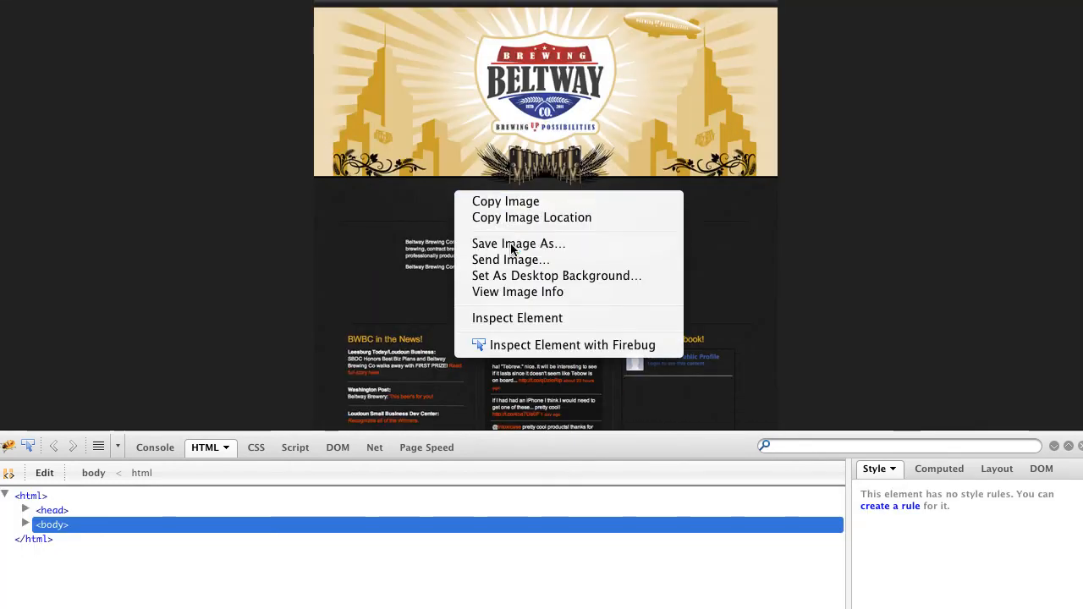
pyautogui.click(558, 168)
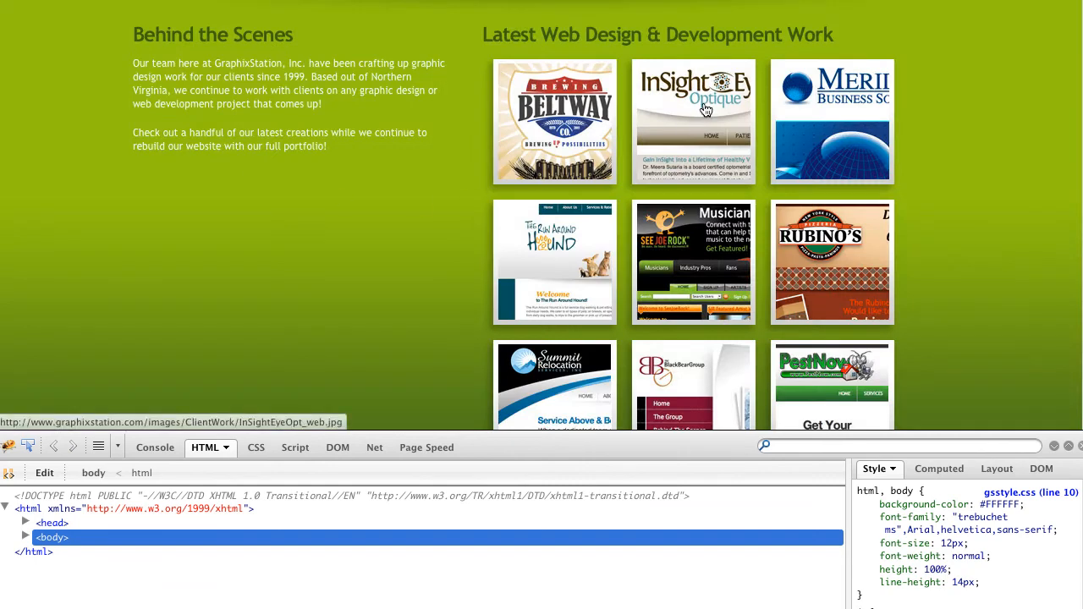
pyautogui.click(694, 122)
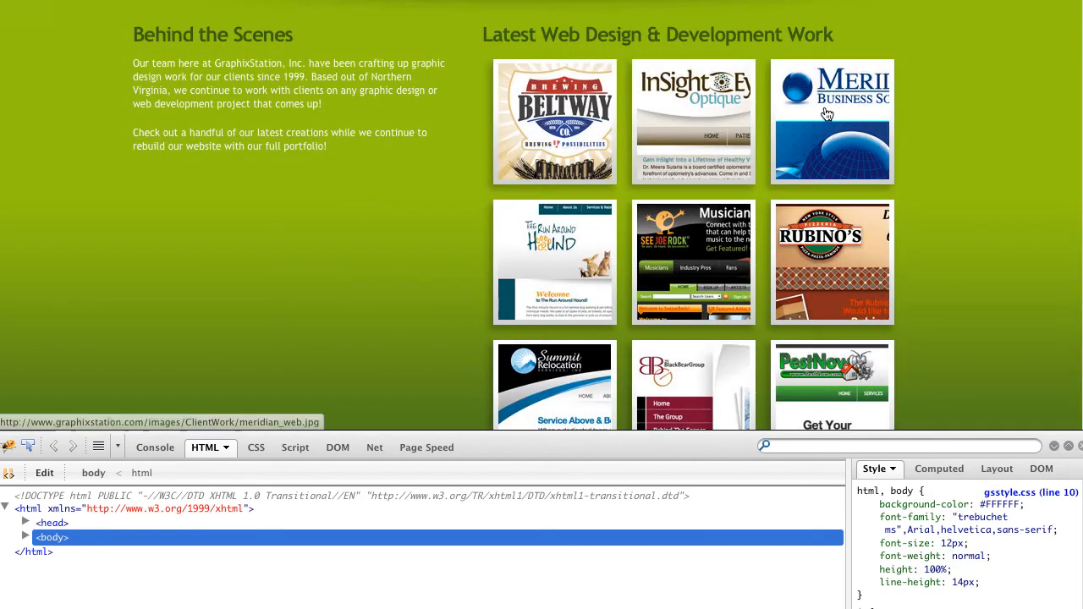
pyautogui.click(831, 122)
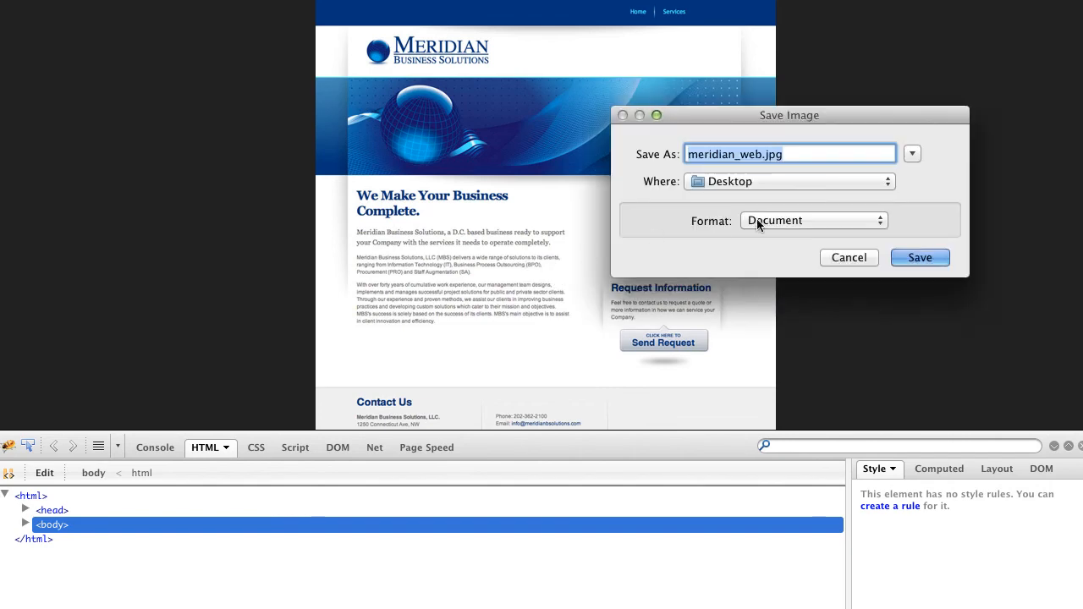
pyautogui.click(849, 257)
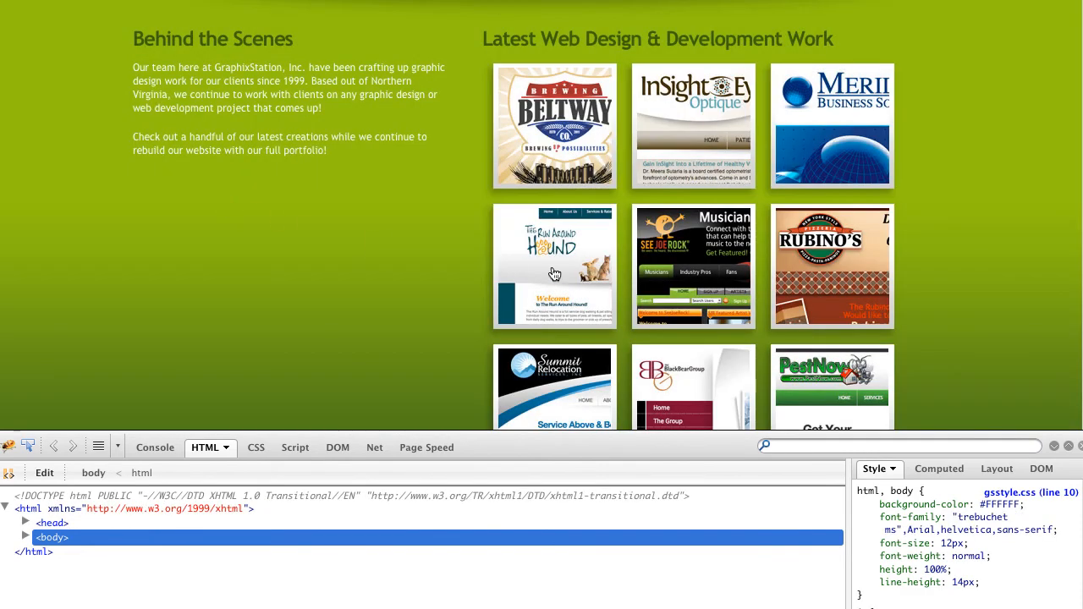
pyautogui.click(554, 265)
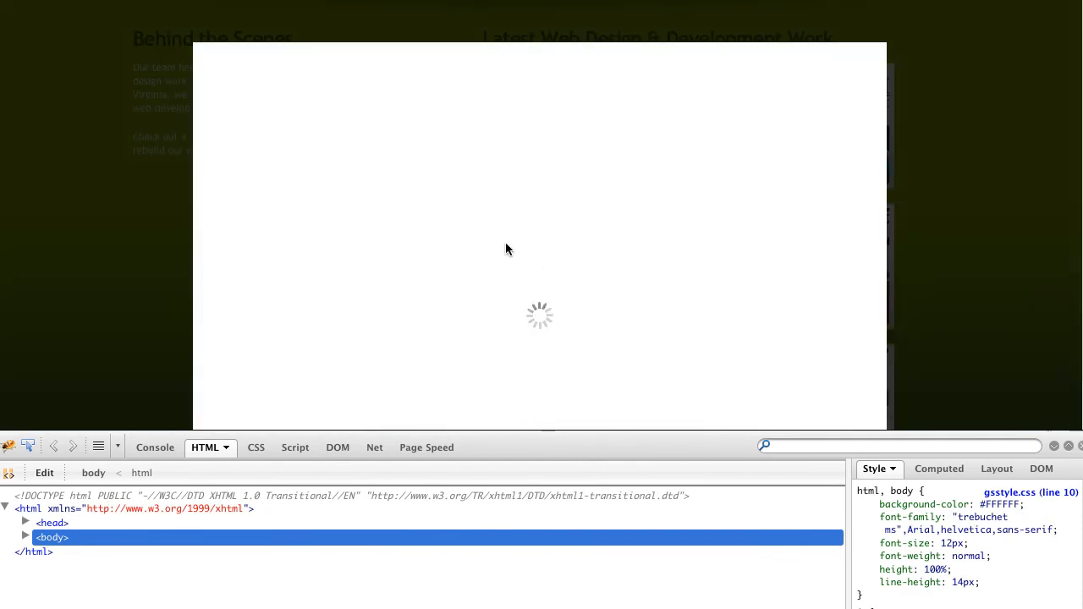
pyautogui.rightClick(508, 249)
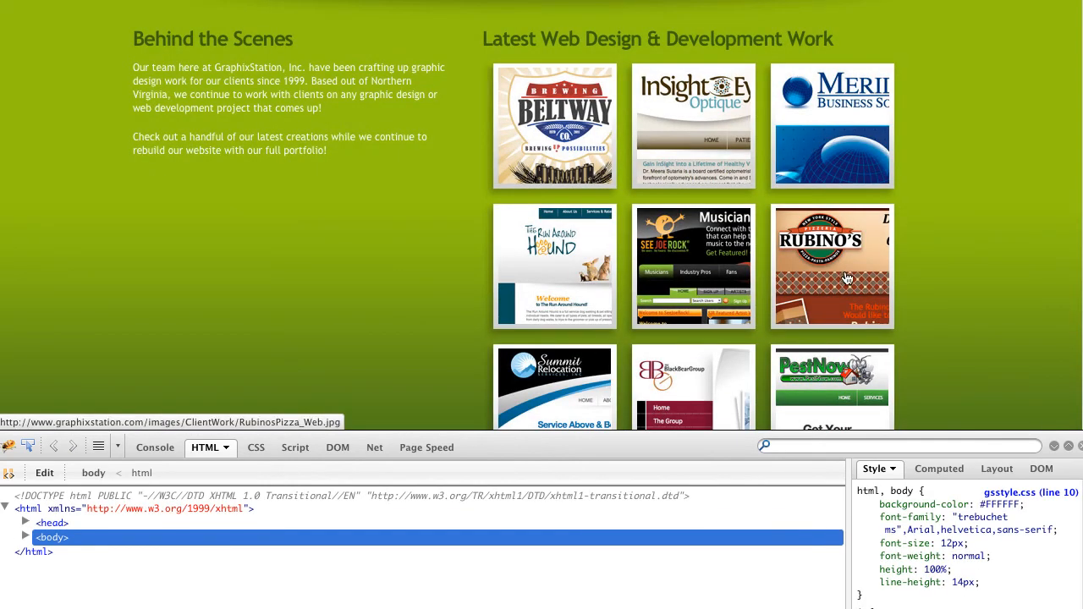
pyautogui.rightClick(833, 266)
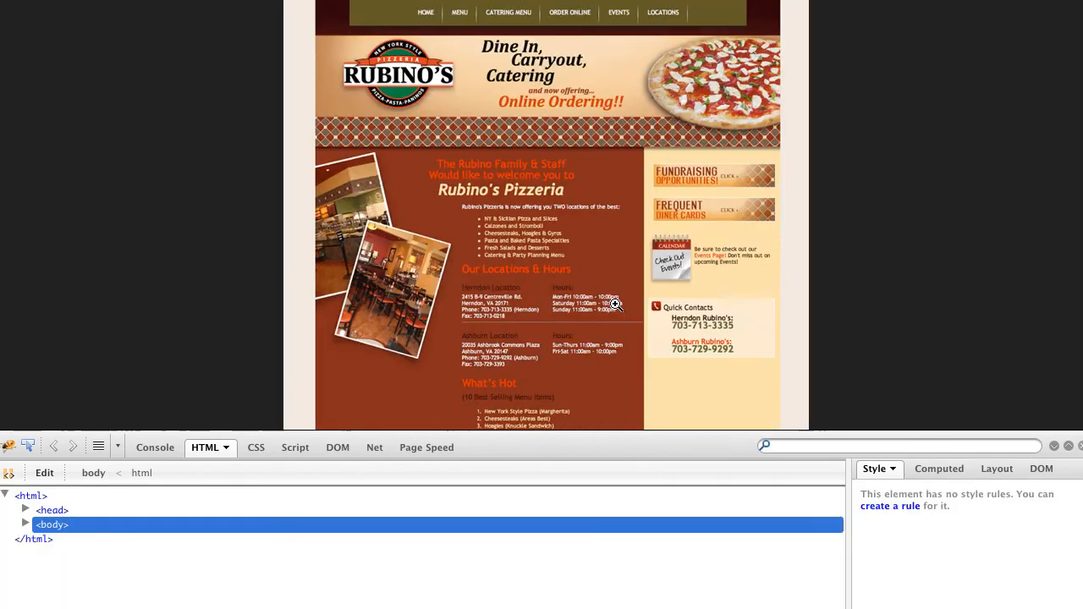
pyautogui.rightClick(616, 304)
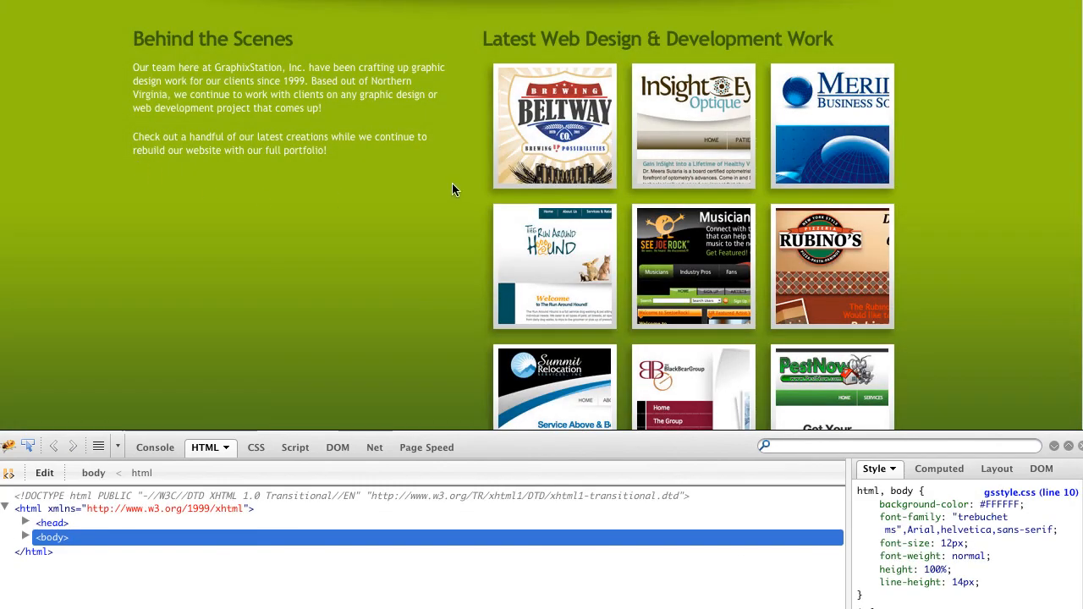
pyautogui.moveTo(683, 184)
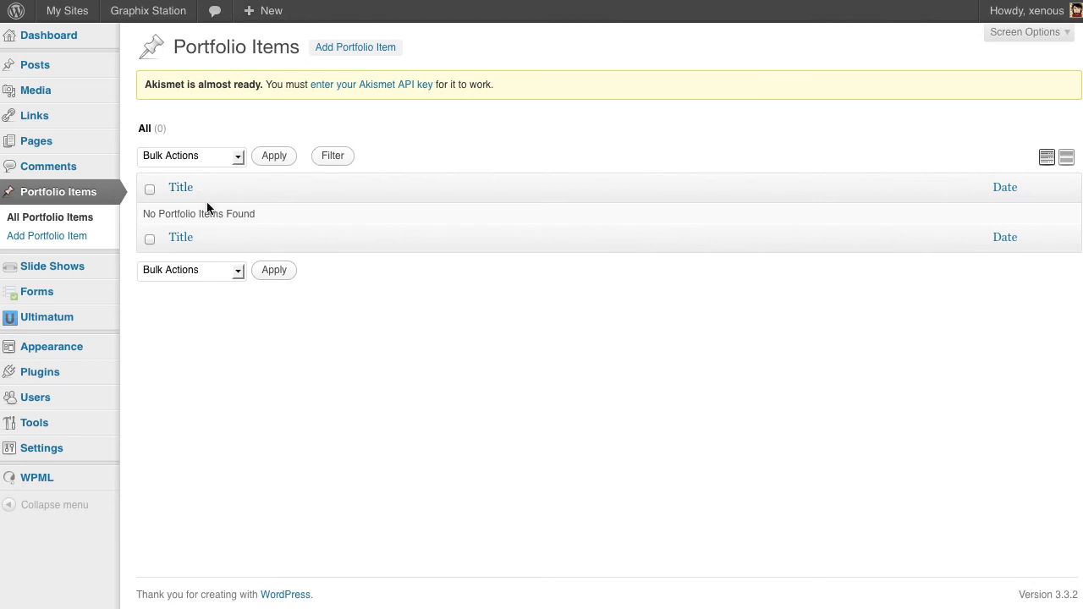
# Step: Start a new blank portfolio item from the empty Portfolio Items list
pyautogui.click(355, 47)
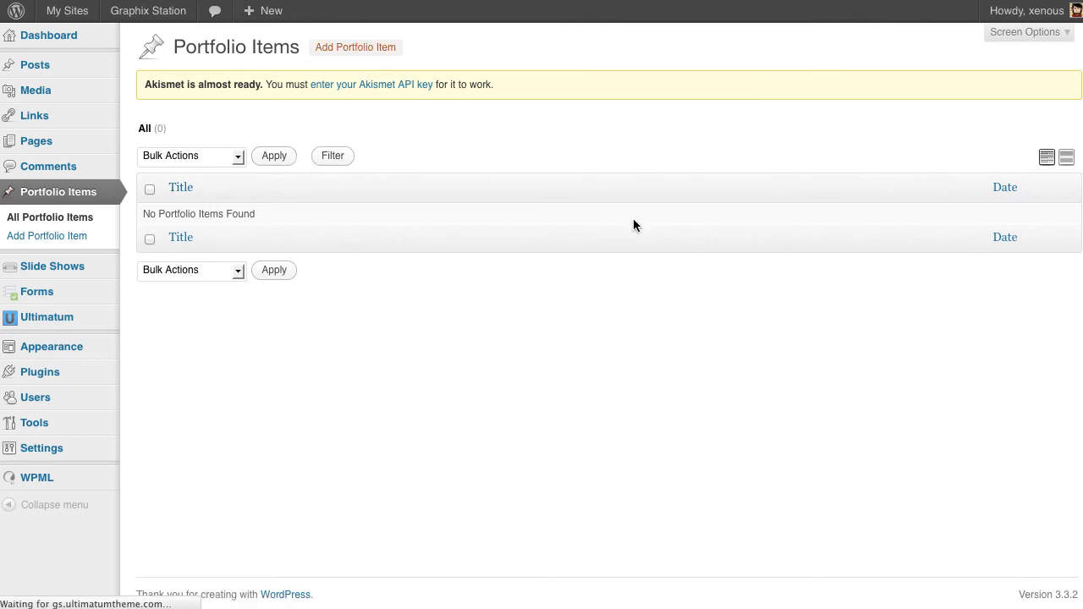
pyautogui.click(355, 47)
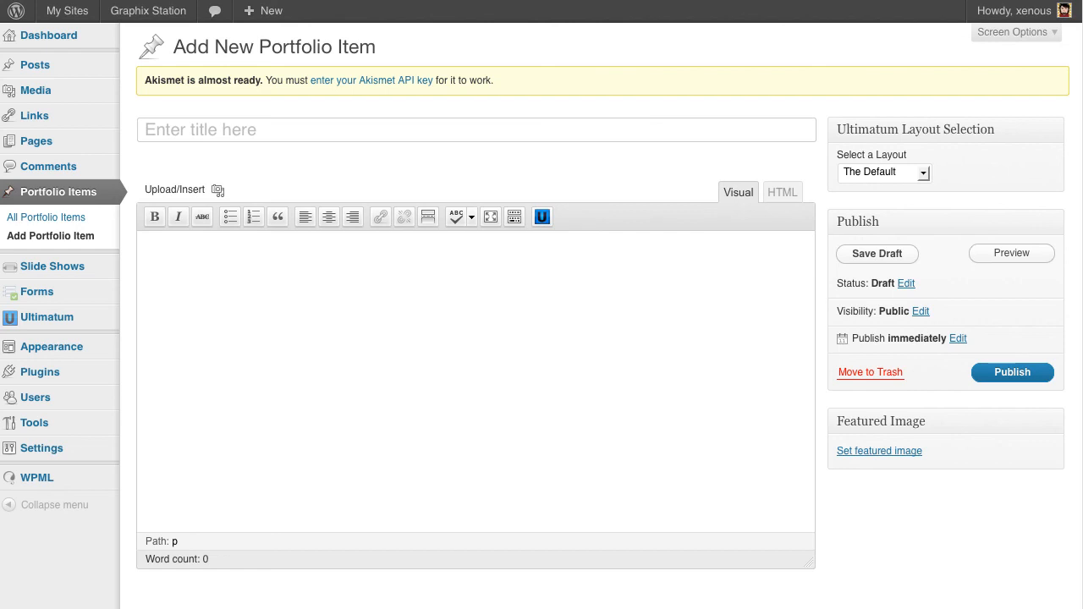
pyautogui.moveTo(488, 274)
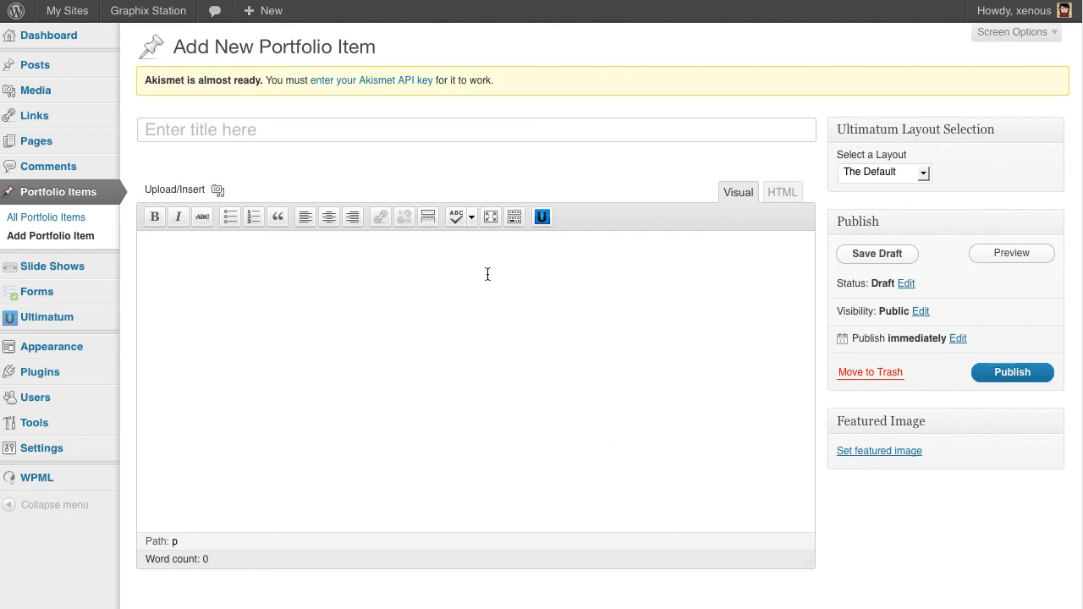
# Step: Title the new portfolio item Beltway Brewery
pyautogui.click(477, 128)
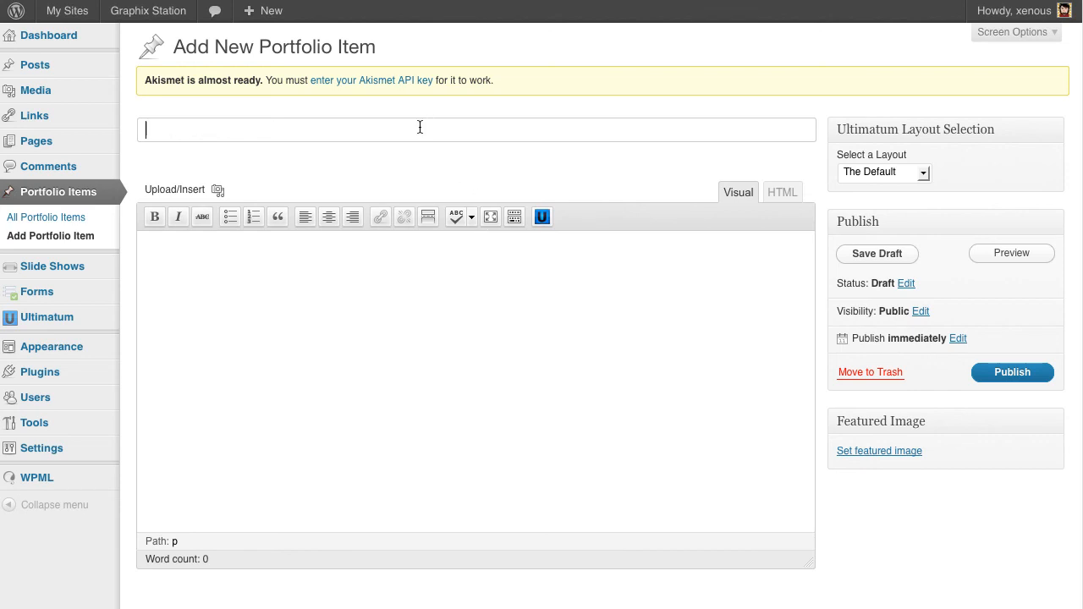
pyautogui.write('BeltwayBrewery')
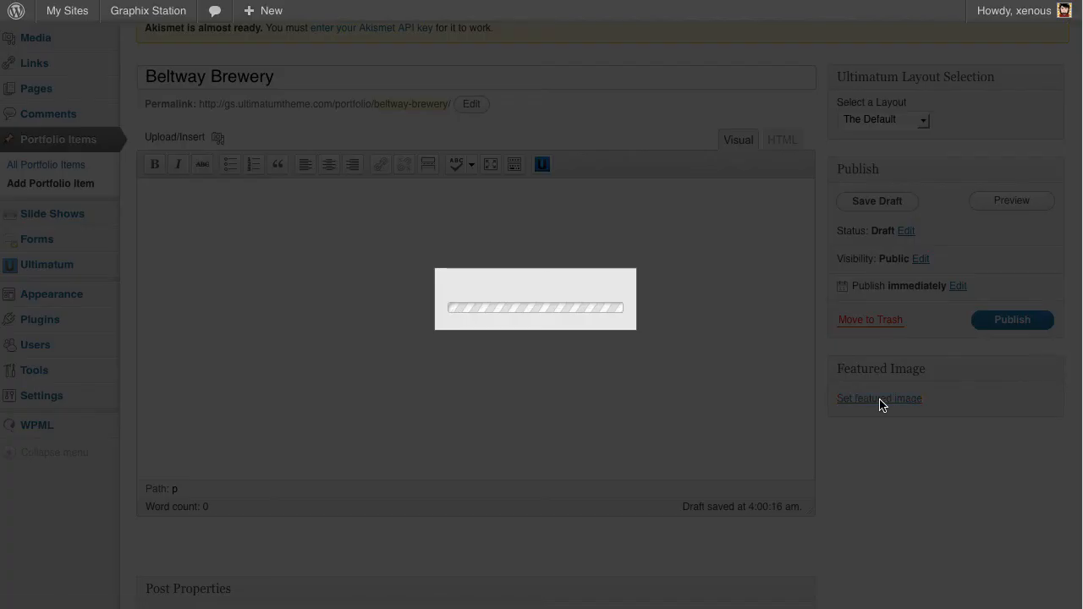
# Step: Upload the BeltwayBrewery_web image and use it as the featured image
pyautogui.click(880, 398)
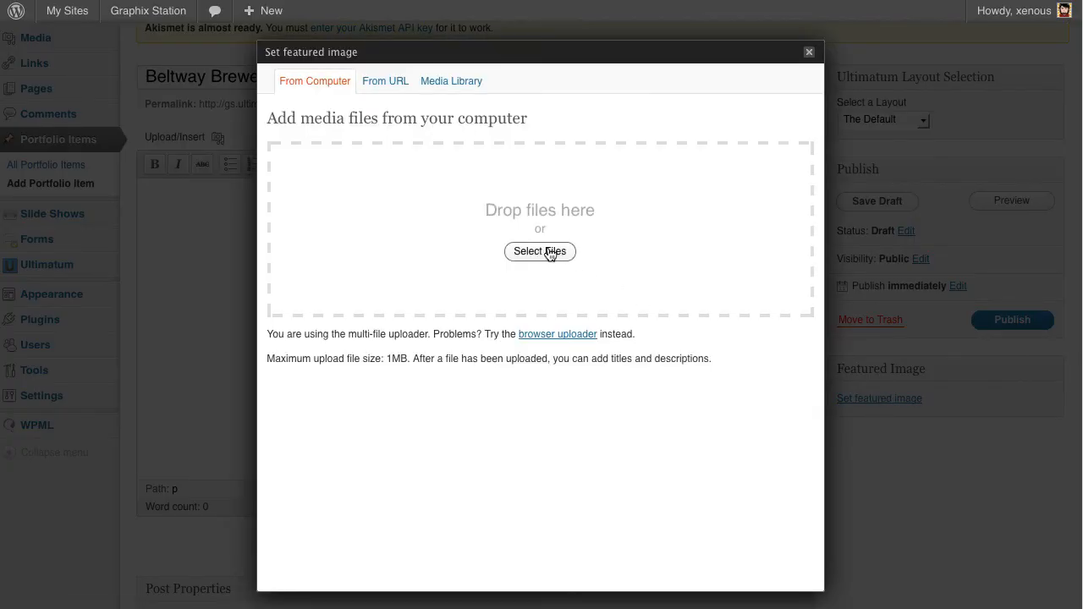
pyautogui.click(539, 251)
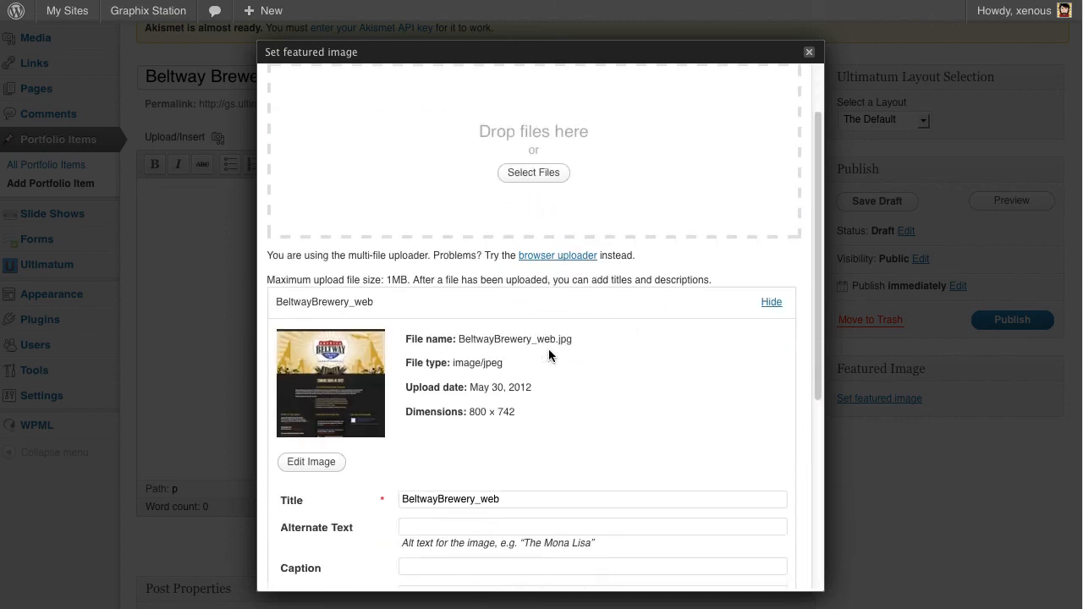
pyautogui.scroll(-3)
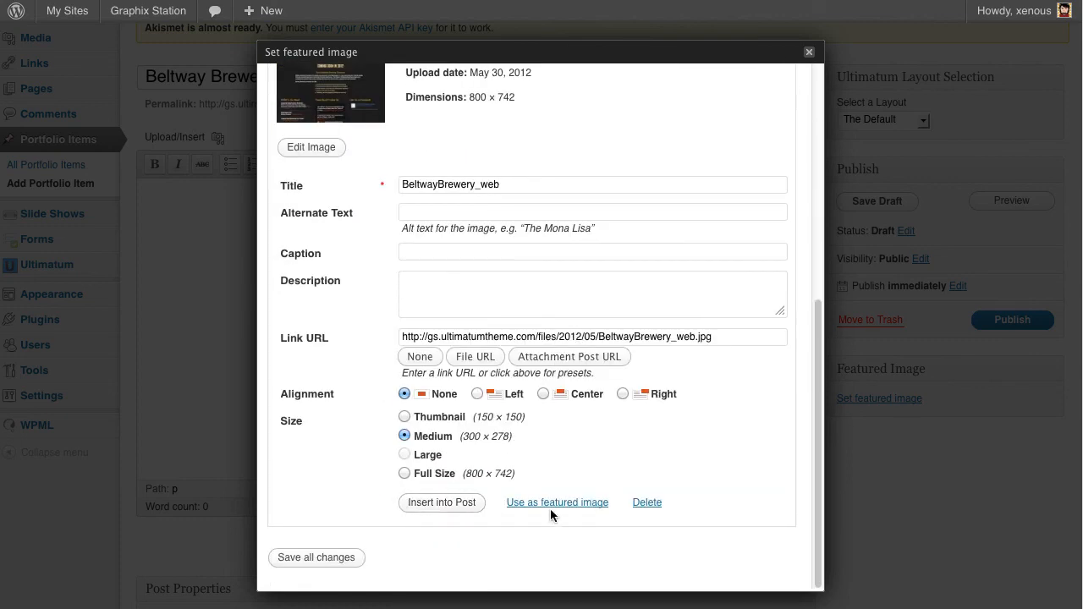
pyautogui.click(557, 501)
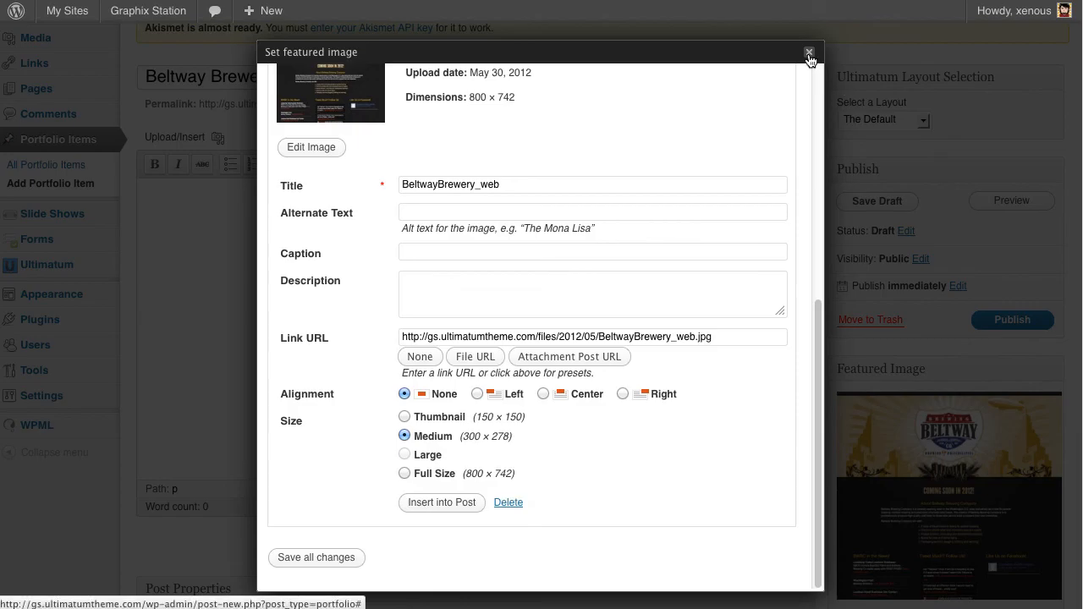
# Step: Close the featured image window and publish the Beltway Brewery item
pyautogui.click(808, 53)
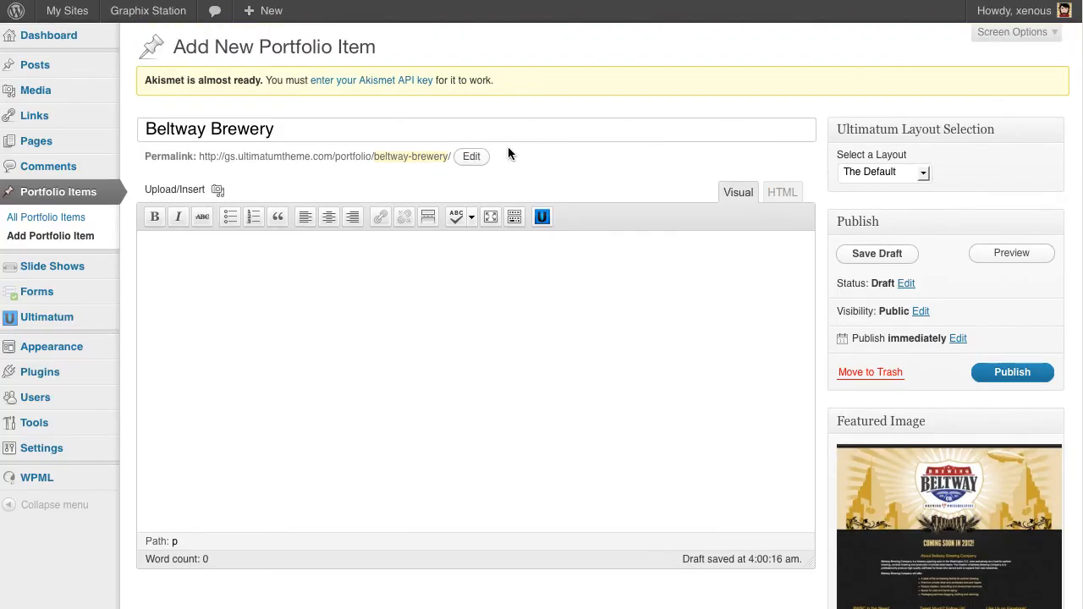
pyautogui.click(1011, 373)
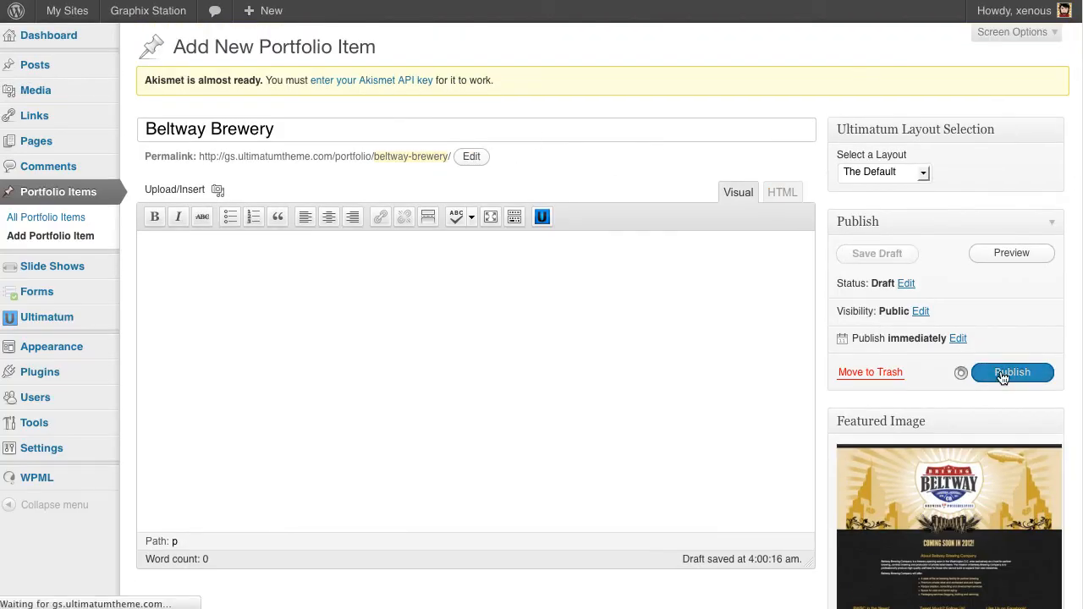
pyautogui.click(1011, 372)
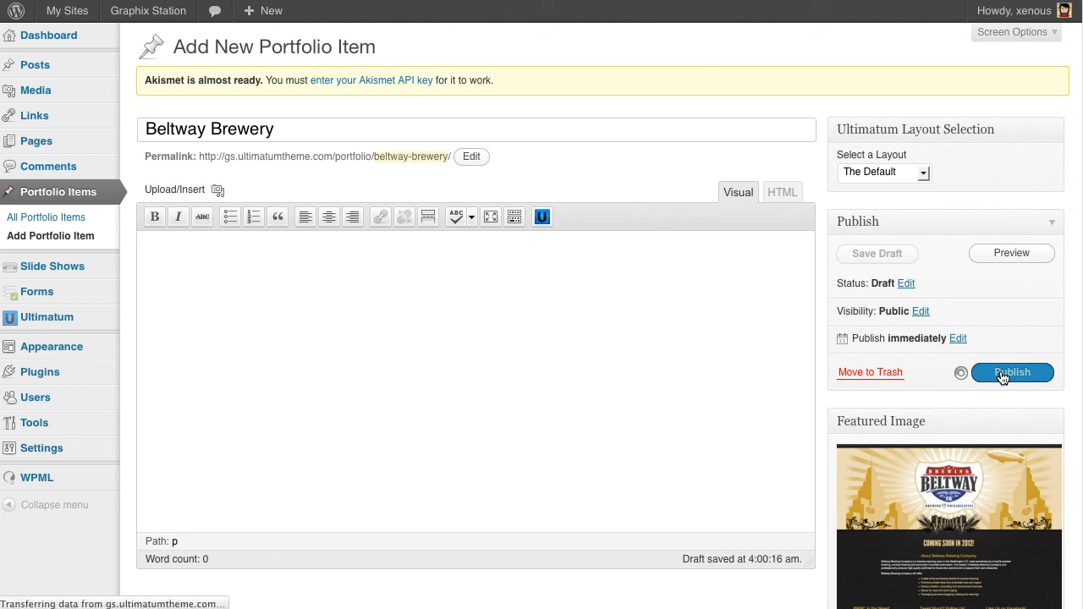
pyautogui.click(1012, 373)
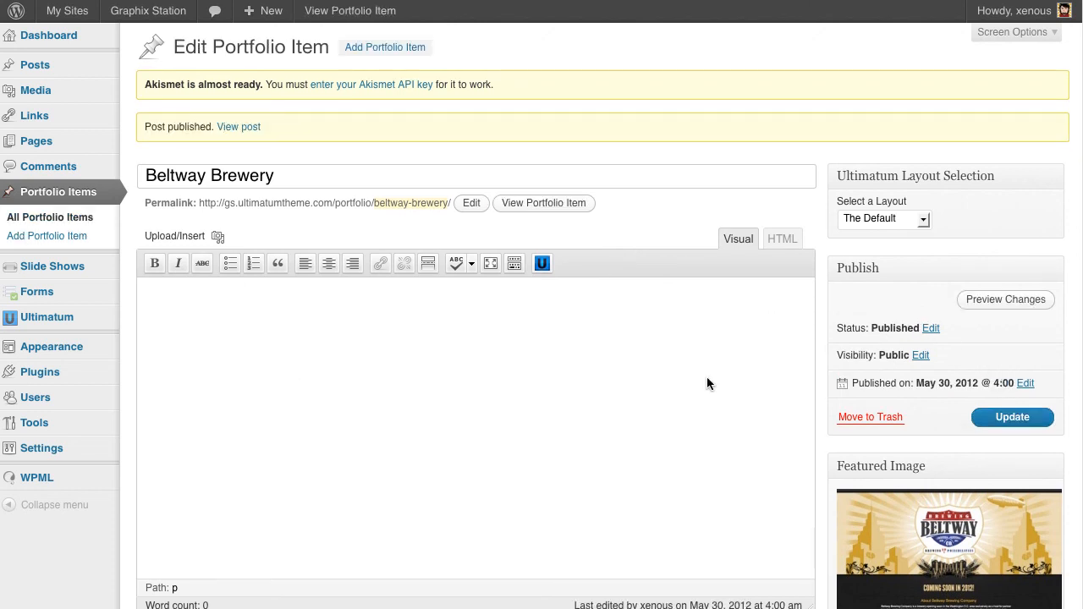
pyautogui.moveTo(532, 430)
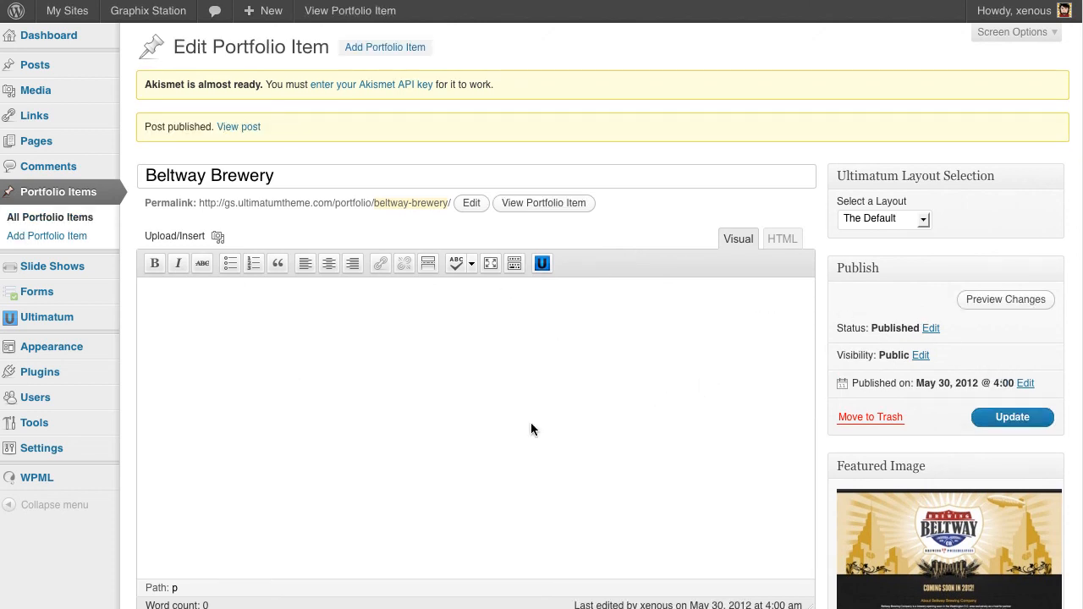
pyautogui.moveTo(795, 432)
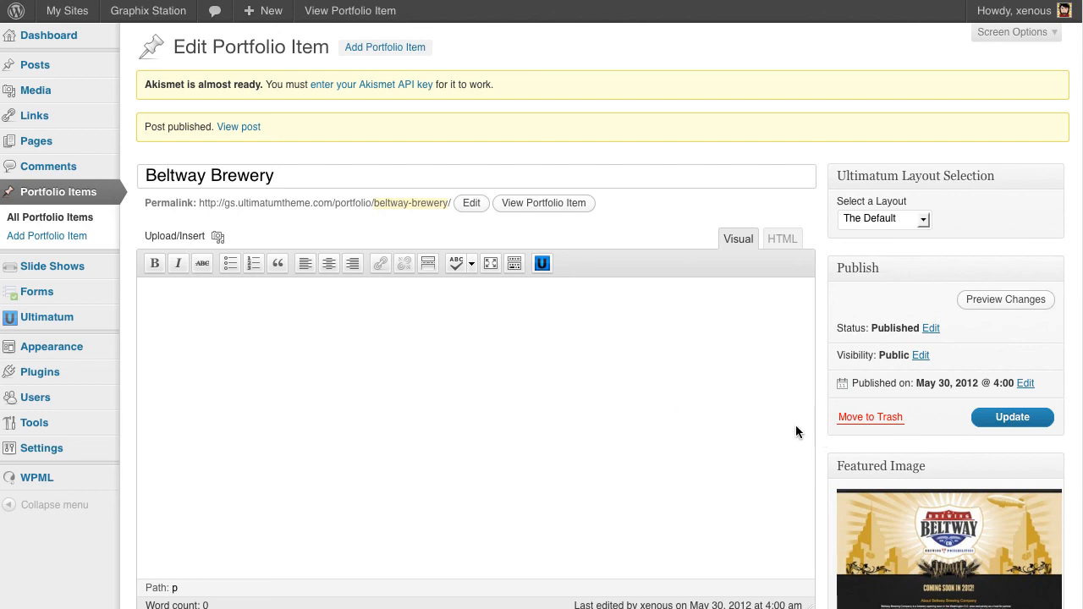
pyautogui.moveTo(752, 425)
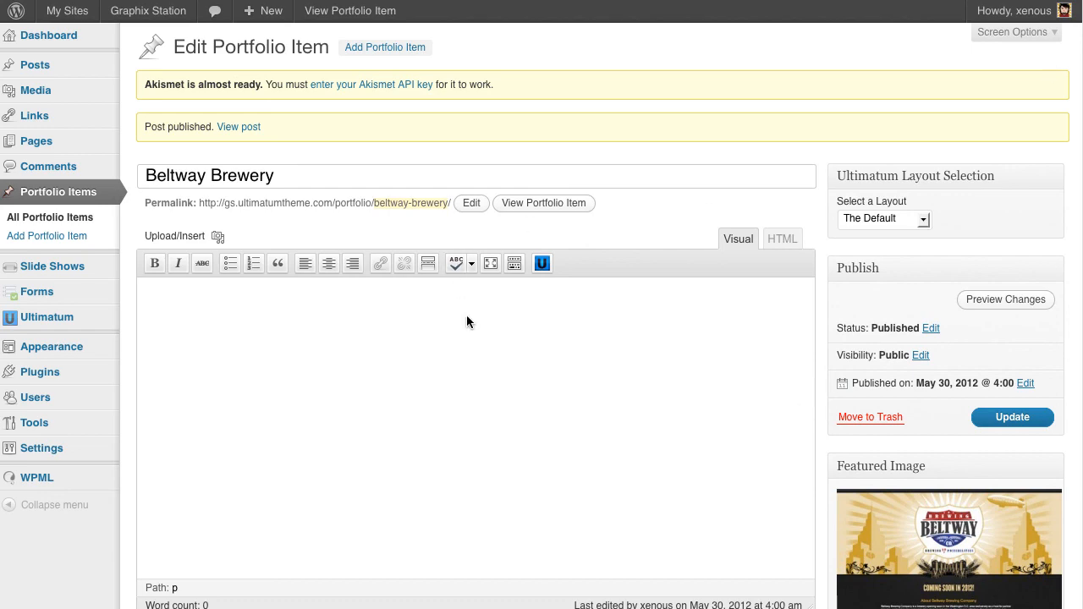
# Step: Review the published item and its attached featured image in the editor
pyautogui.scroll(-3)
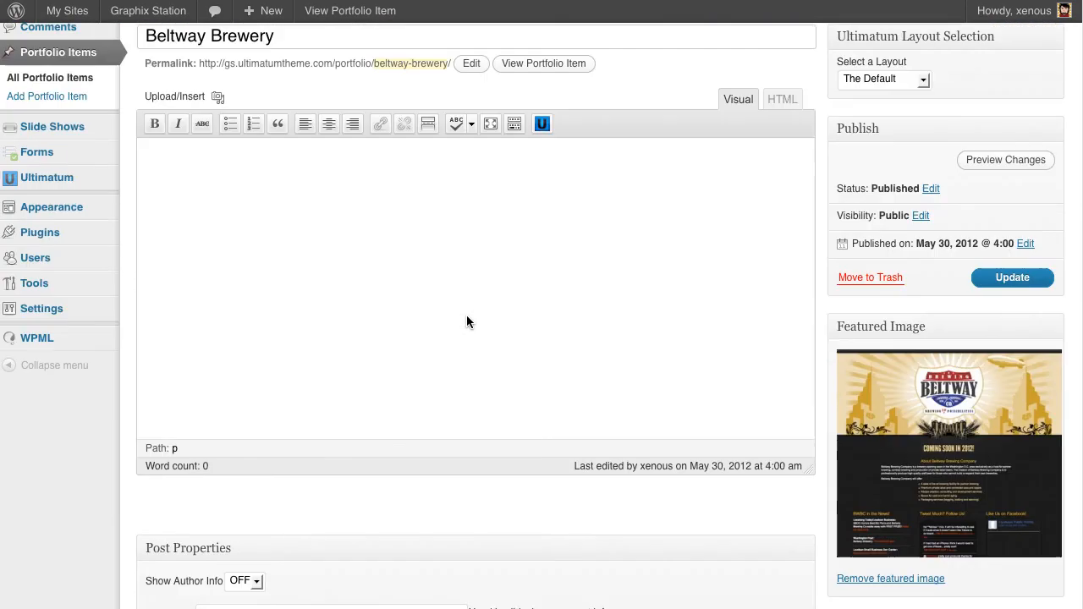
pyautogui.click(1012, 278)
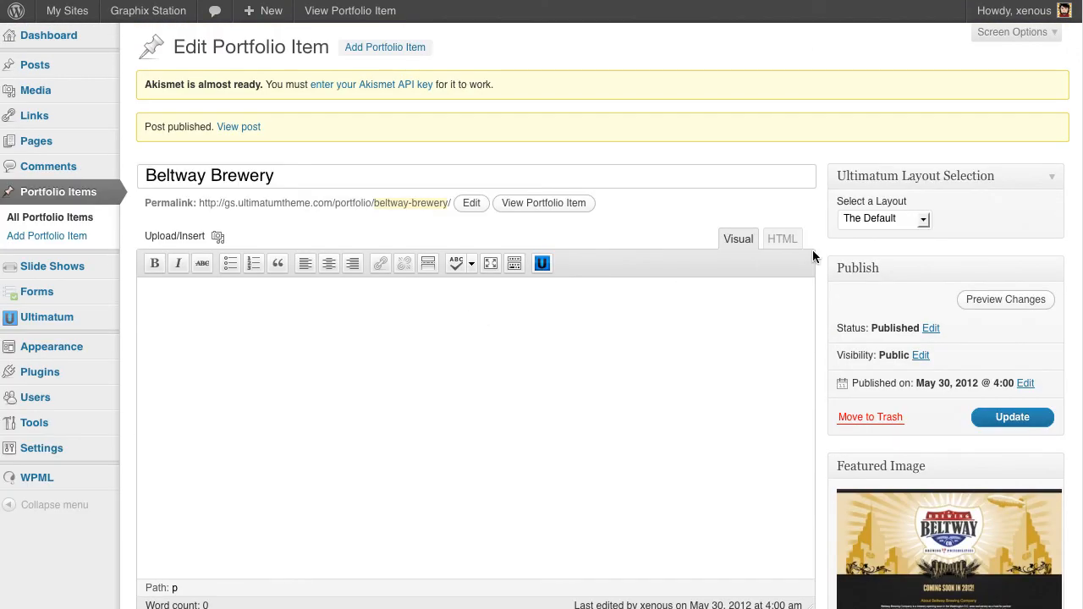
pyautogui.scroll(-3)
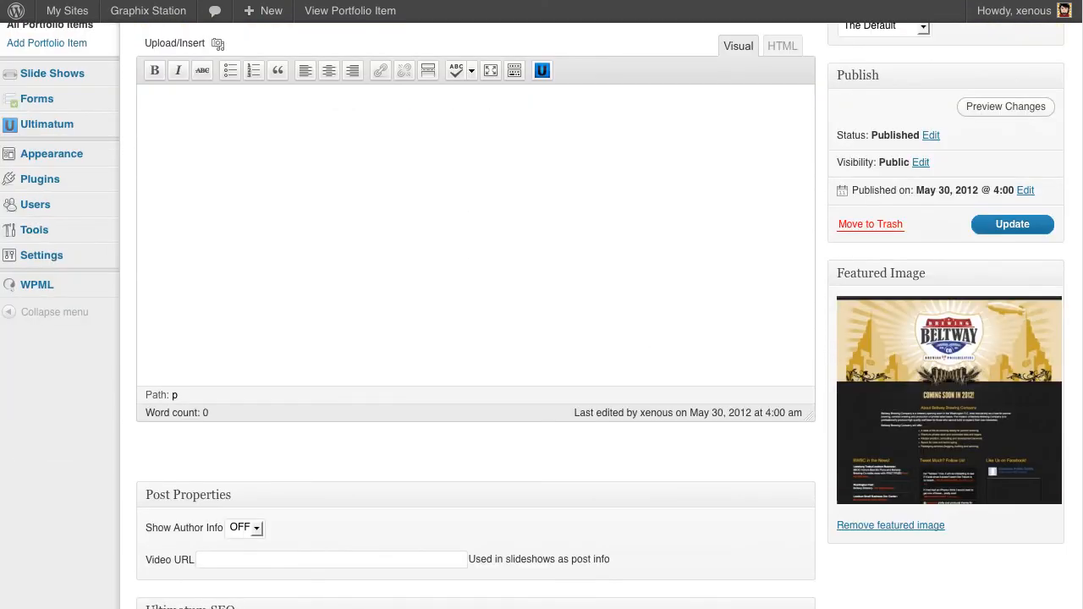